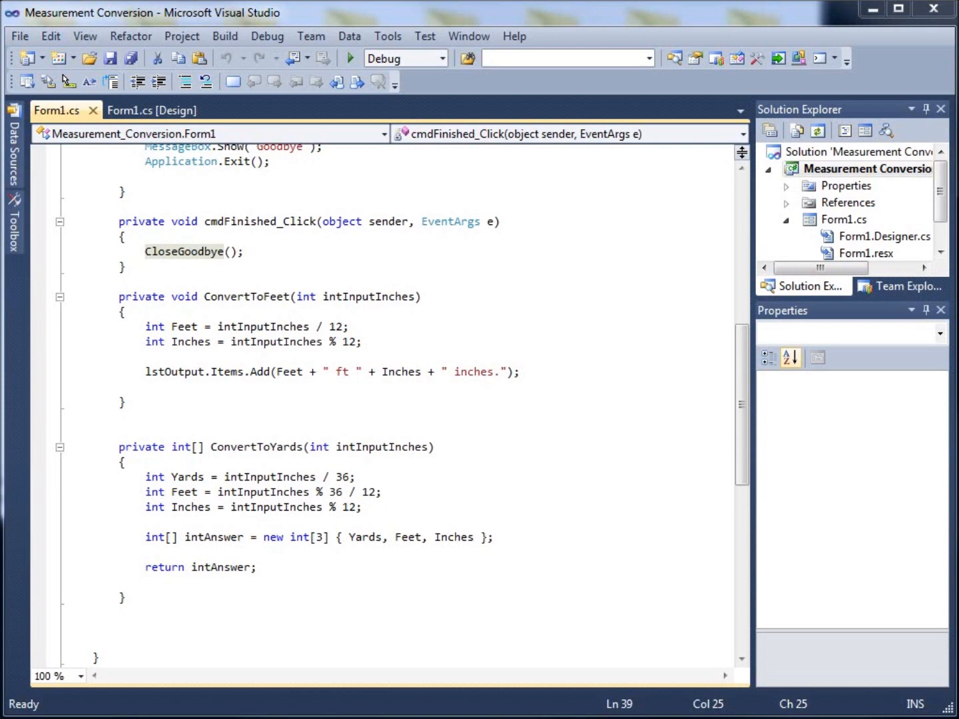
mouse_move(149, 341)
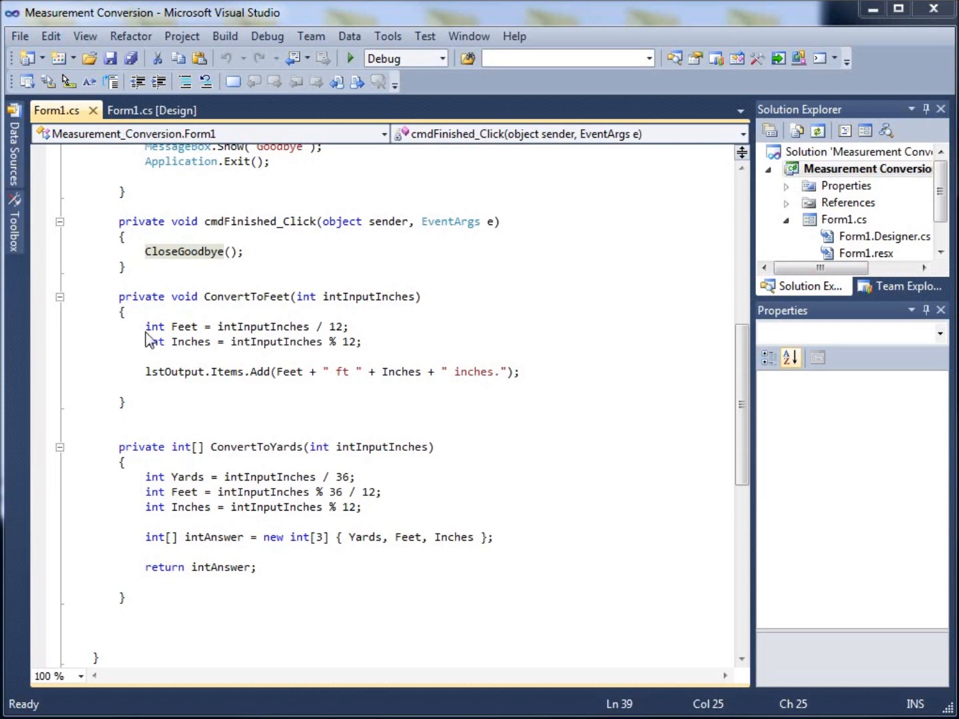
mouse_move(231, 345)
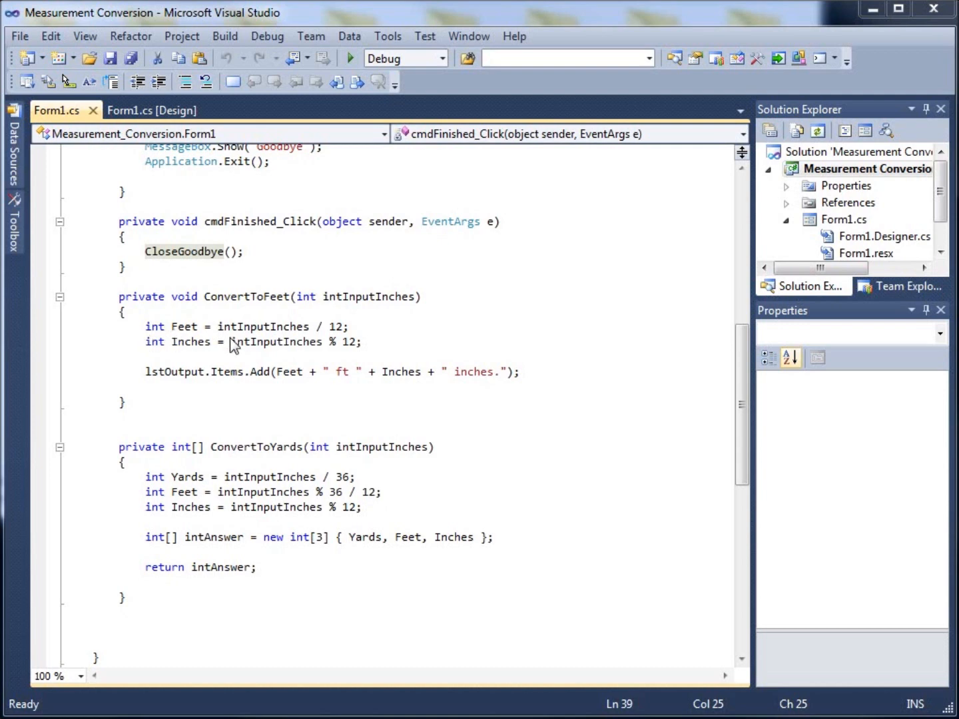
mouse_move(293, 391)
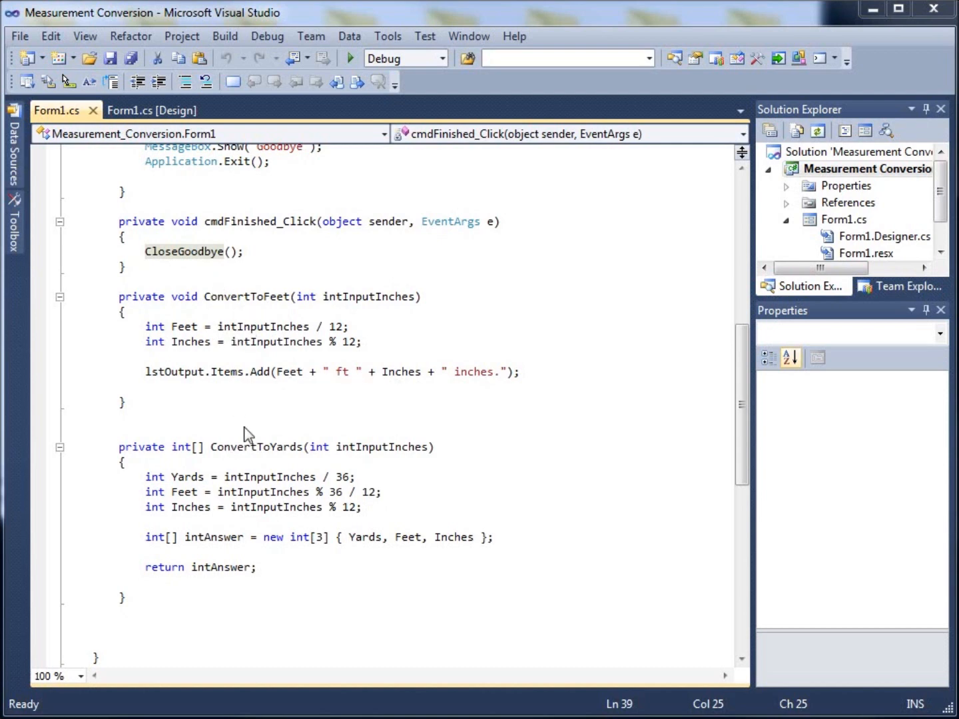
mouse_move(313, 303)
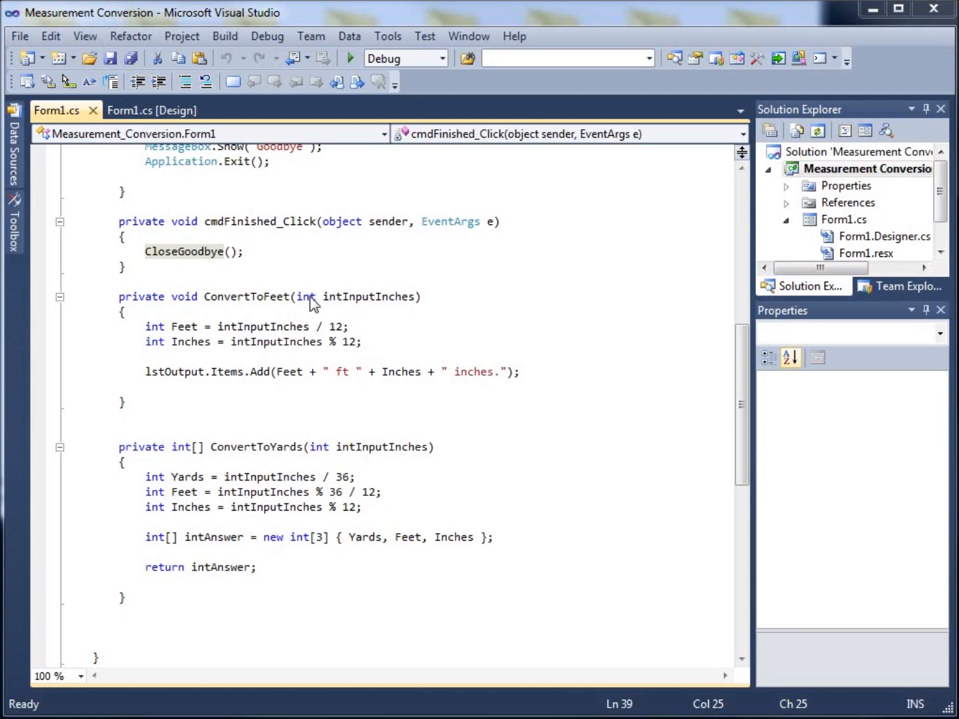
Delete the ConvertToYards and ConvertToFeet helper method code from Form1.cs.
drag(295, 297, 415, 297)
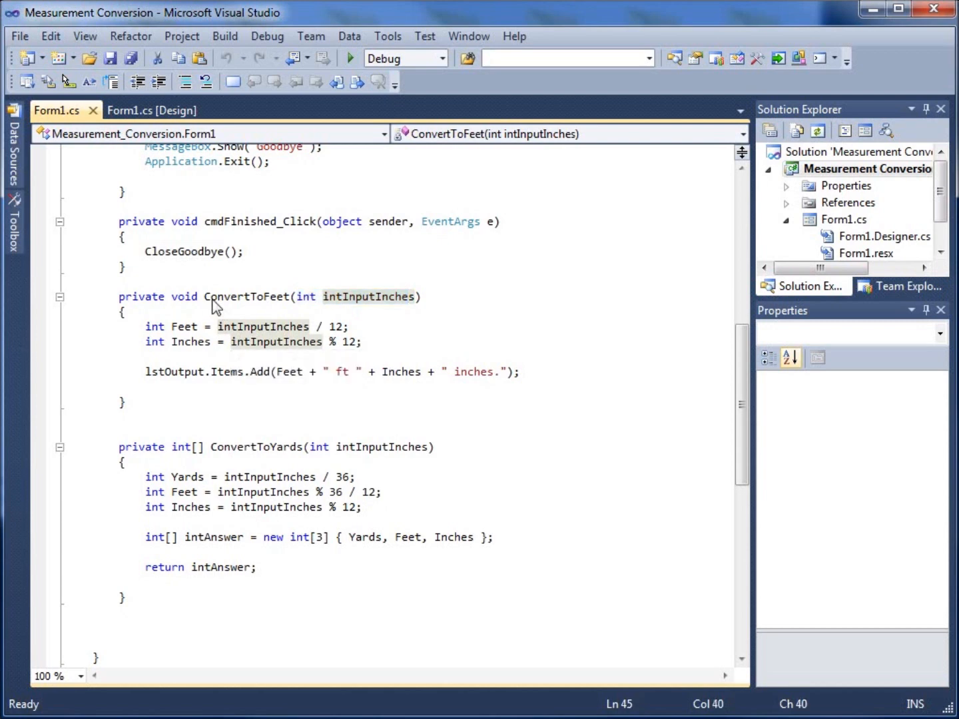
scroll(down, 3)
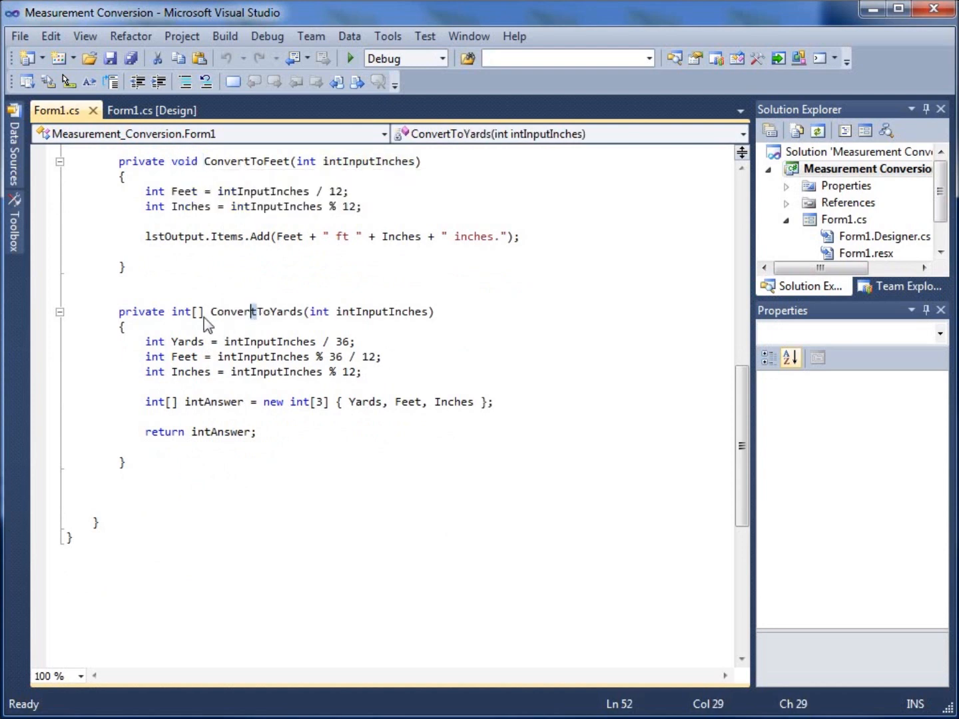
double_click(180, 312)
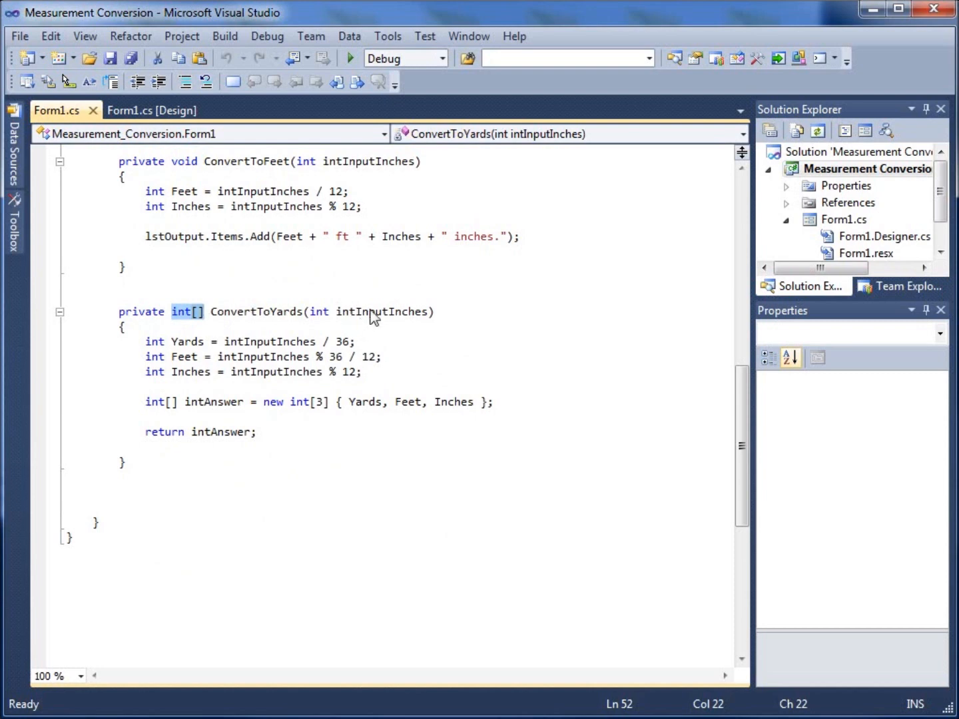
mouse_move(213, 339)
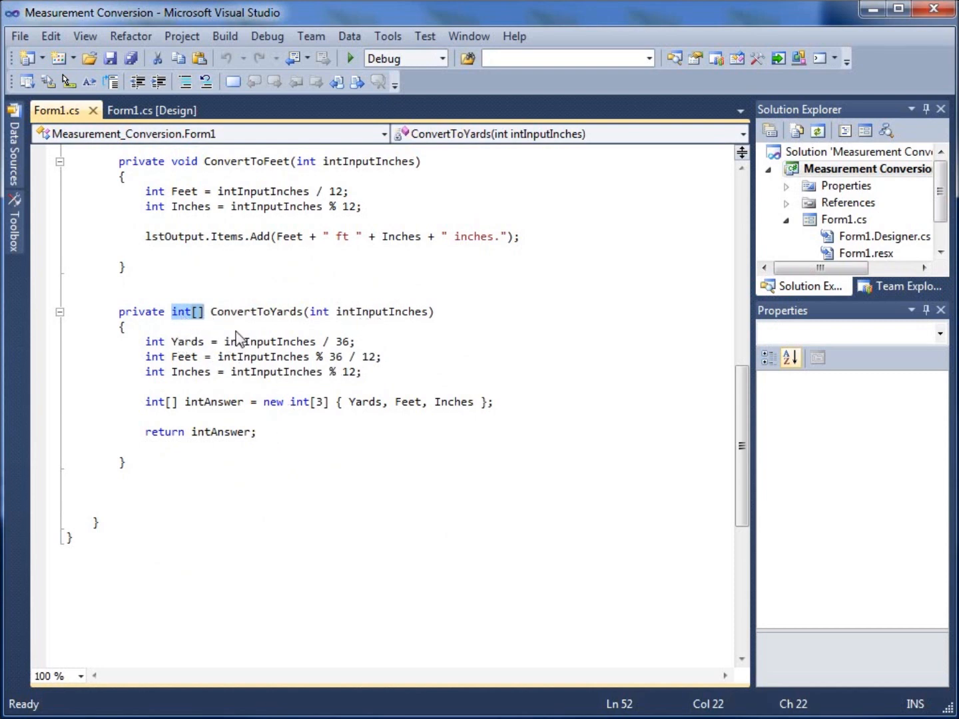
mouse_move(226, 377)
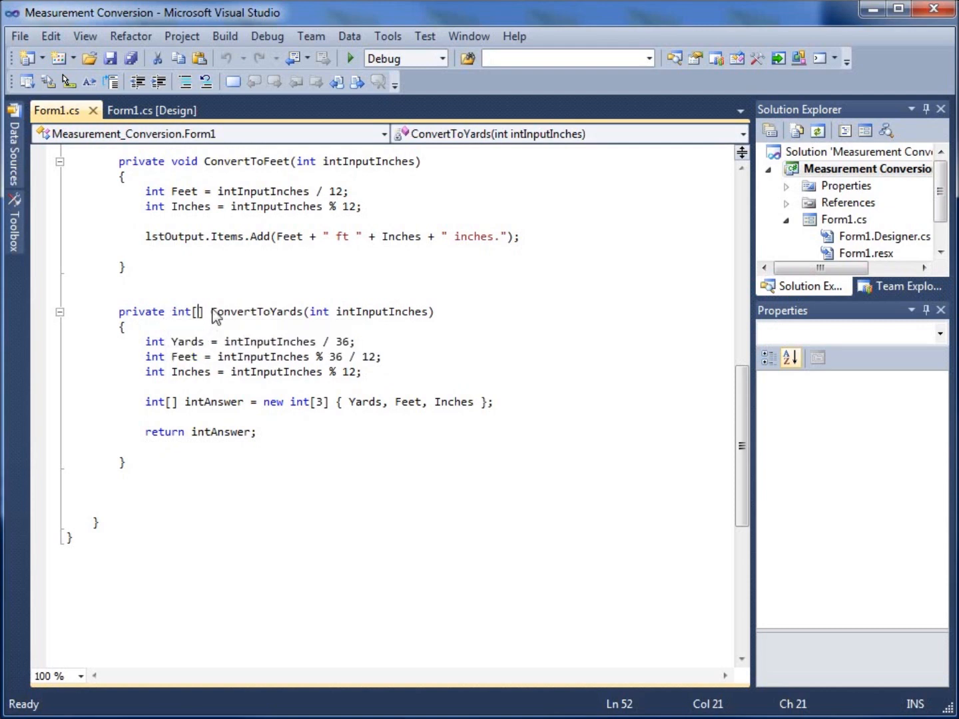
mouse_move(427, 413)
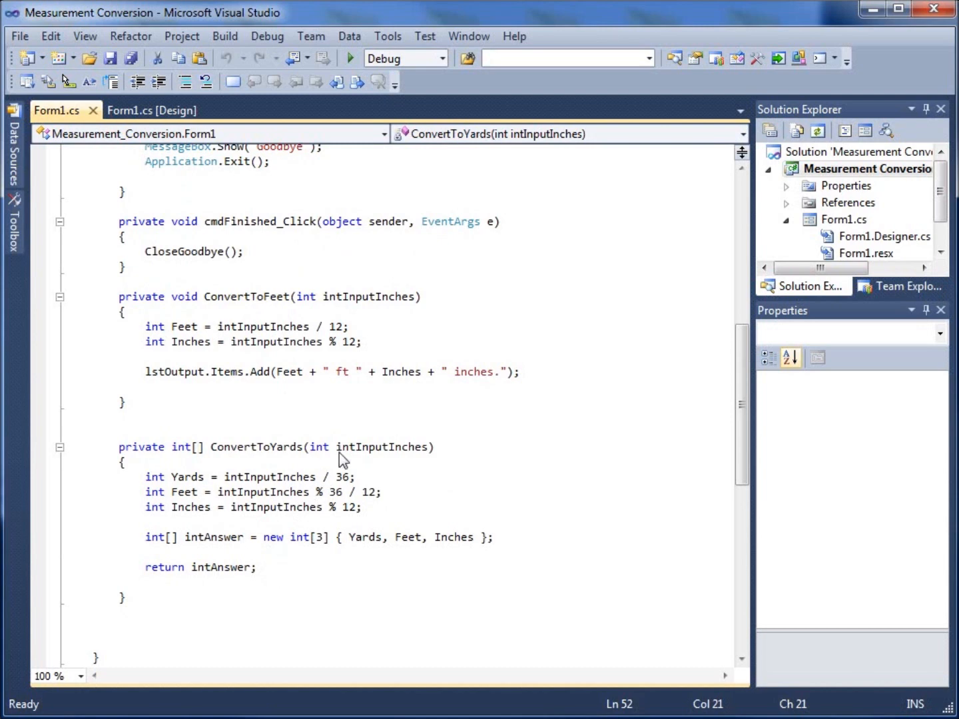
mouse_move(432, 465)
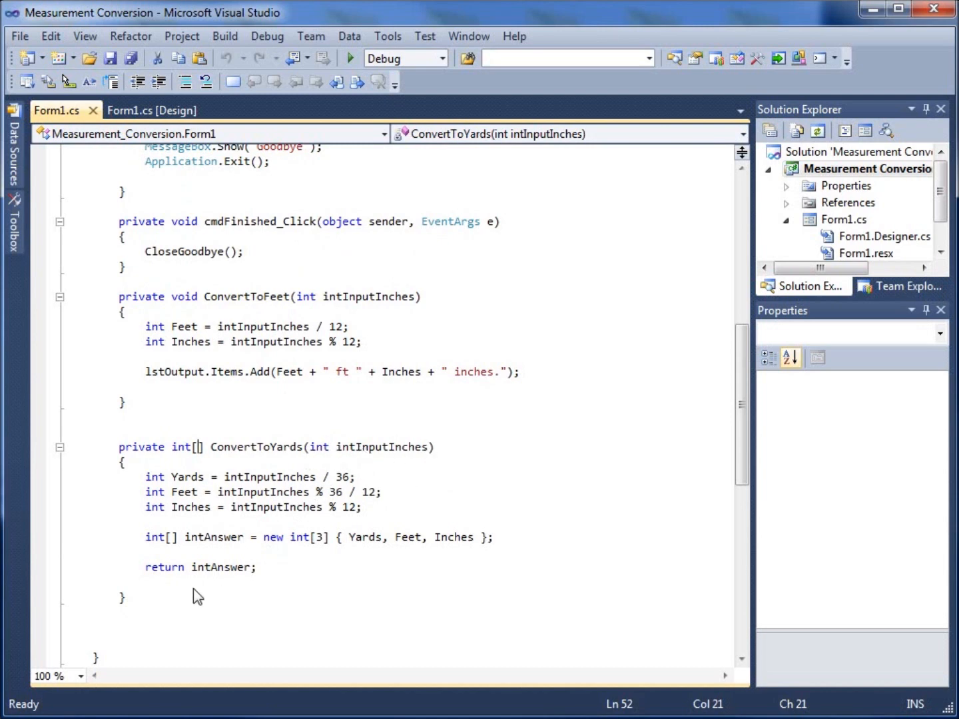
mouse_move(373, 523)
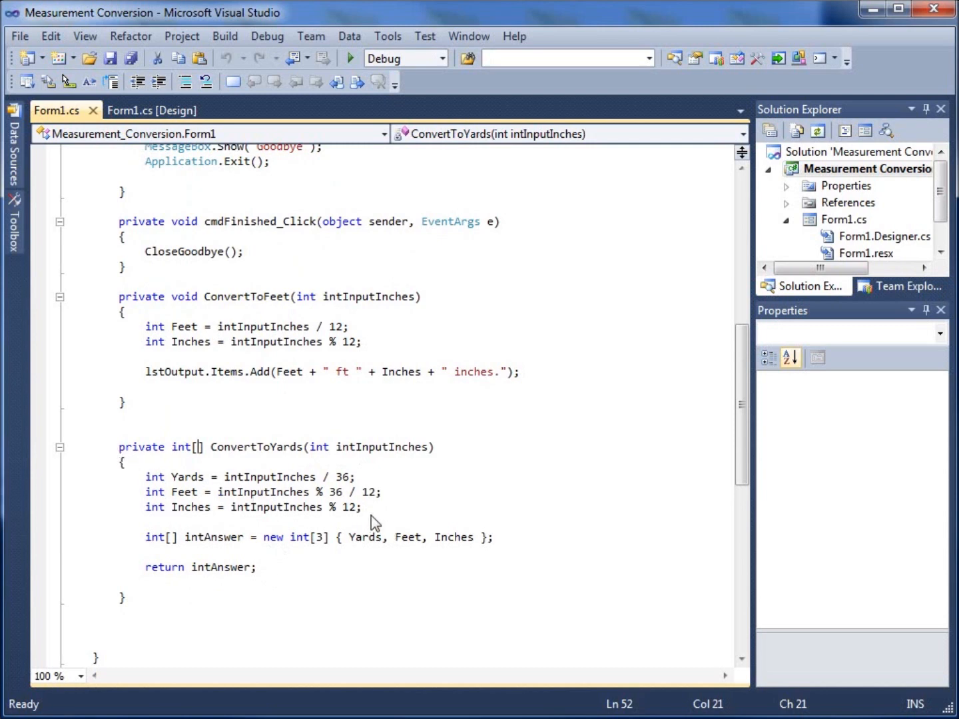
drag(145, 477, 361, 507)
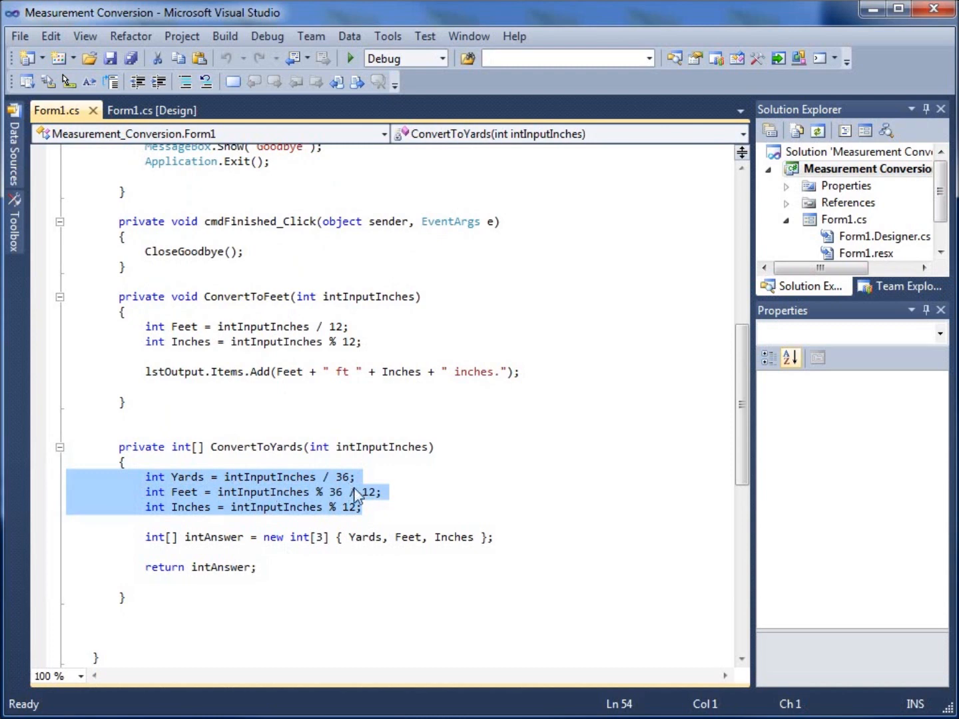
mouse_move(339, 498)
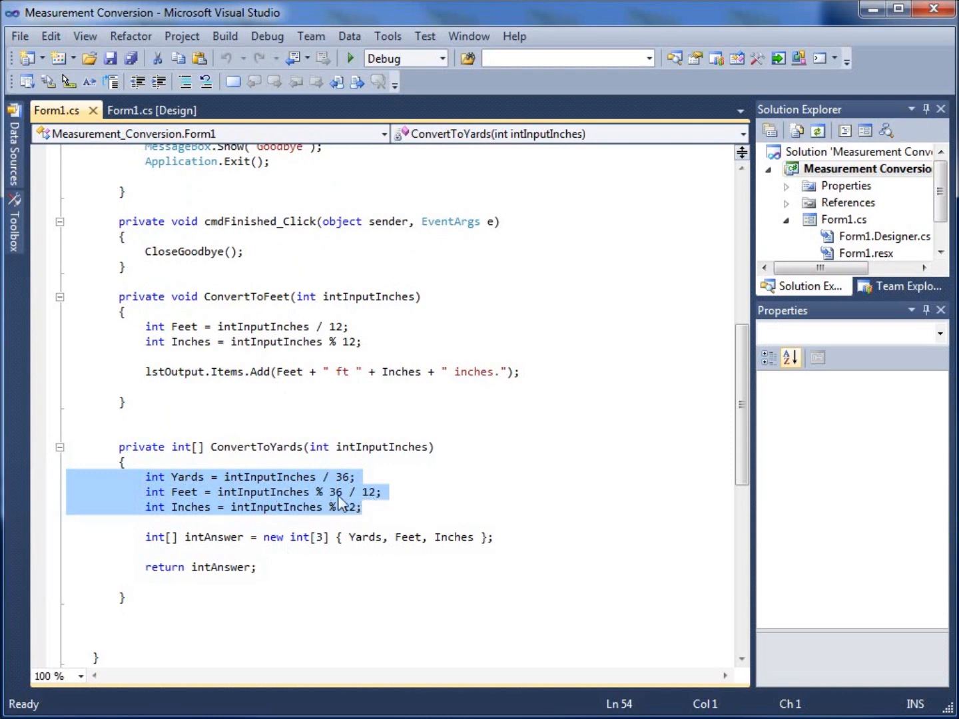
click(267, 492)
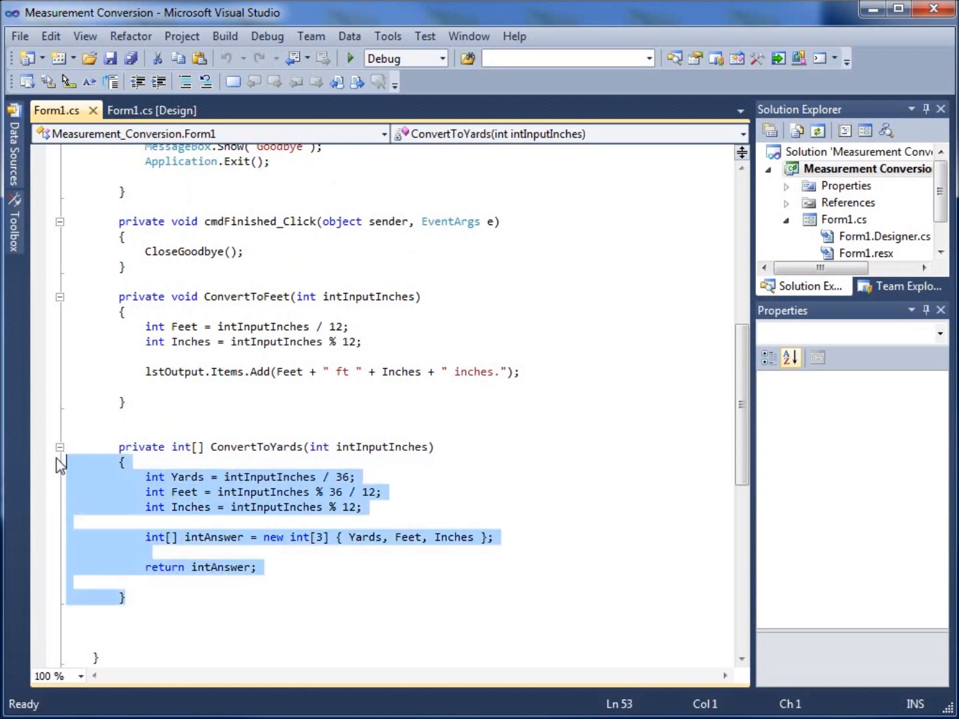
key(Delete)
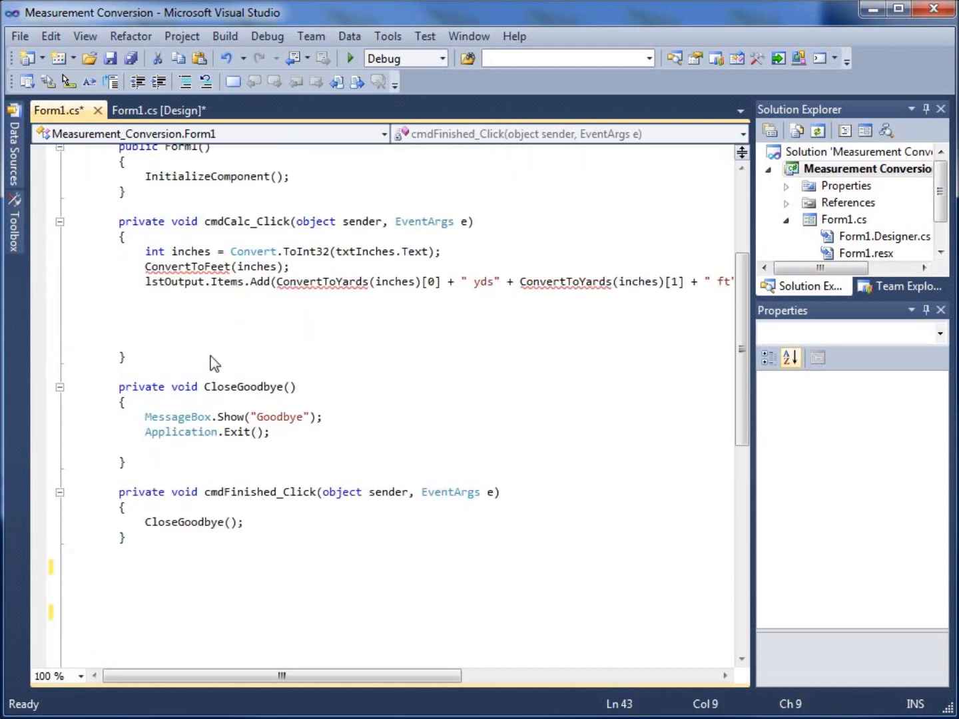
In the form designer, duplicate the label and text box row and rename the new text box txtUnitofMeasure.
click(159, 110)
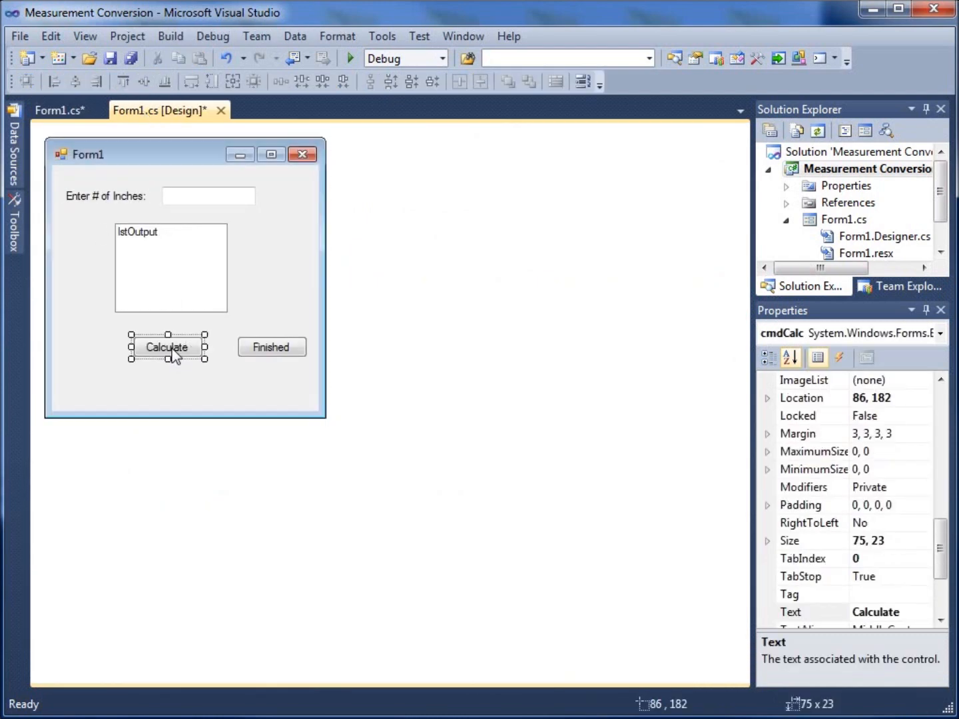
mouse_move(303, 351)
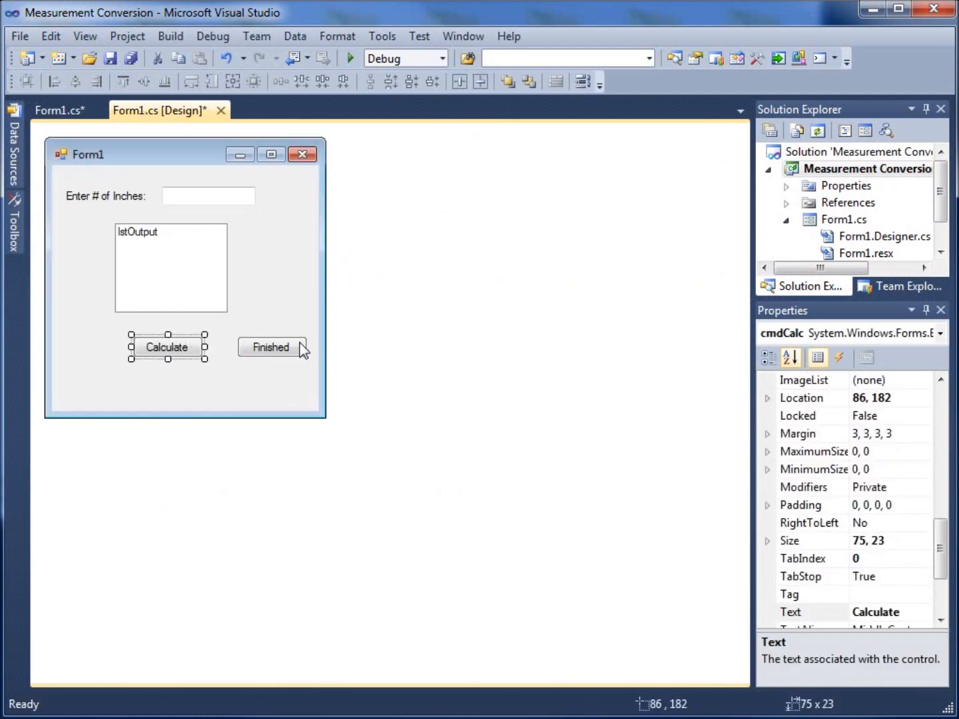
click(172, 266)
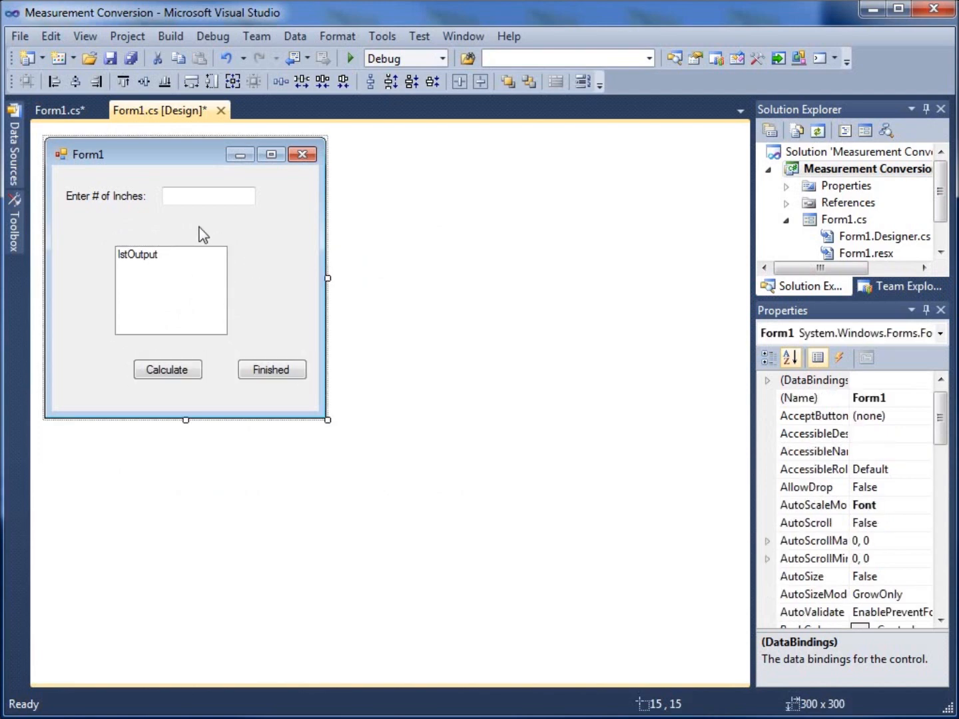
click(208, 195)
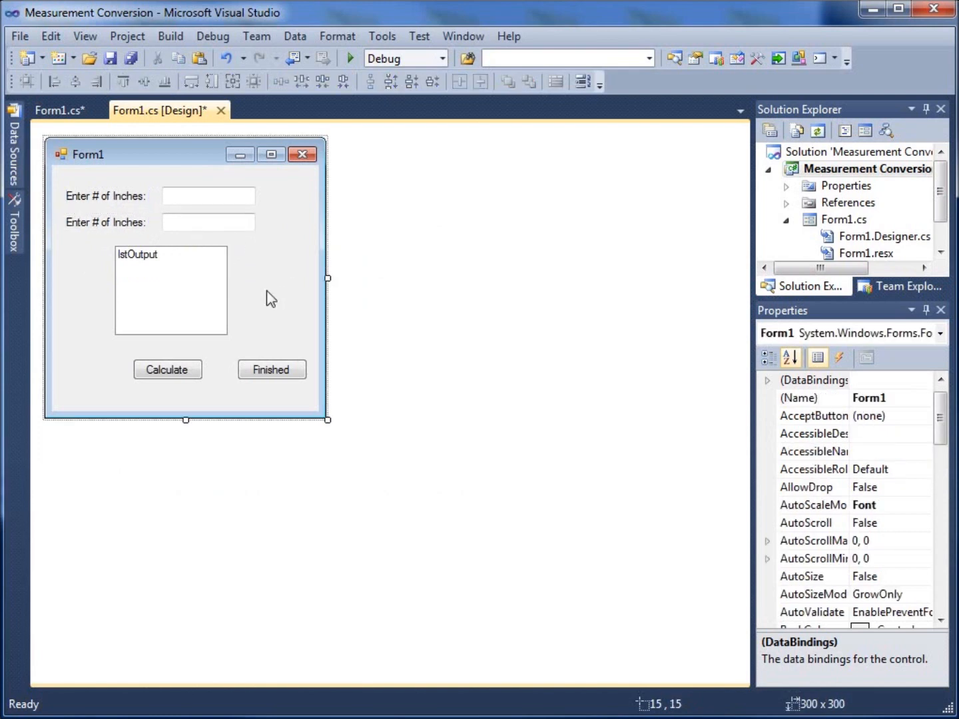
click(208, 221)
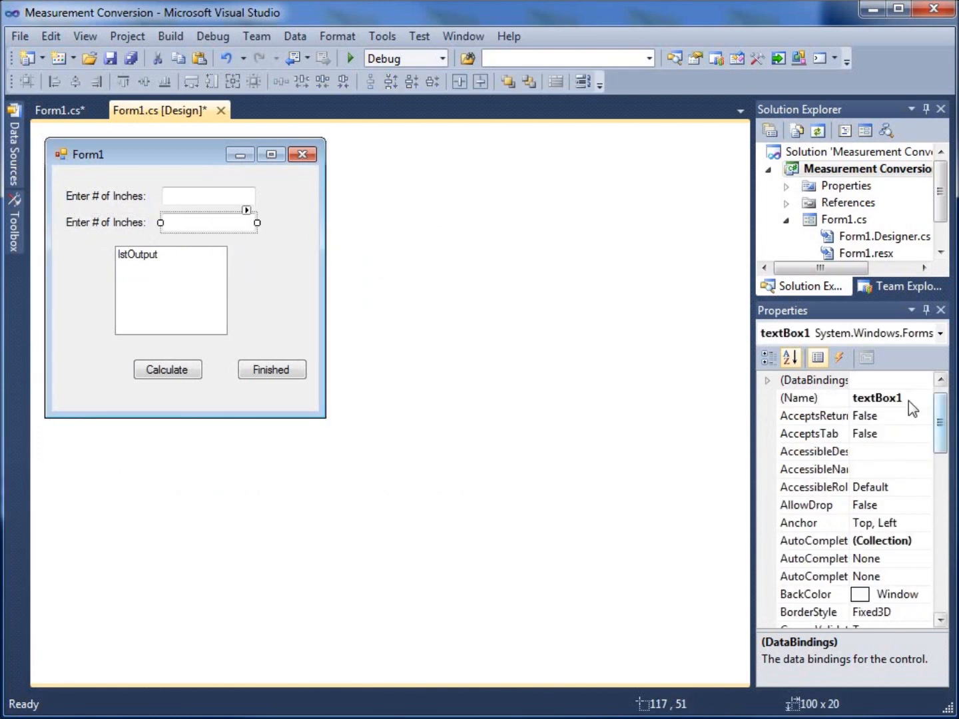
click(806, 398)
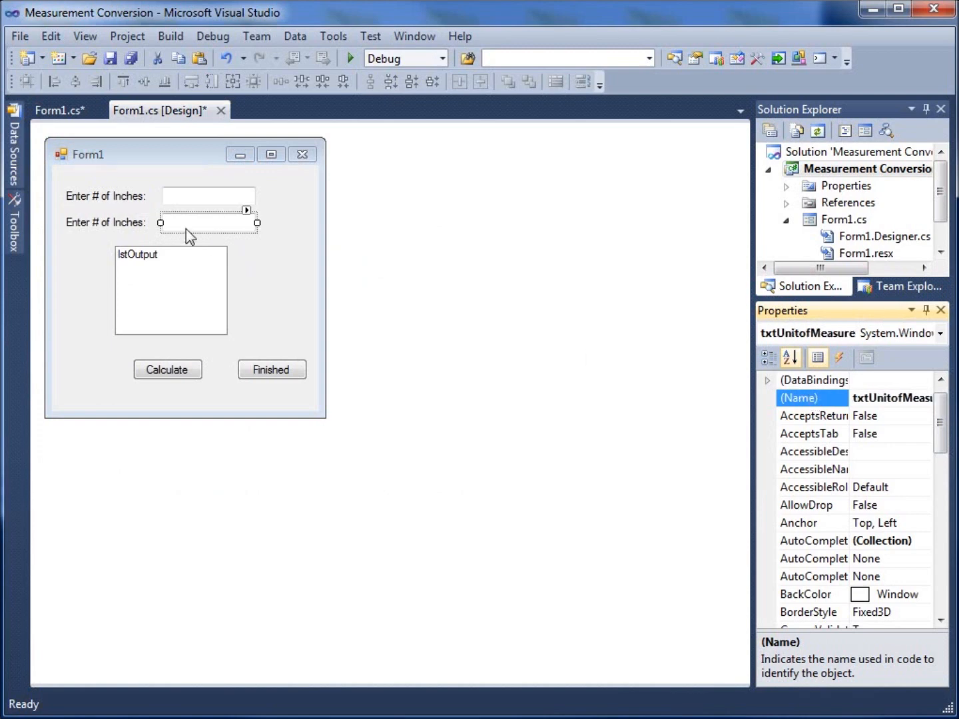
Set the second label's text to 'Yards(Y) or Feet(F):'.
click(106, 223)
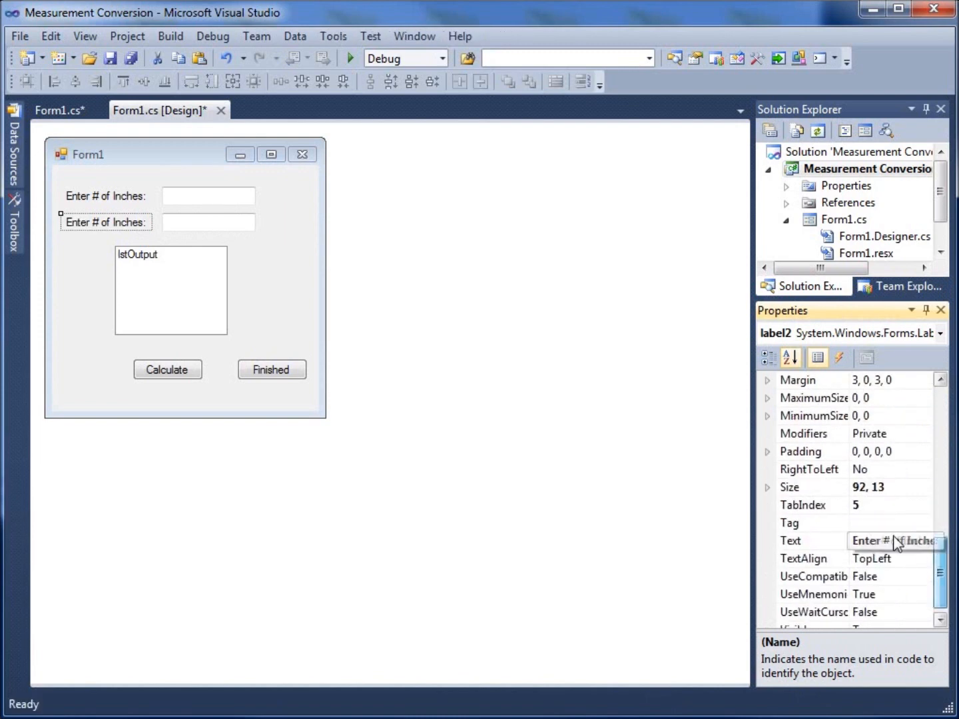
click(896, 540)
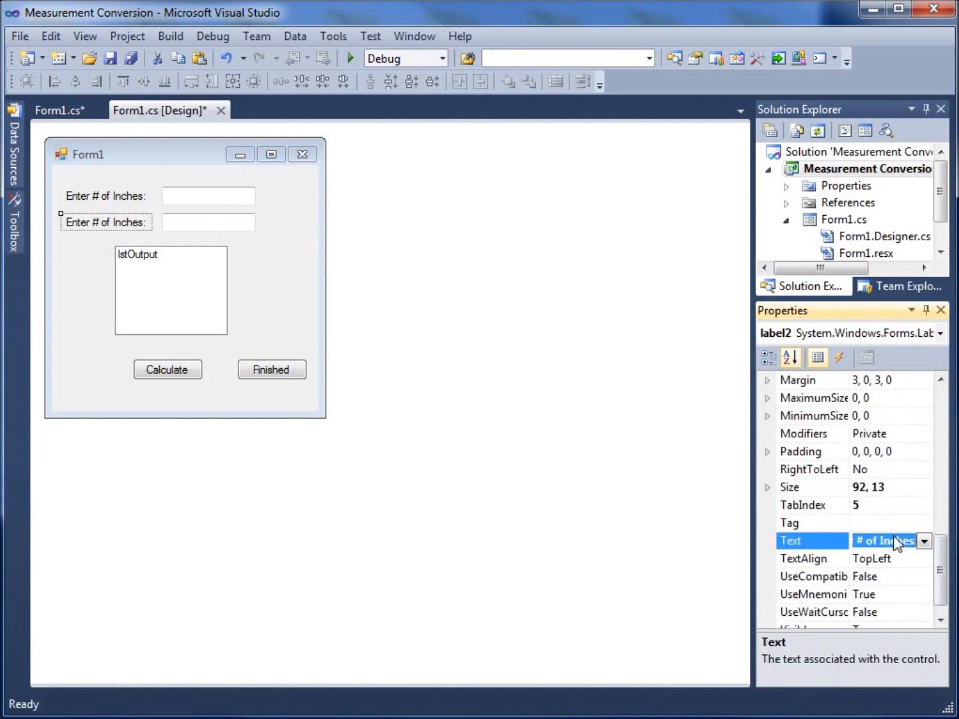
text(Yards(Y) or Feet(F):)
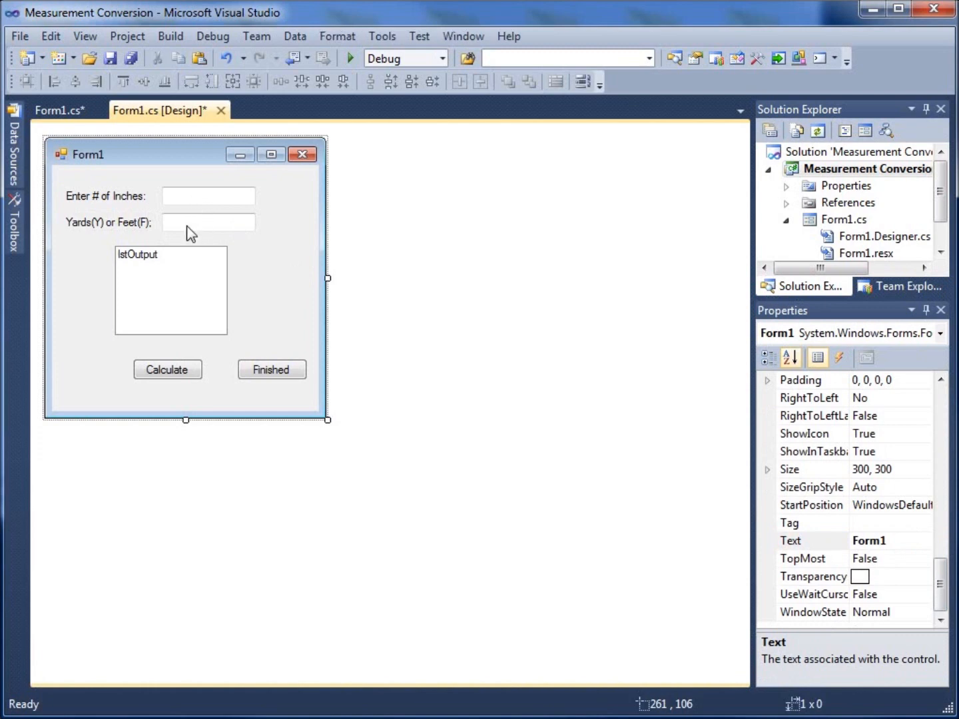
mouse_move(169, 236)
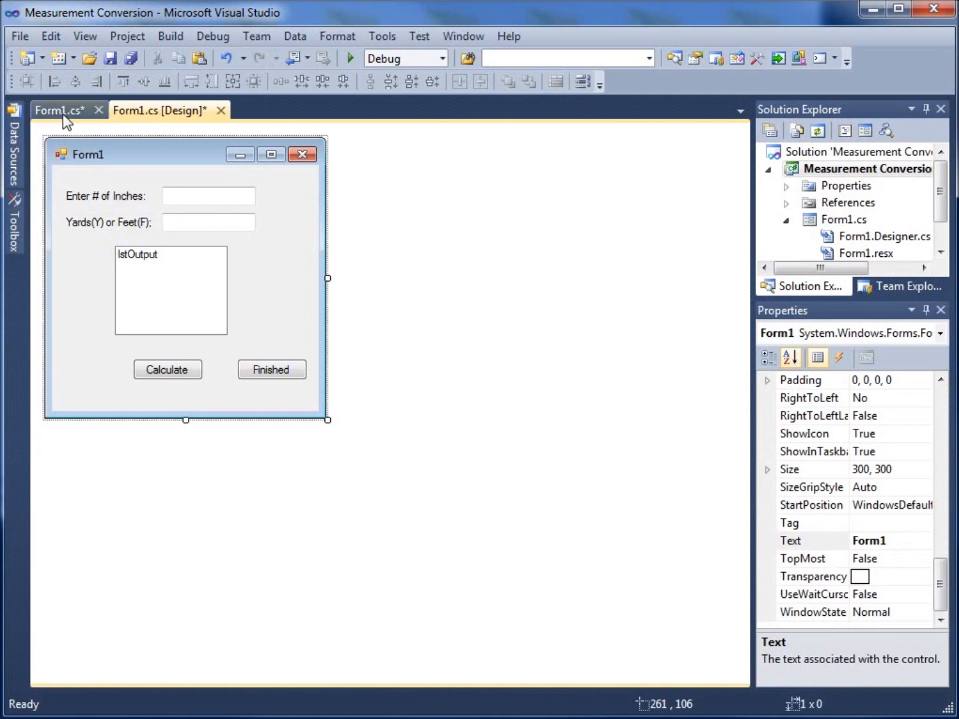
Delete the ConvertToFeet(inches) call and the lstOutput.Items.Add line from cmdCalc_Click.
click(59, 110)
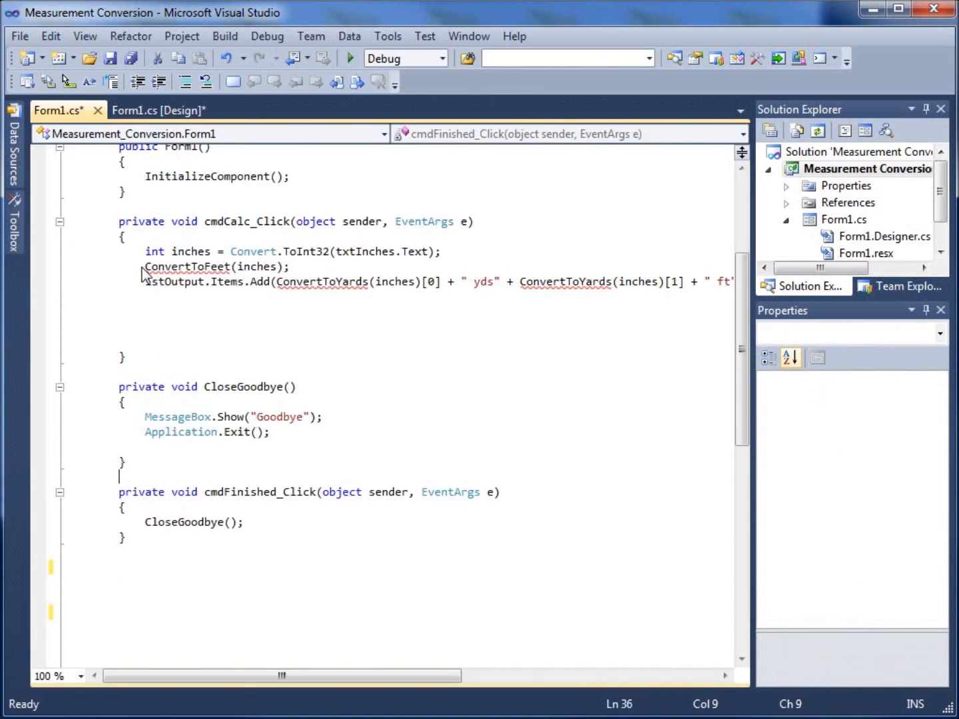
drag(145, 267, 145, 311)
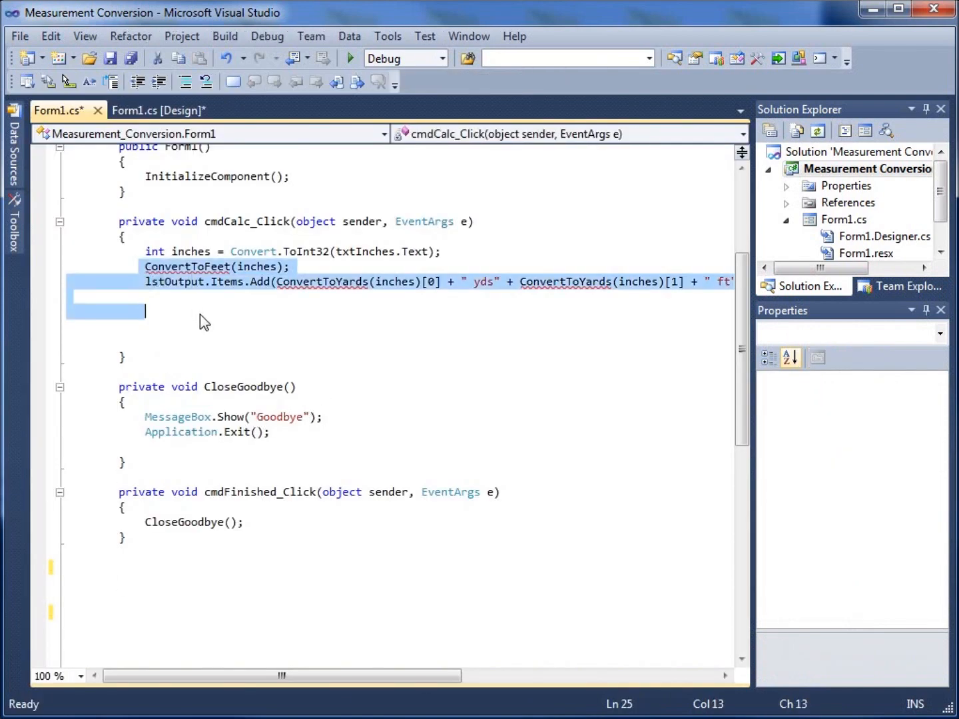
key(Delete)
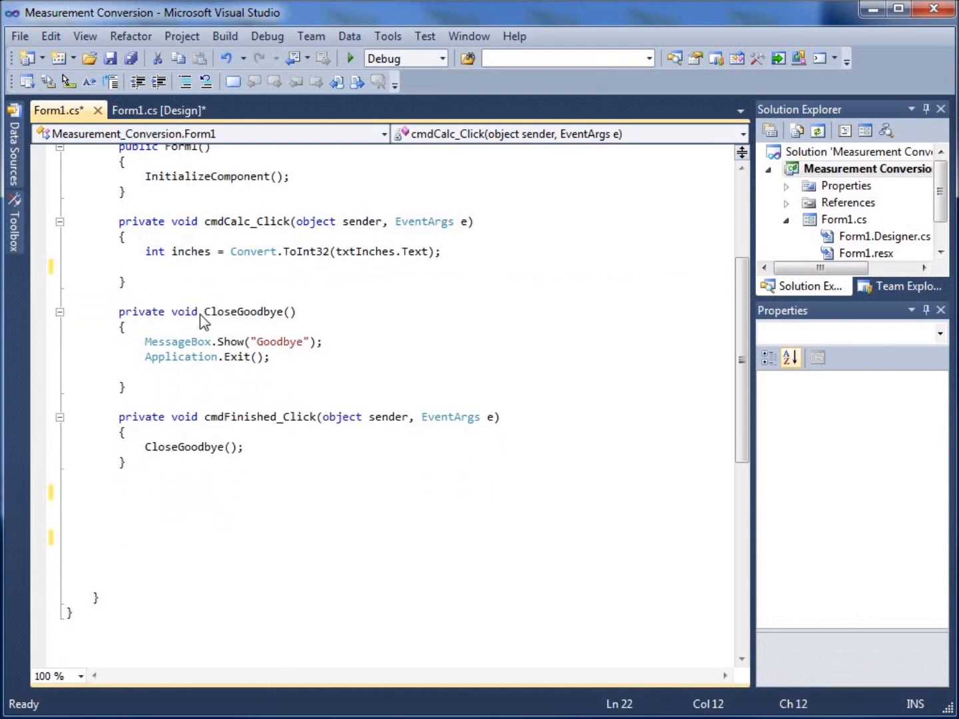
Below cmdFinished_Click, begin a private void method named ConverttoYardsorFeet.
click(159, 507)
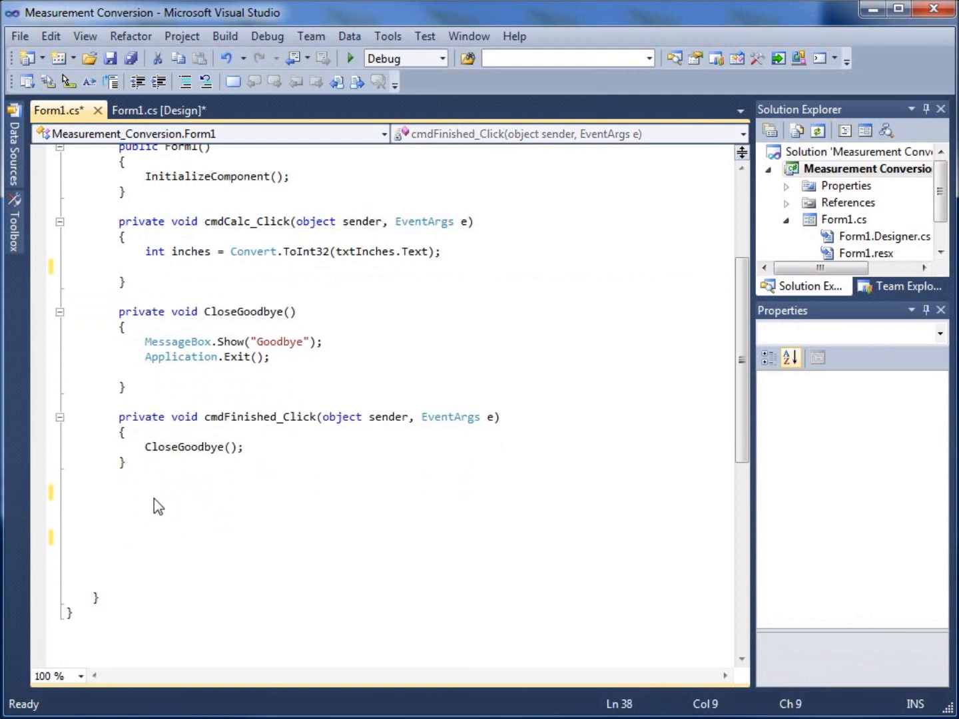
text(private)
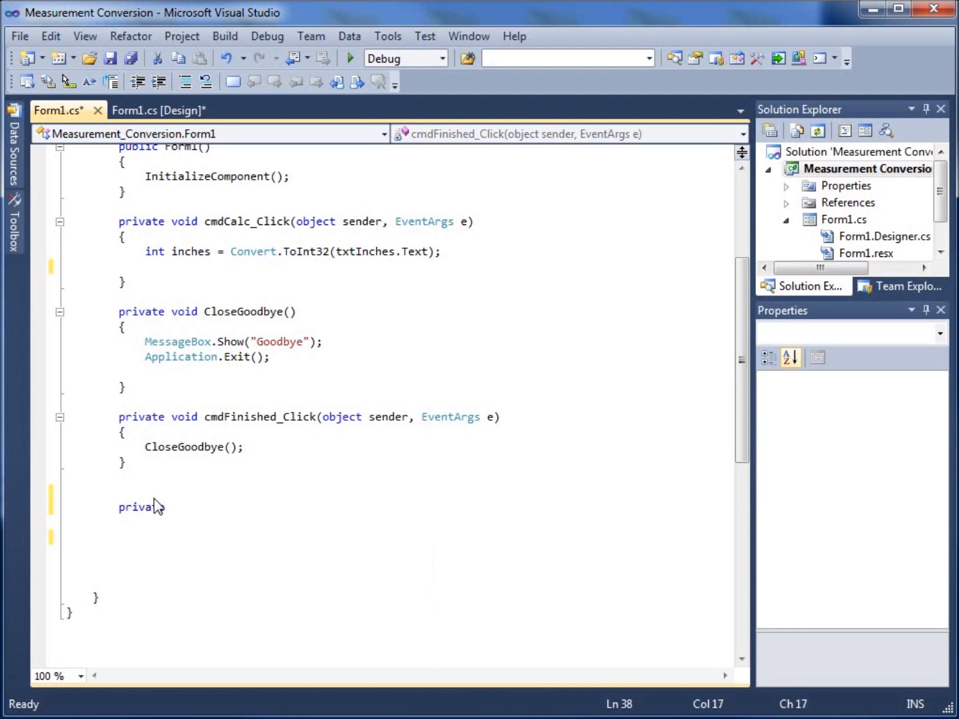
text(void)
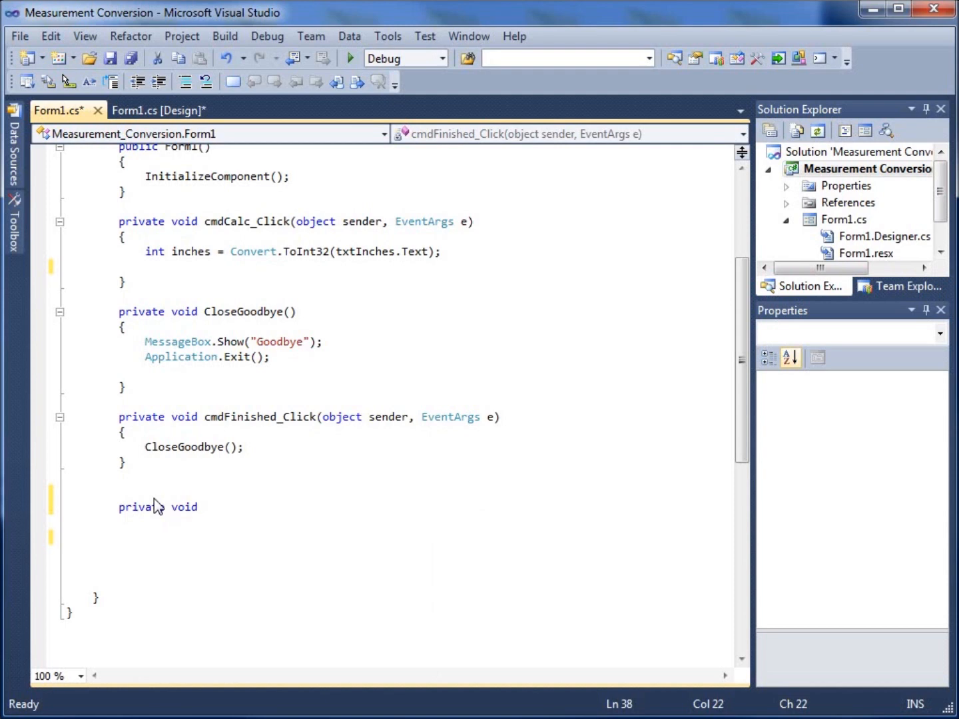
text(Convert)
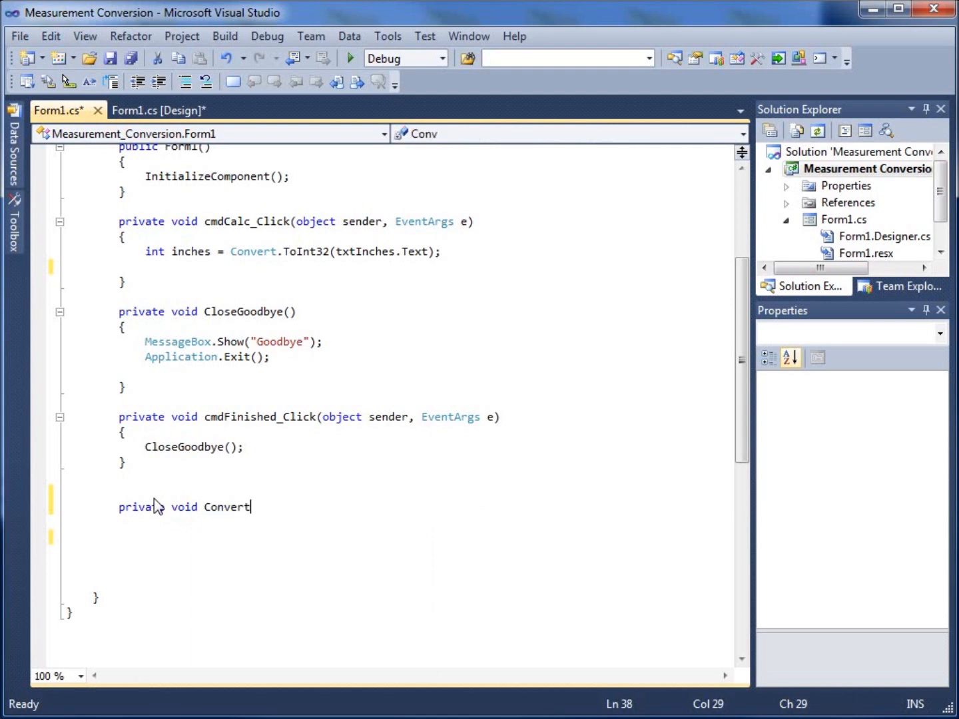
text(to)
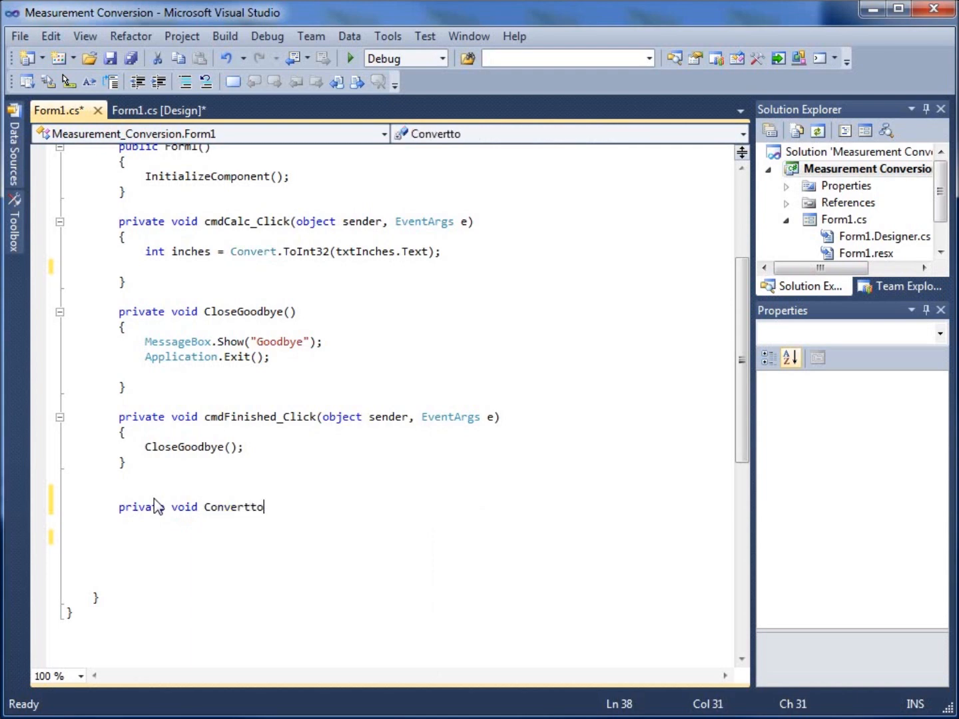
text(Yards)
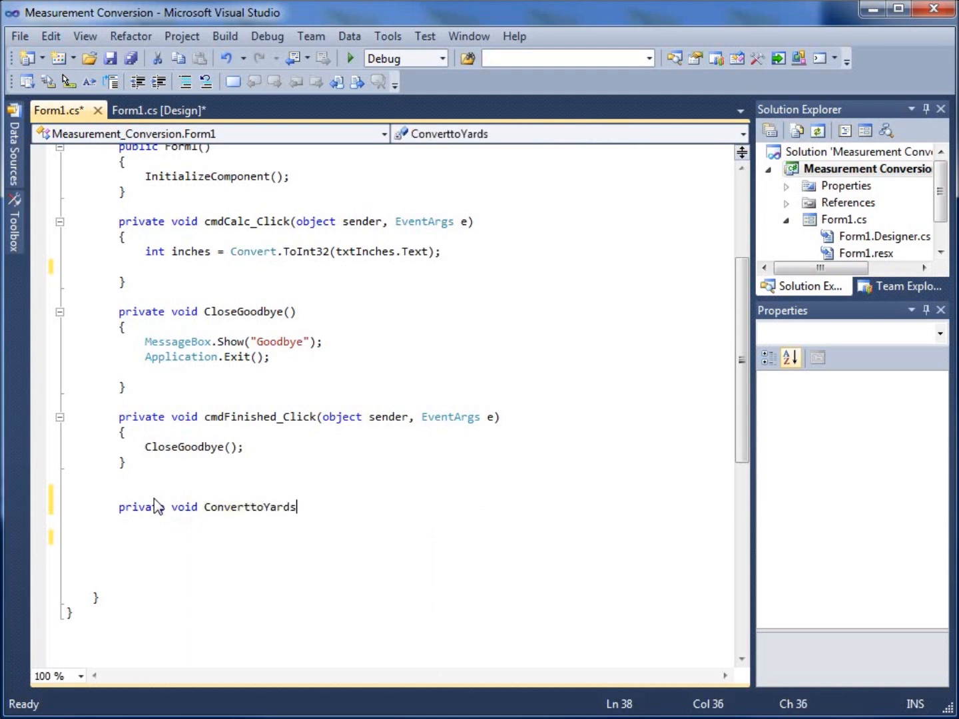
text(orFeet)
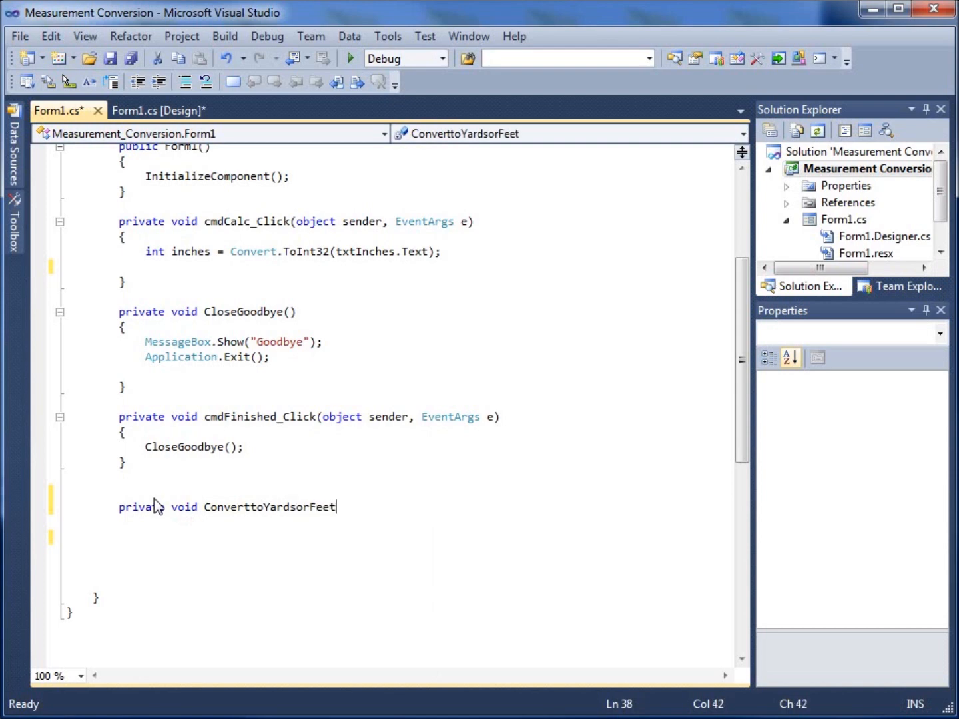
text(()
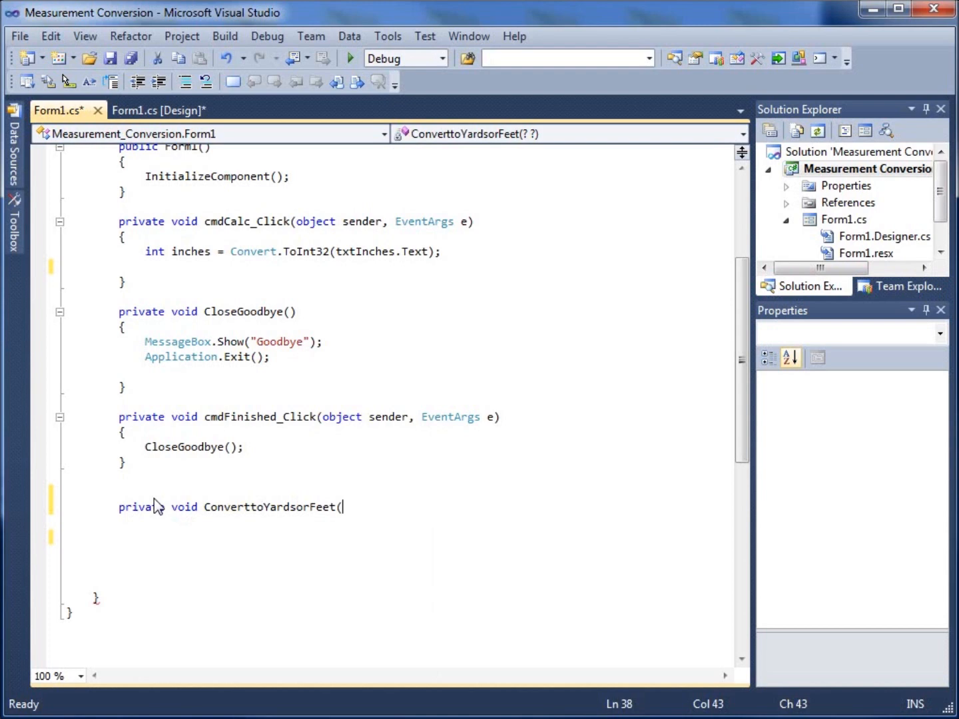
Give the method parameters (int inches, string unitofmeasure) and start an int declaration inside.
text(int)
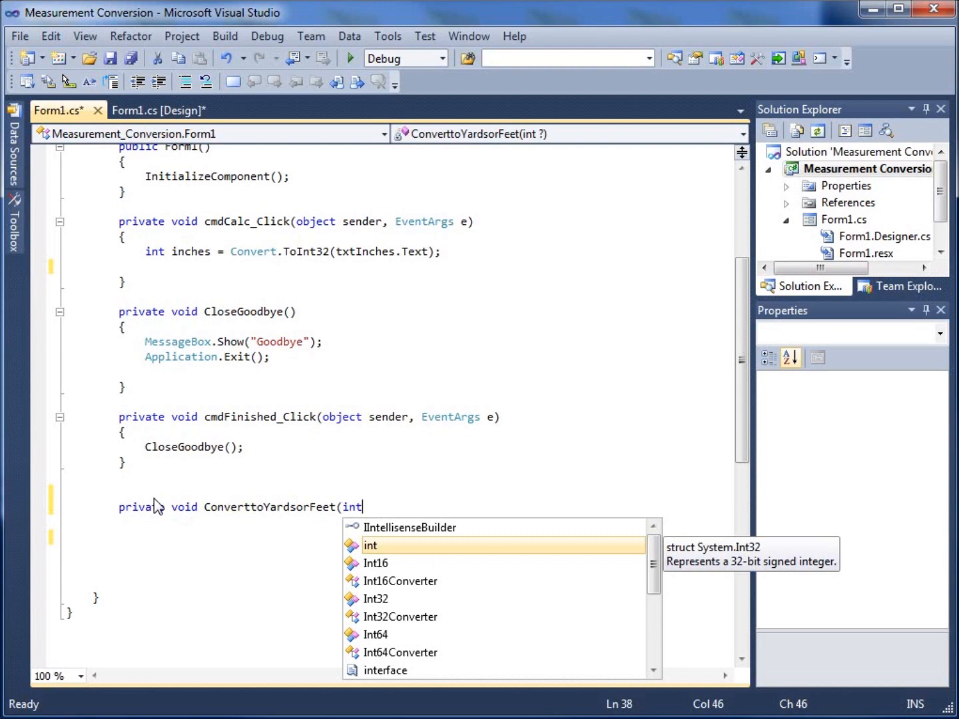
text(inches)
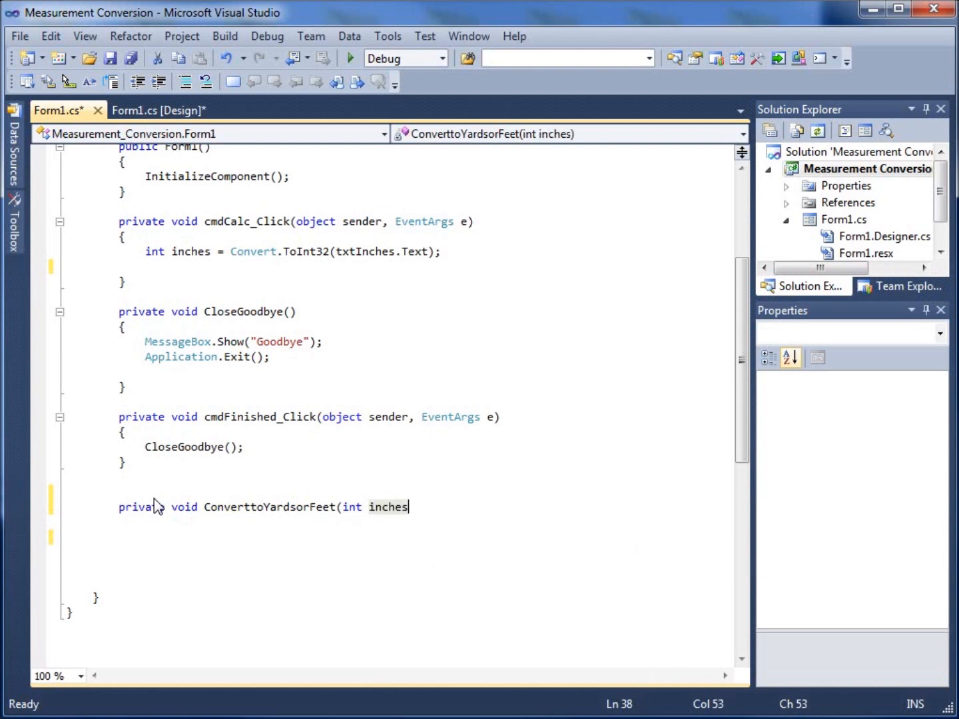
text(, str)
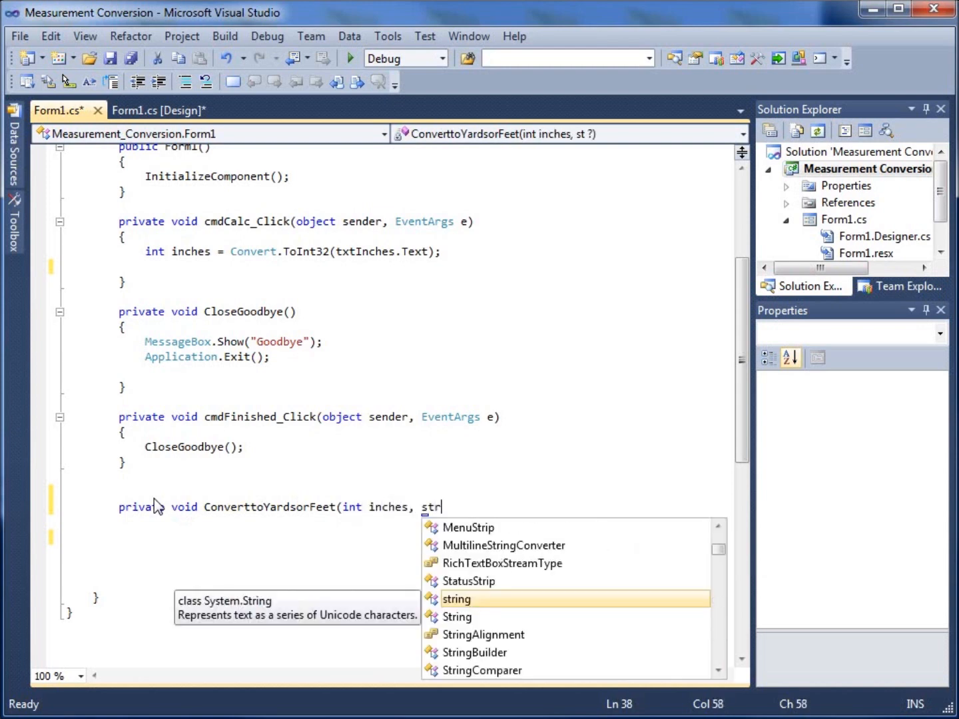
text(ing)
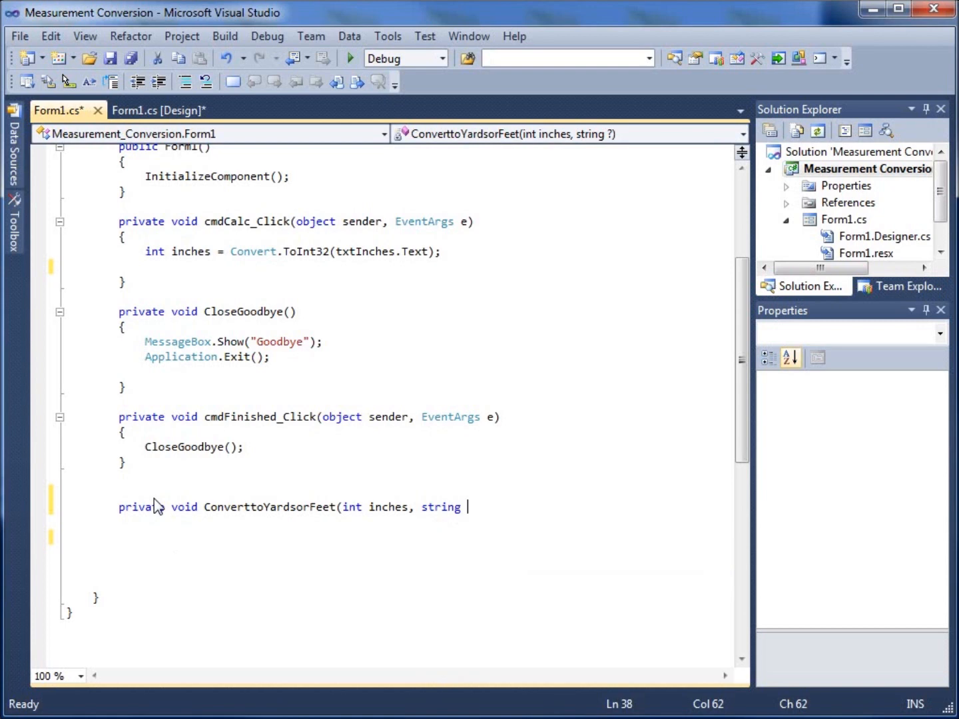
text(U)
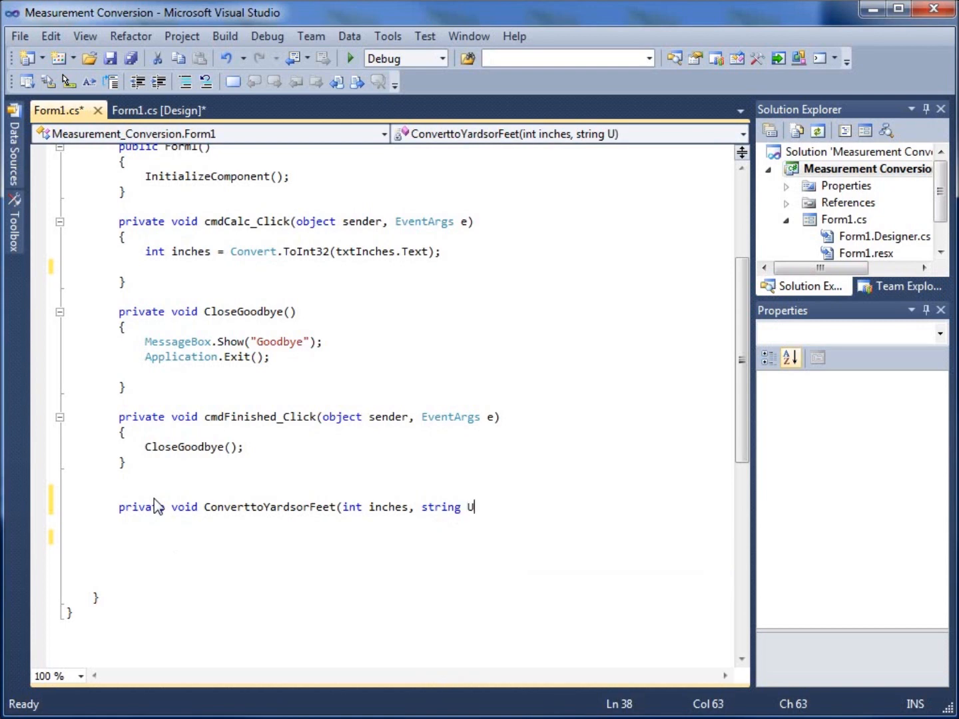
text(nitof)
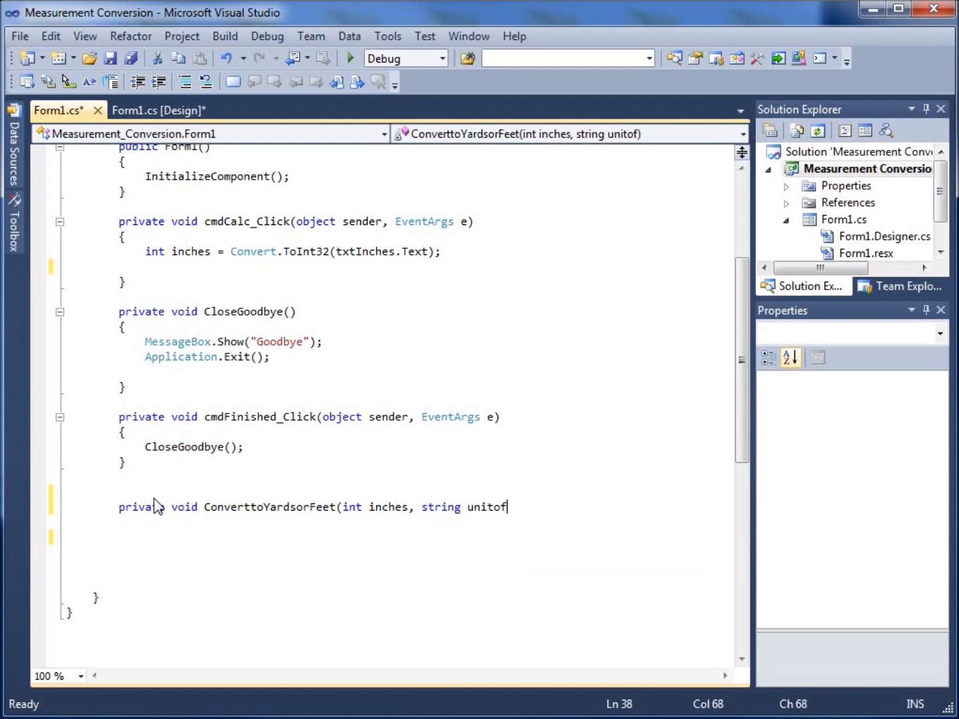
text(measure))
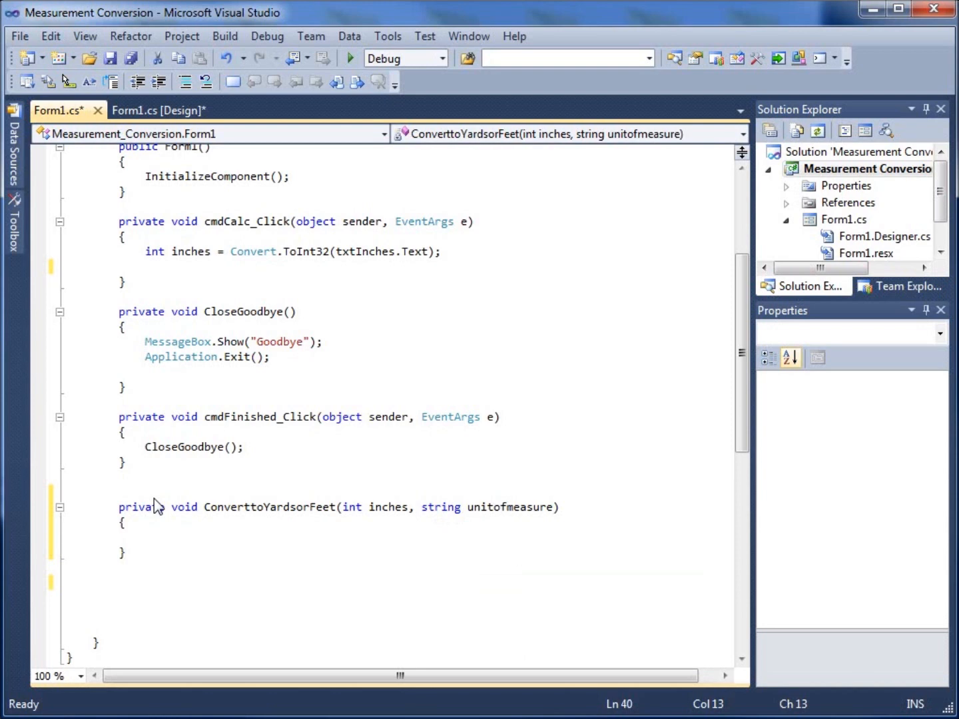
text(int)
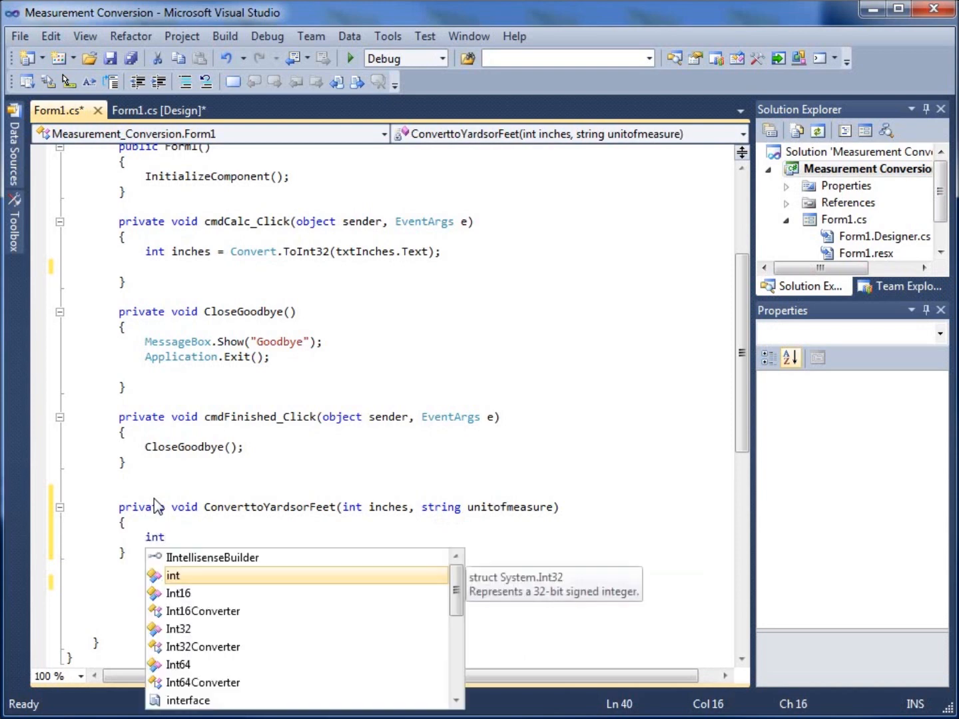
Declare int Yard = 0; int Feet = 0; int Inches = 0; in ConverttoYardsorFeet.
text(Yard =)
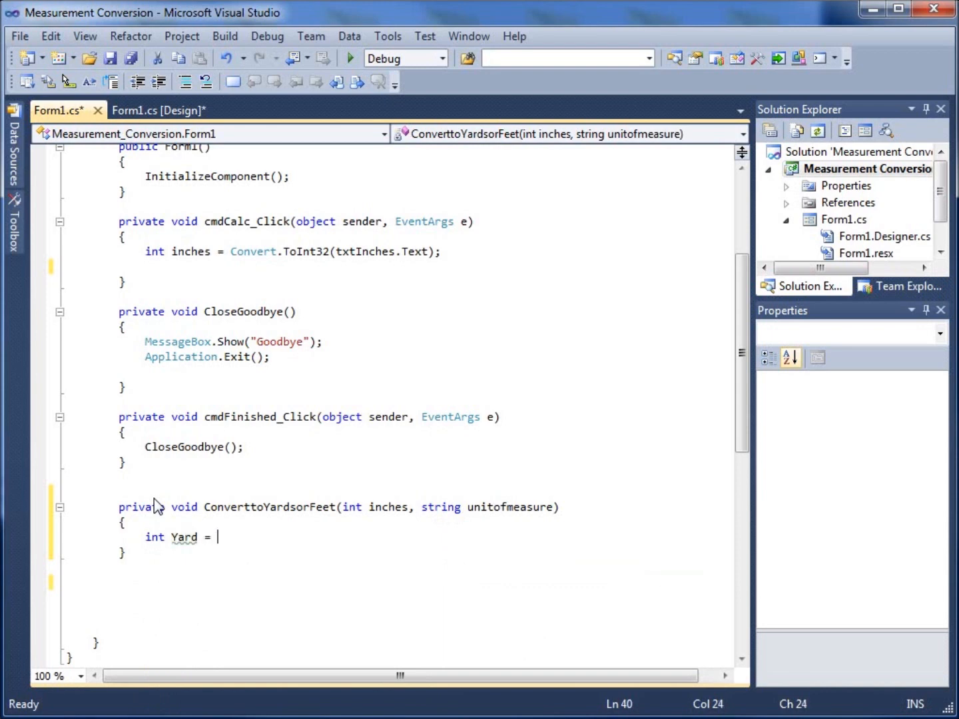
text(0)
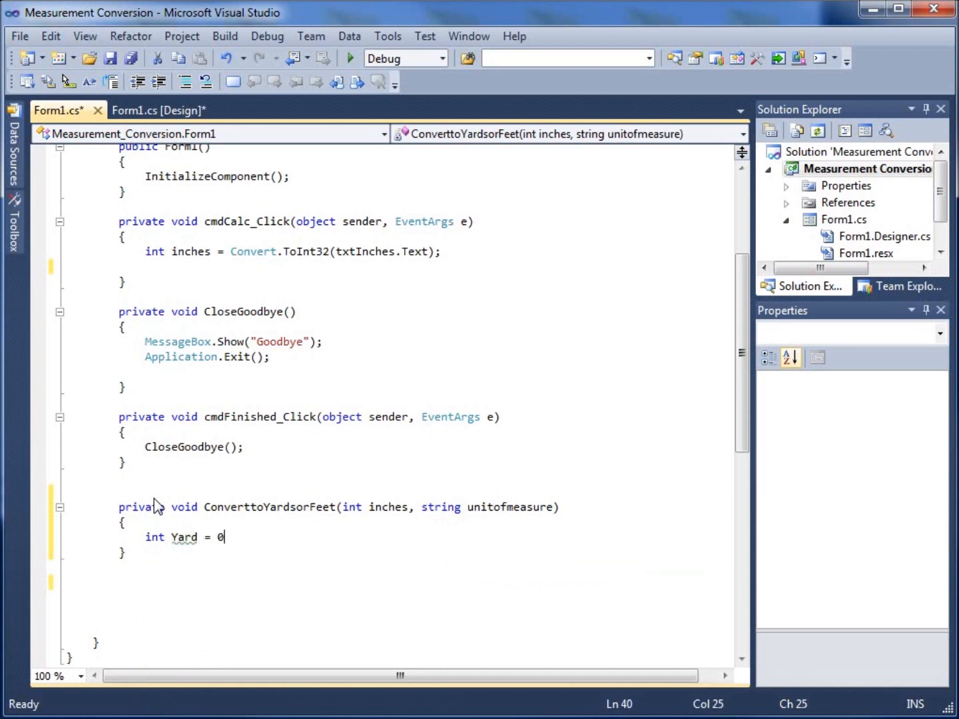
key(enter)
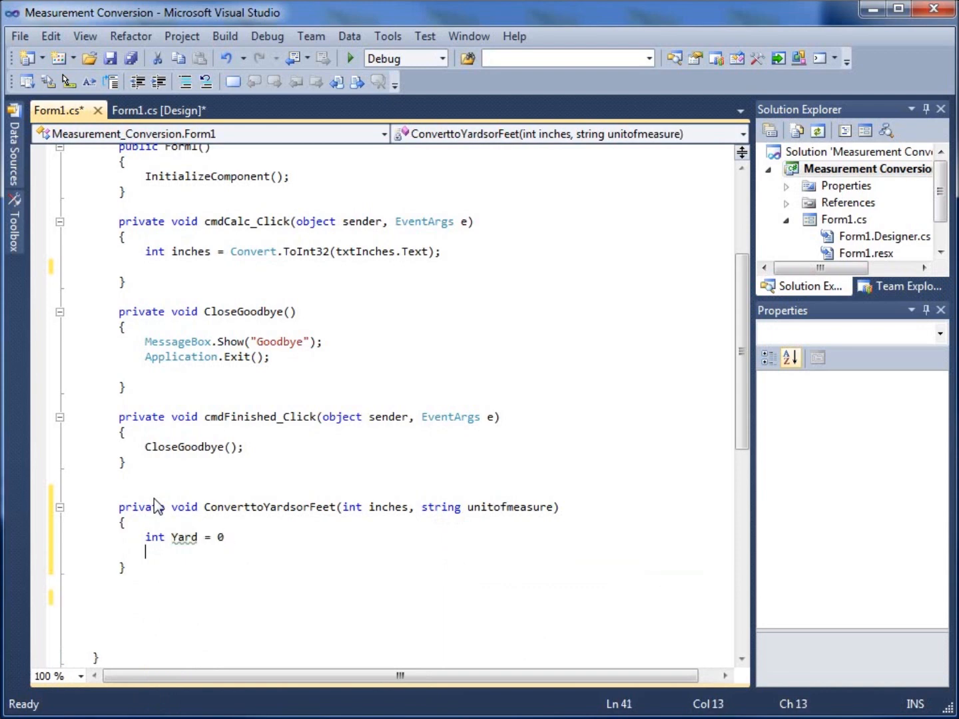
key(Backspace)
text(int F)
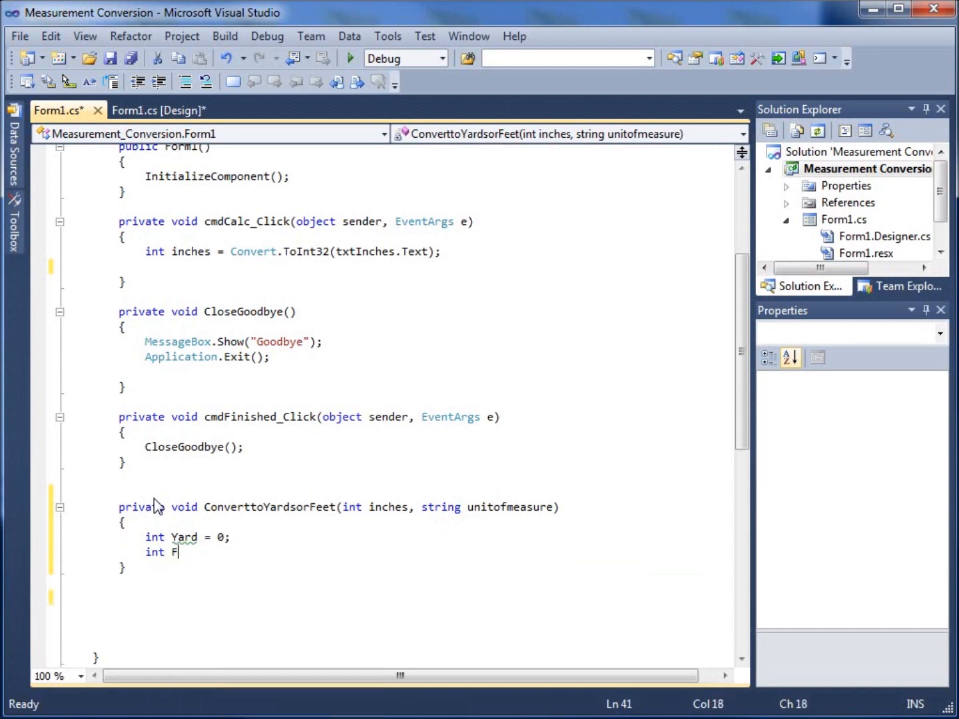
text(eet =)
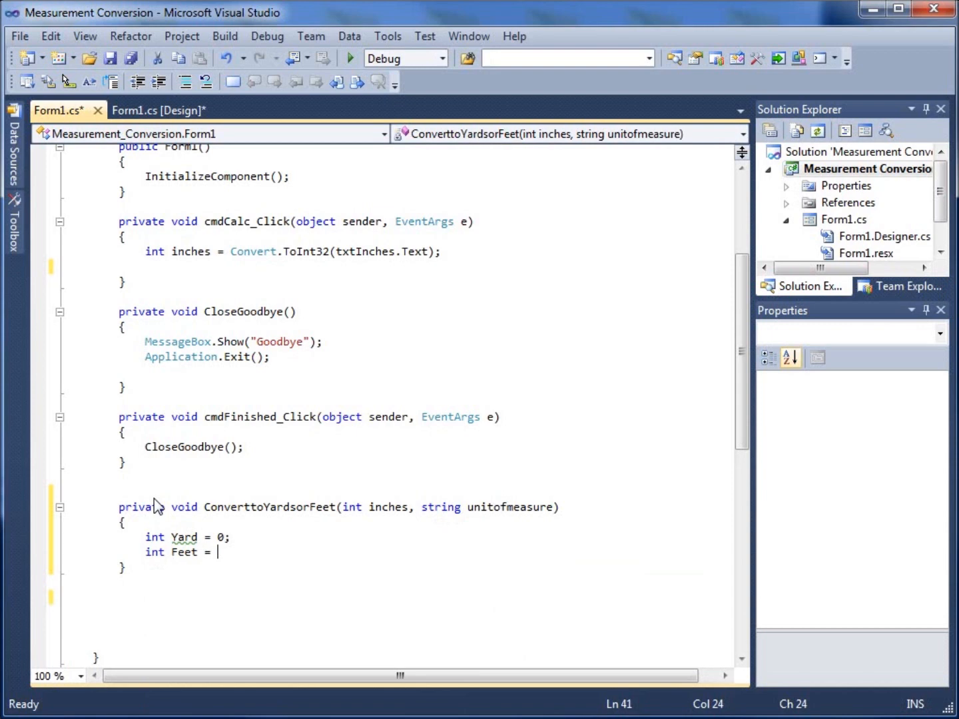
text(0;)
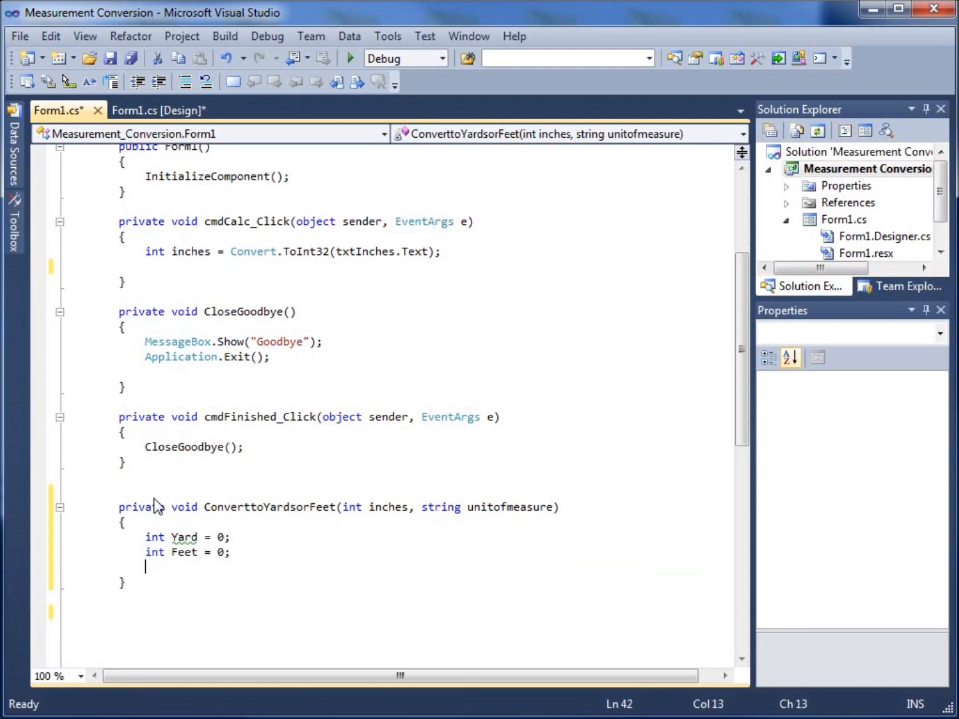
text(int Inches =)
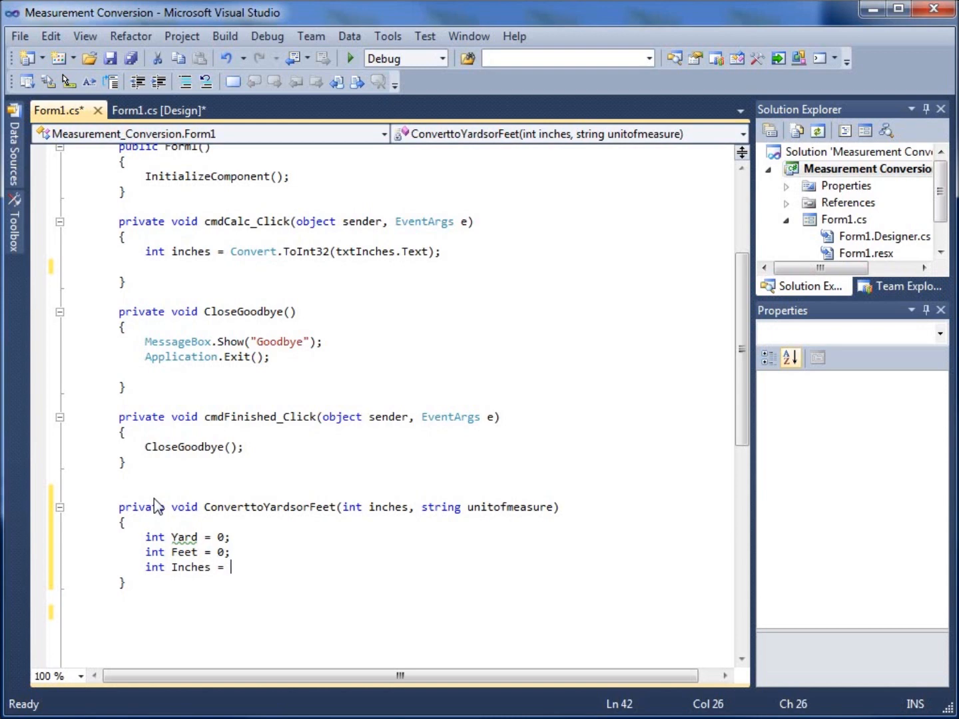
text(0)
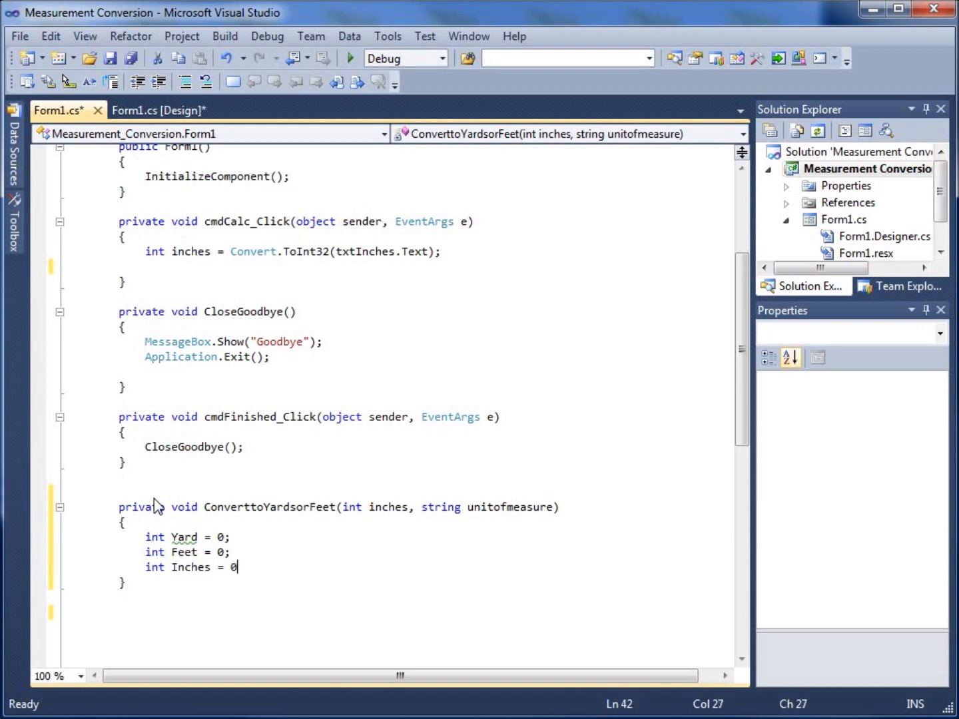
text(;)
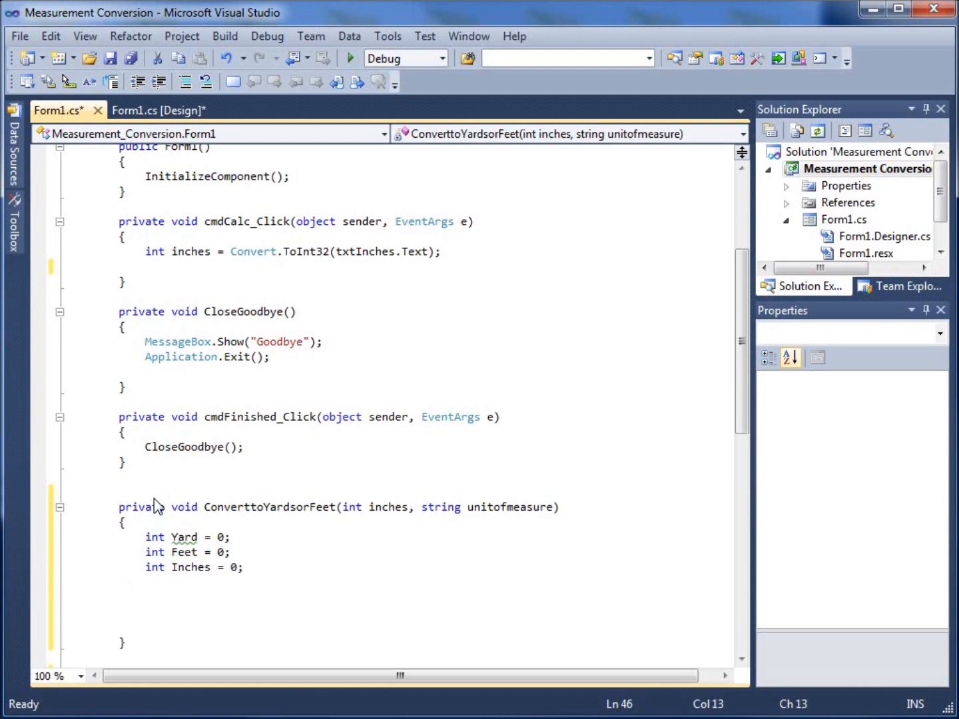
Below the declarations, write if (unitofmeasure == "Y") with empty braces.
scroll(down, 3)
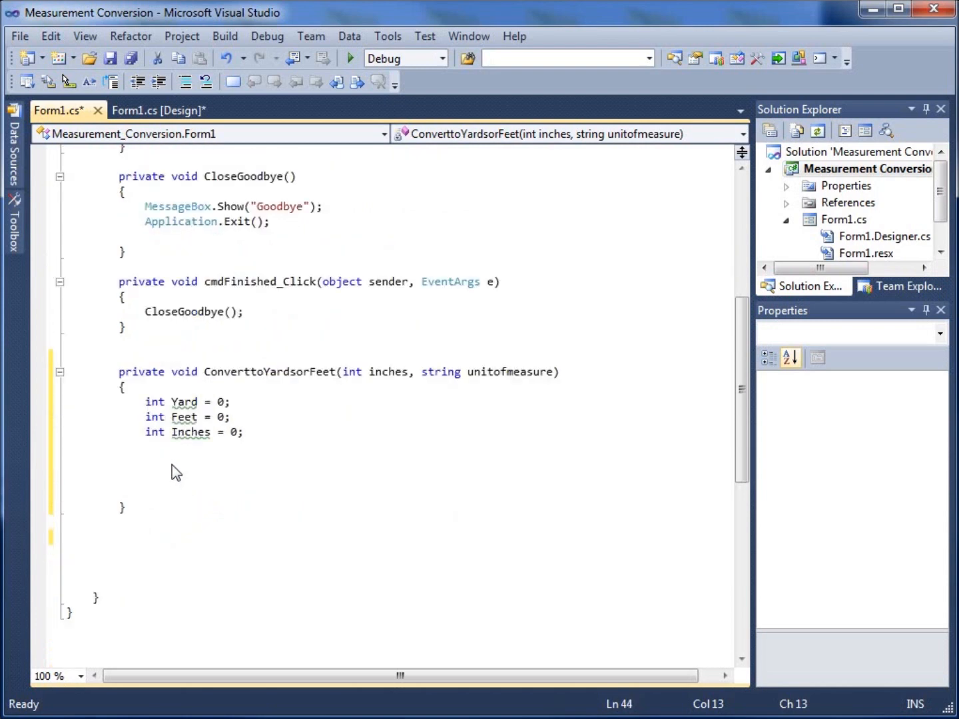
text(if ()
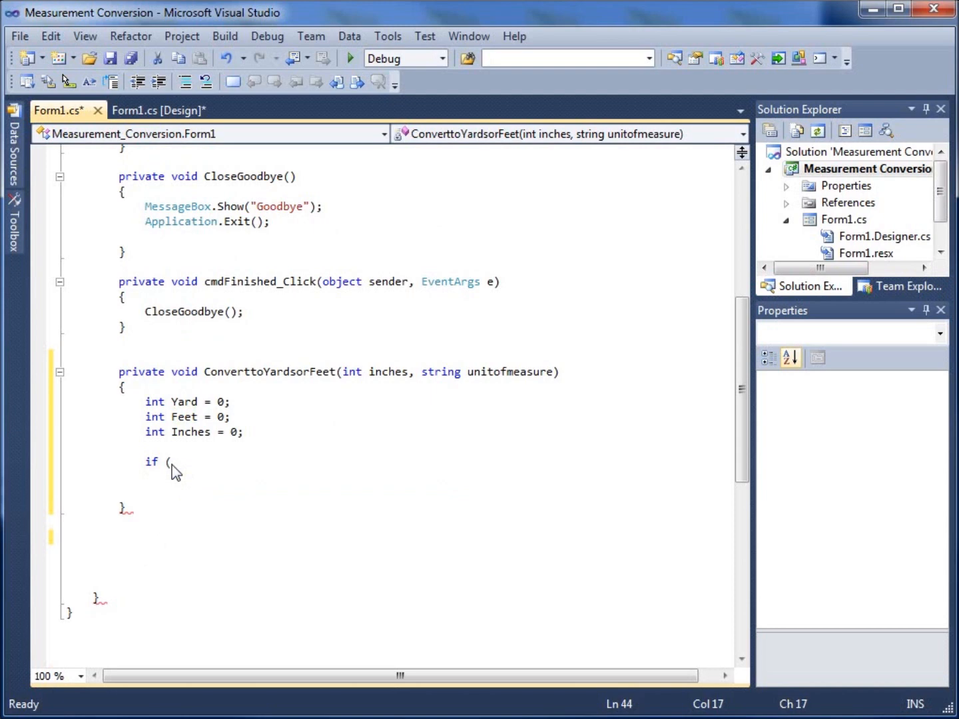
text(()
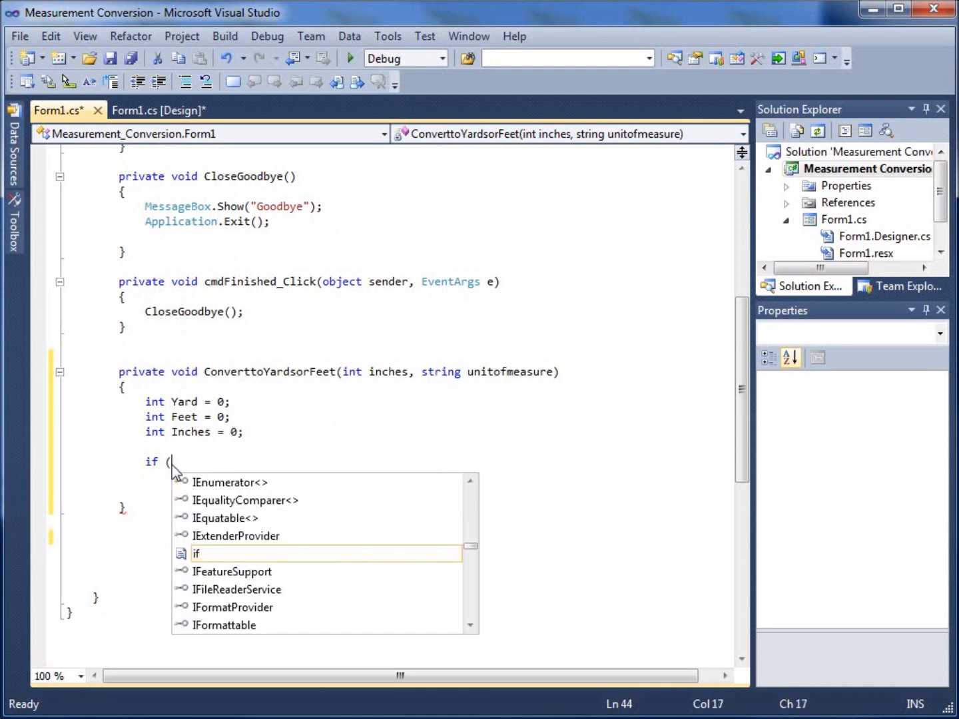
text(unitofmeasure ==)
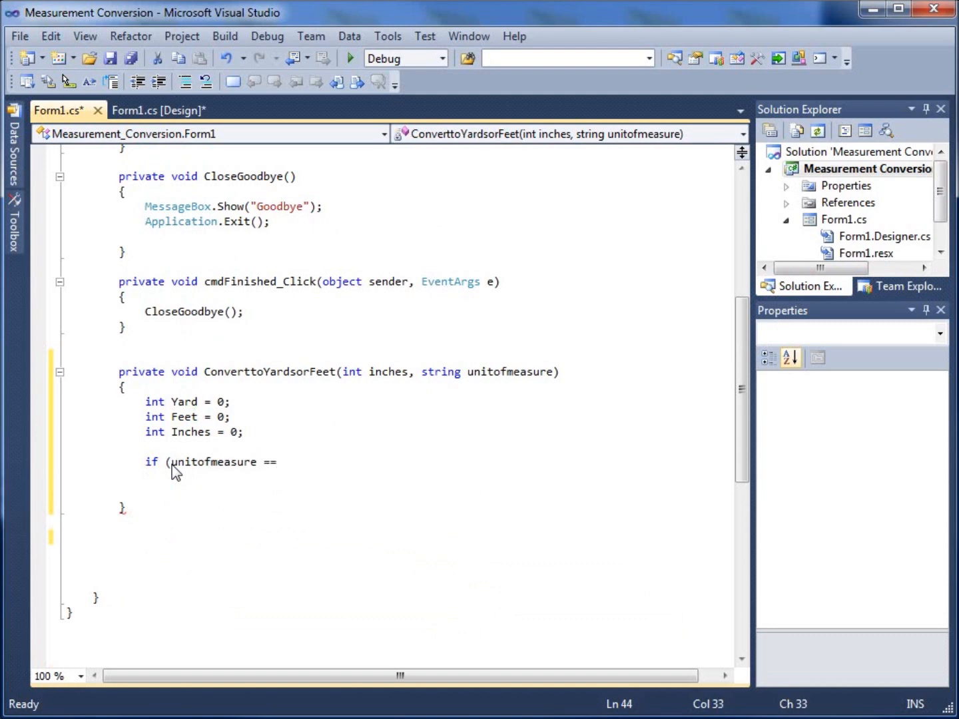
text(")
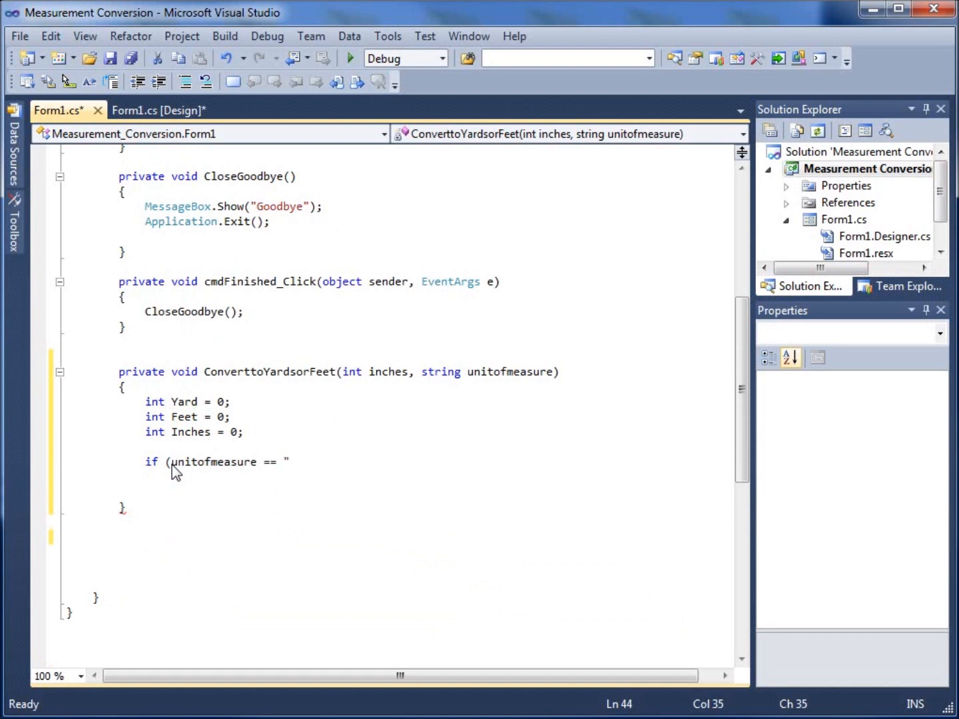
text(Y")
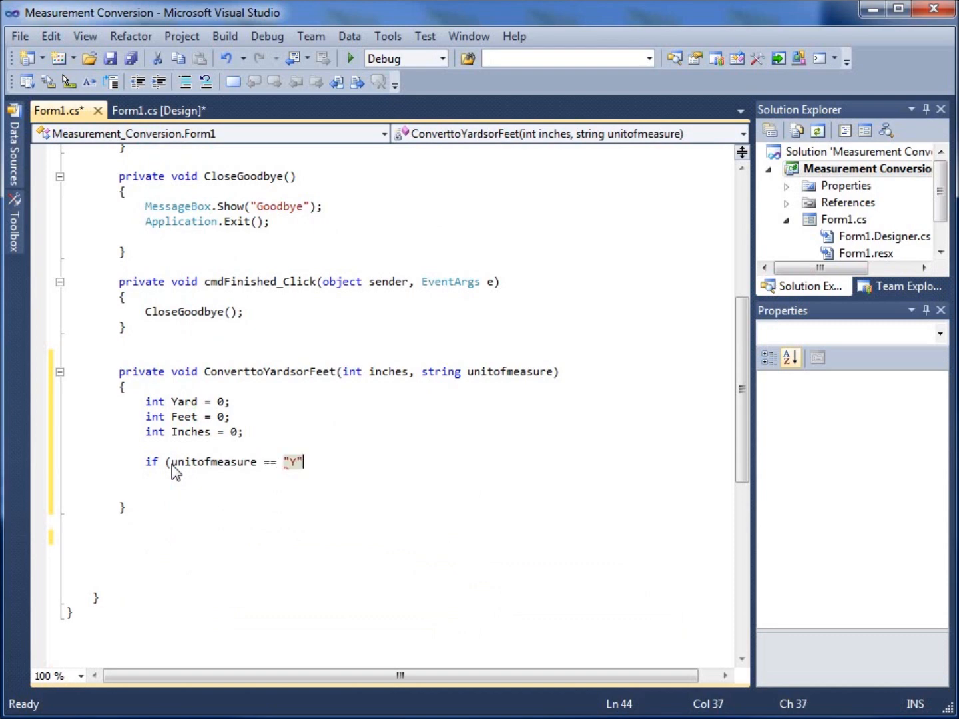
text())
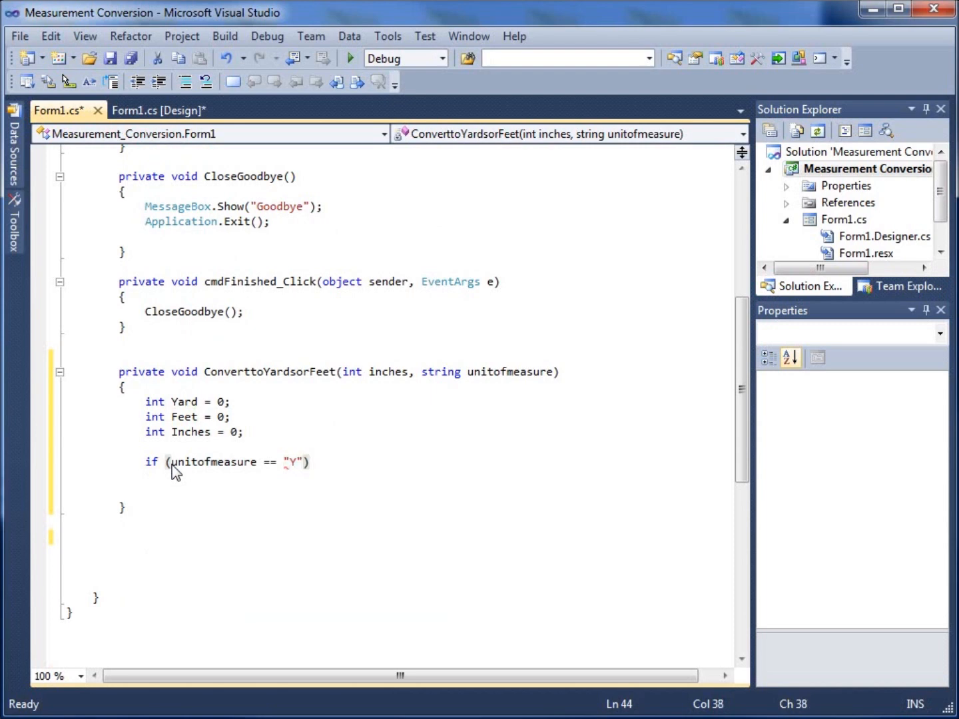
text({)
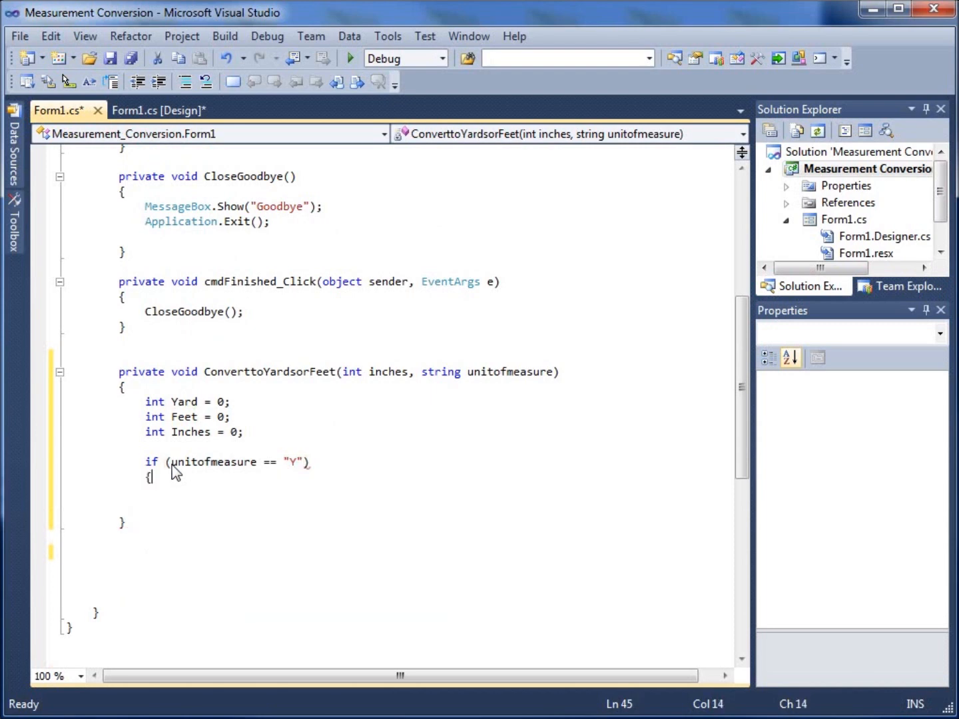
key(enter)
text(})
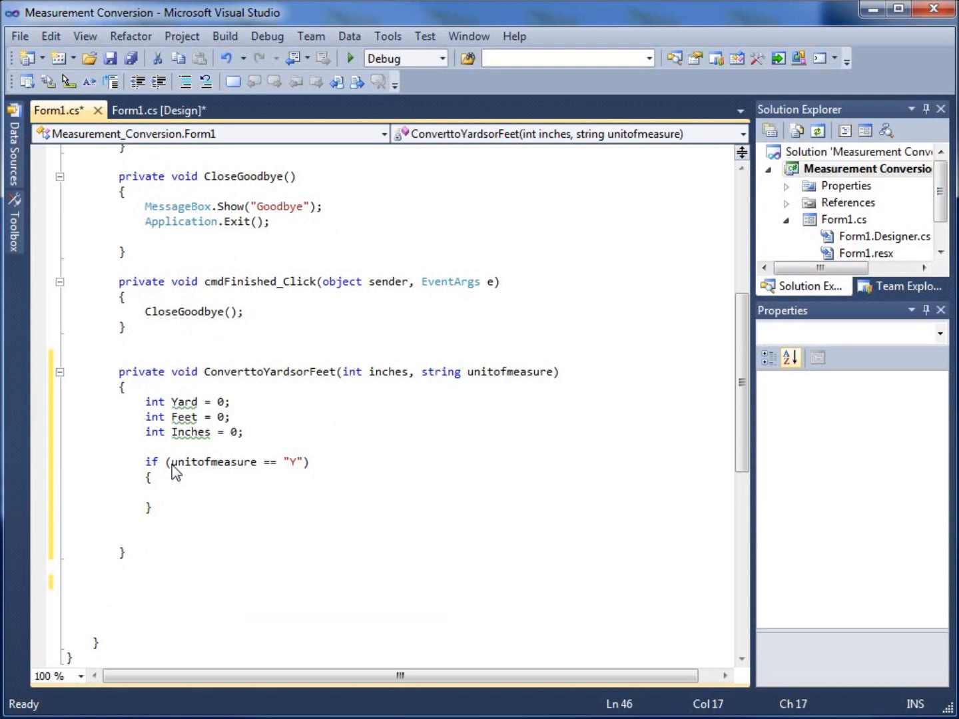
mouse_move(174, 505)
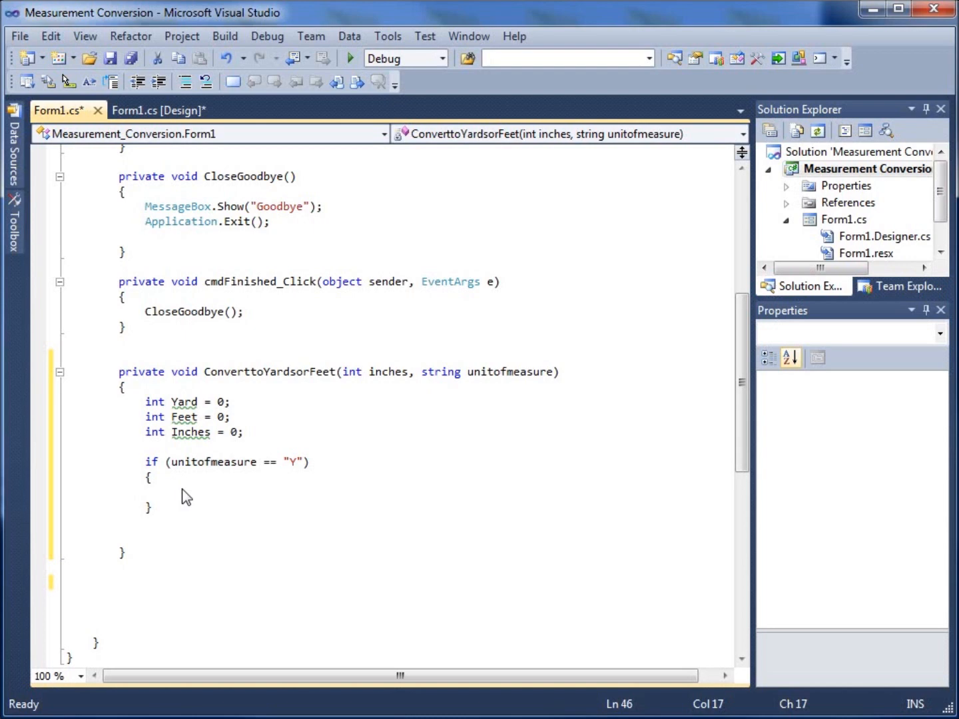
In the Y block, compute Yard = inches / 36 and Feet = inches % 36 / 12.
text(Yard =)
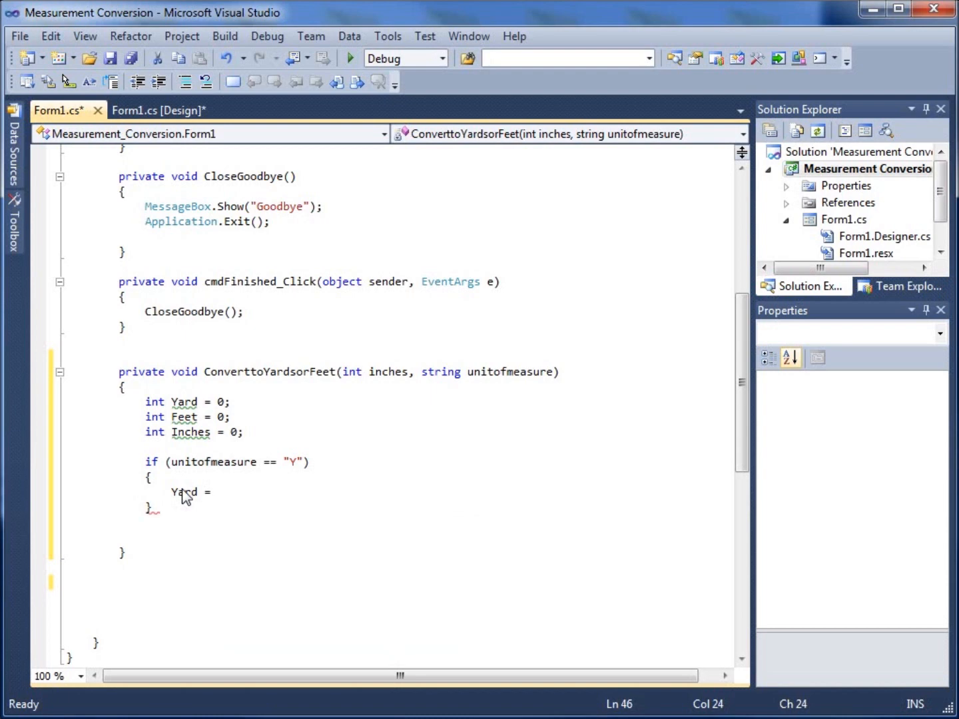
text(inches /)
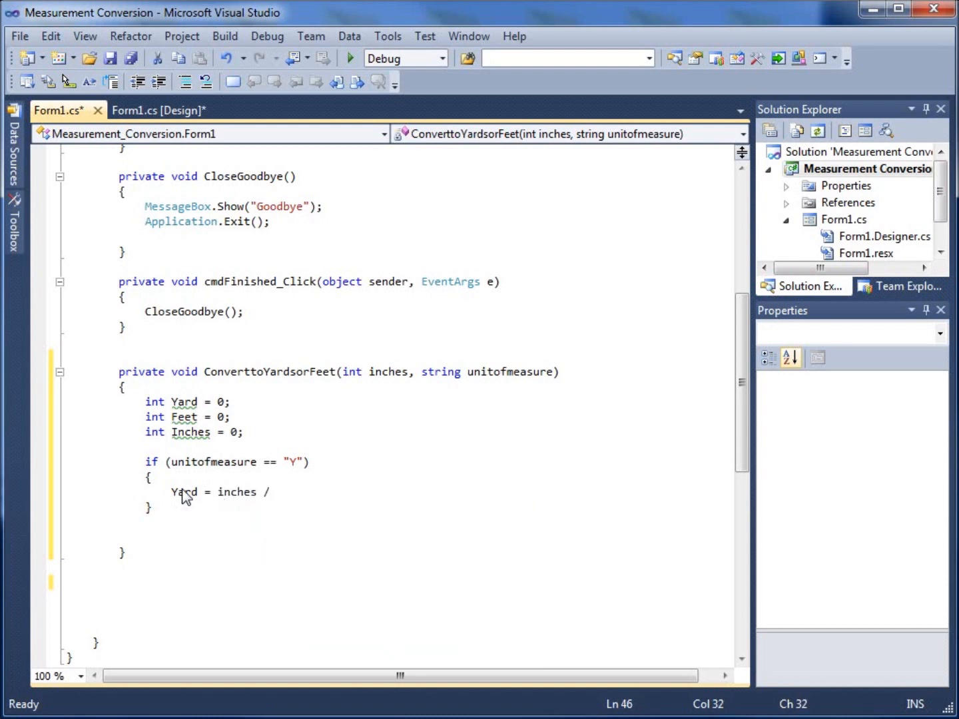
text(36;)
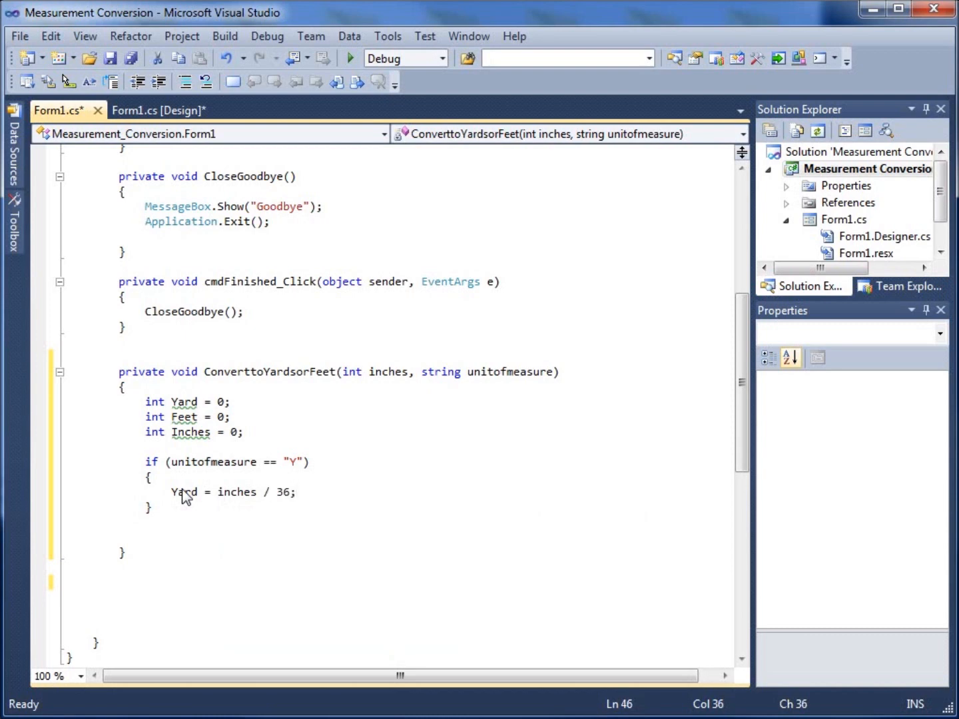
text(Feet)
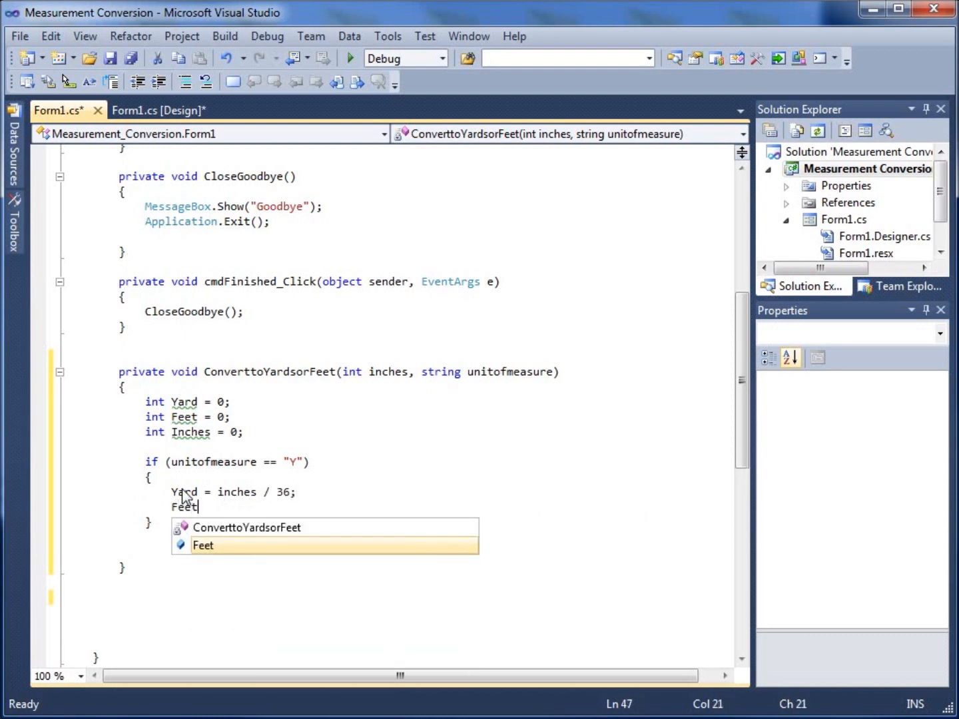
text(=)
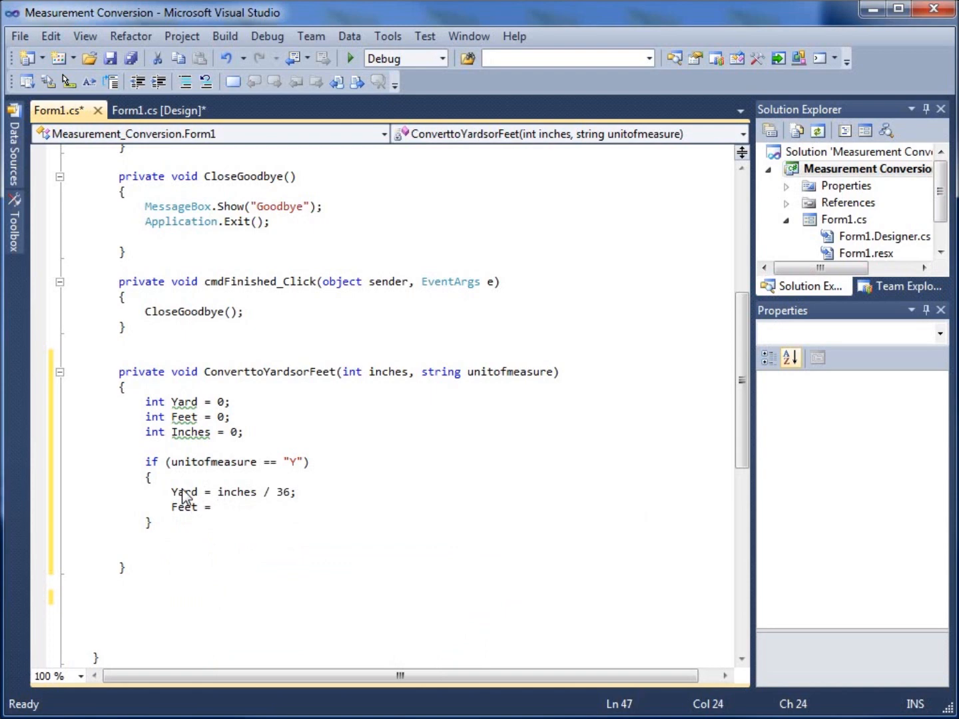
text(inches)
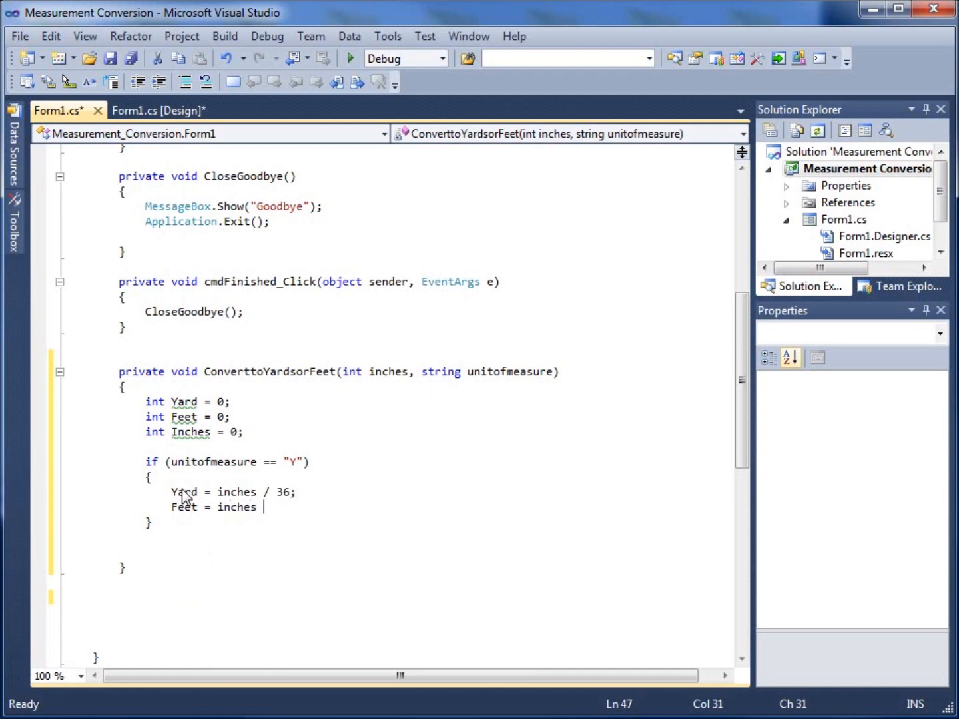
text(%)
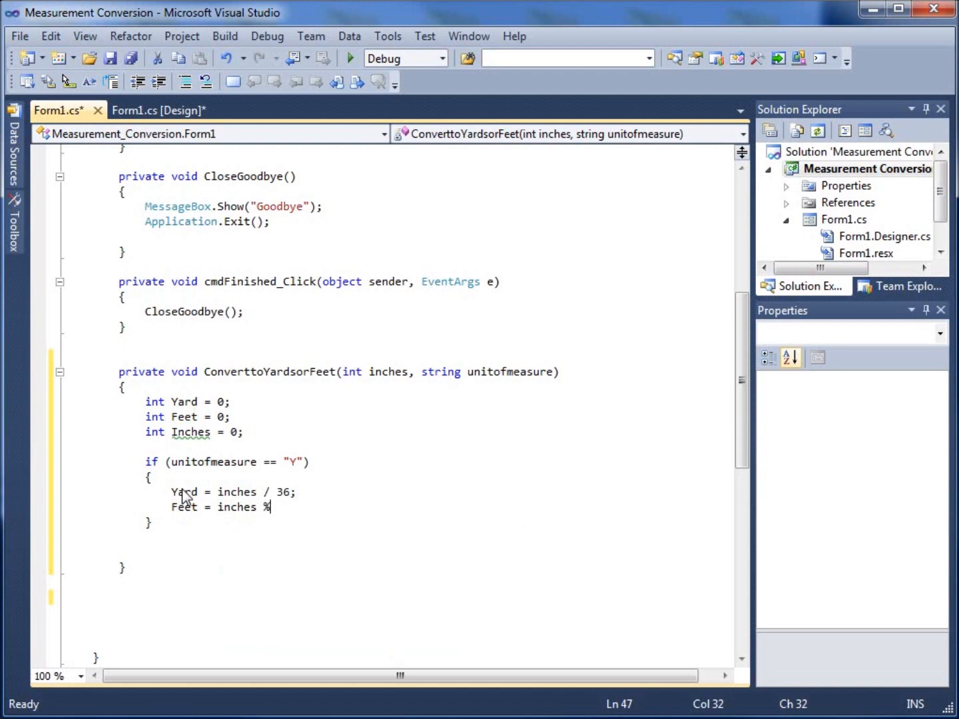
text(36)
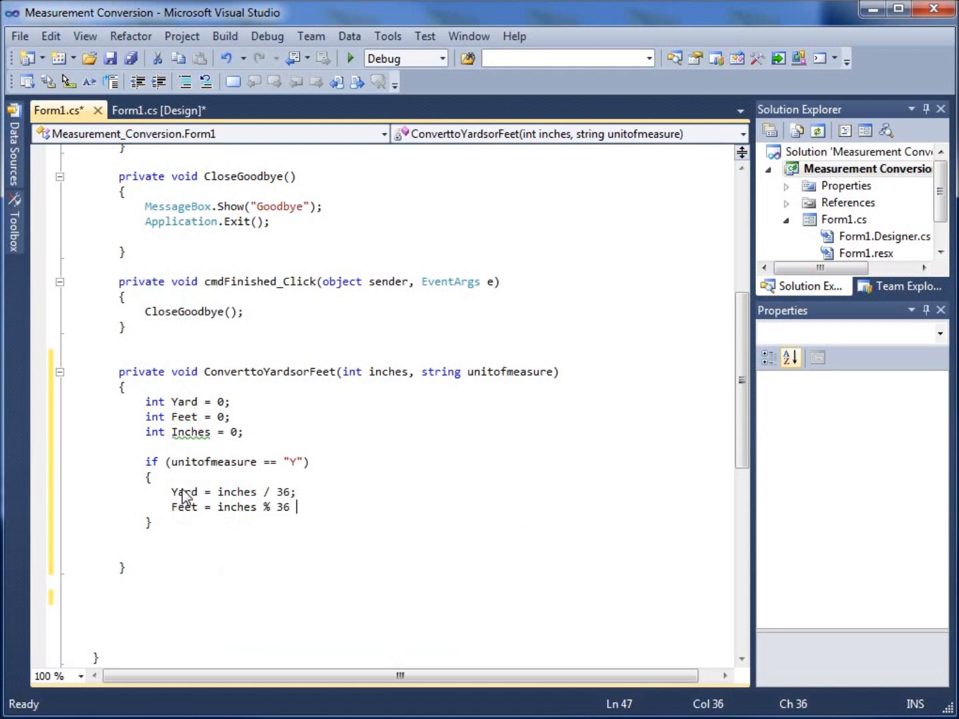
text(/12)
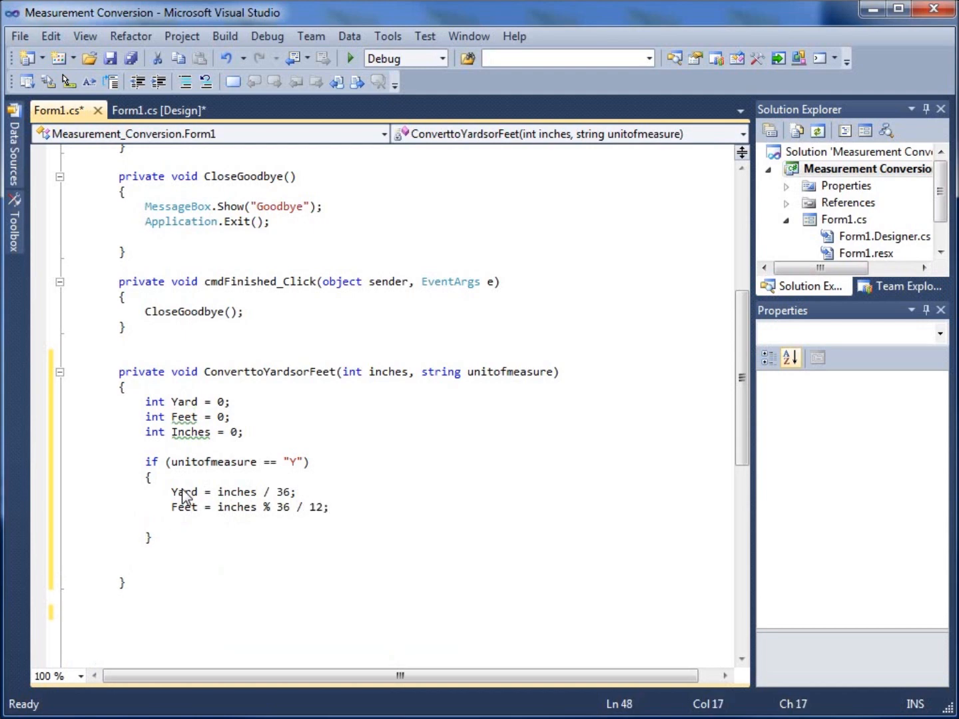
Add Inches = inches % 12 as the block's final calculation.
text(Inches)
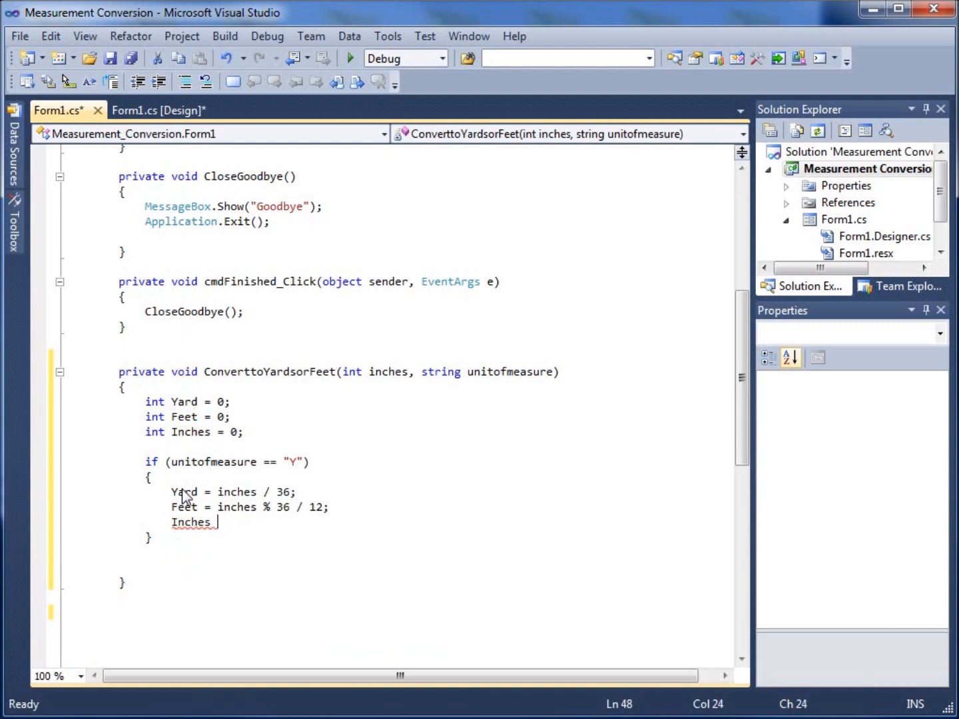
text(= %)
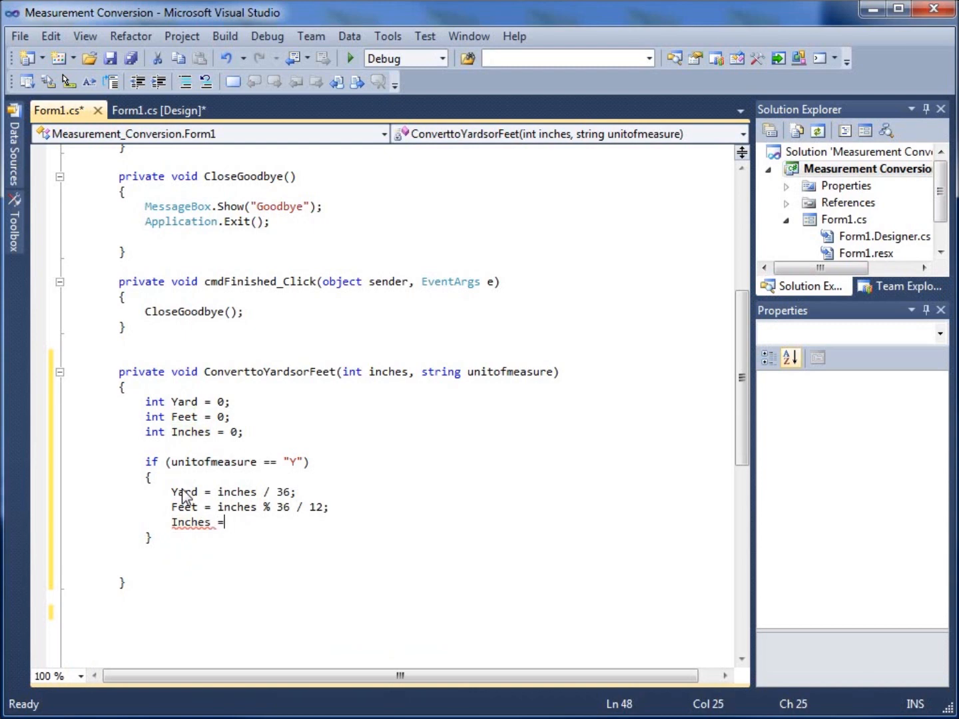
text(inches)
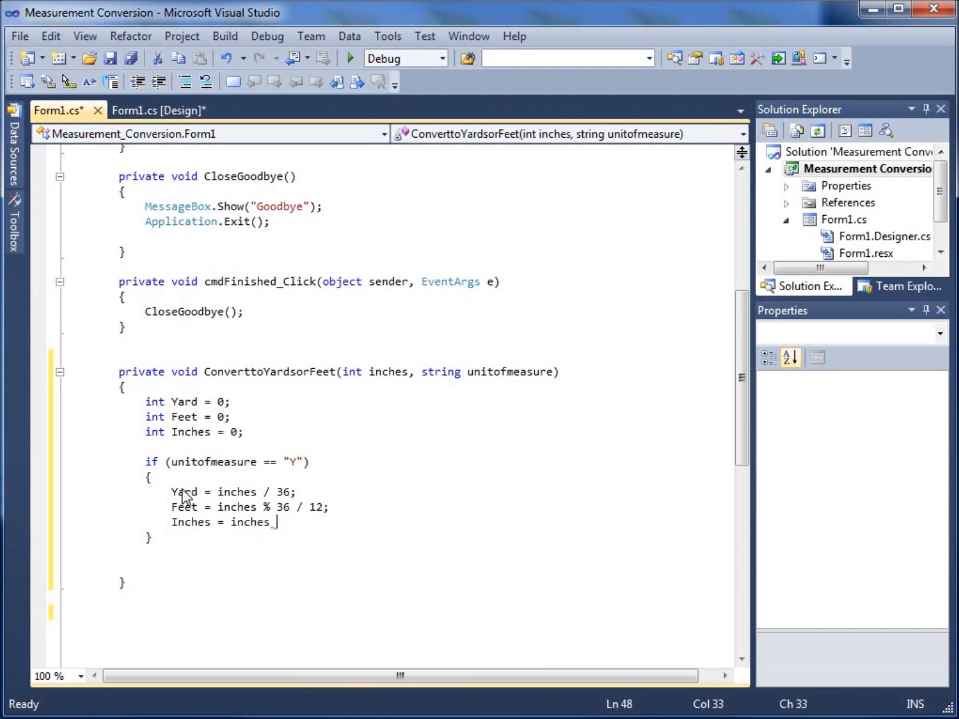
text(%)
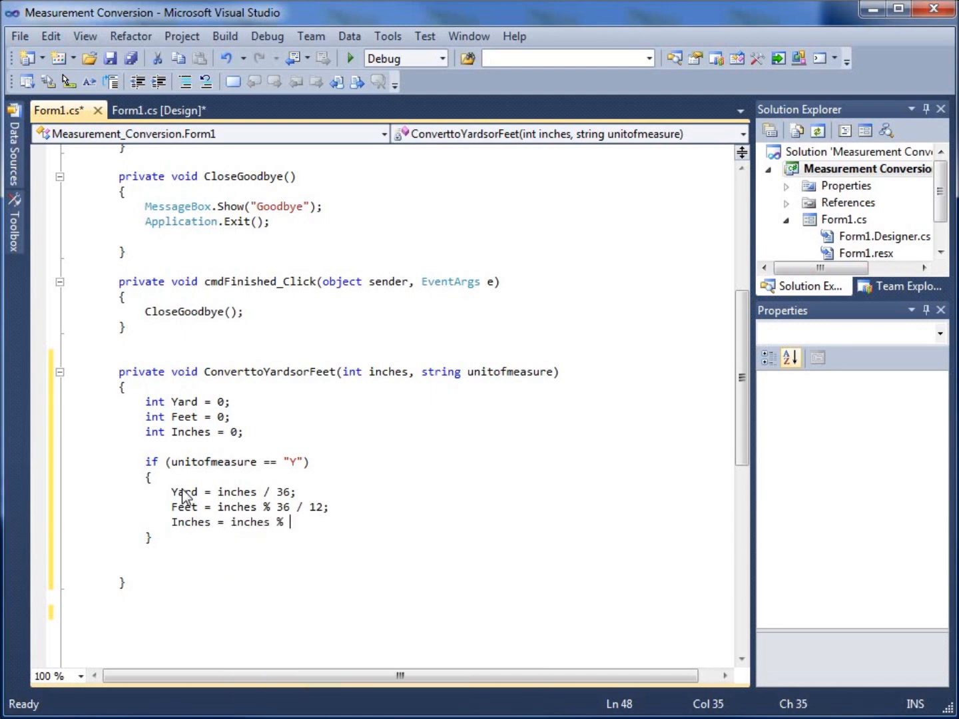
text(12;)
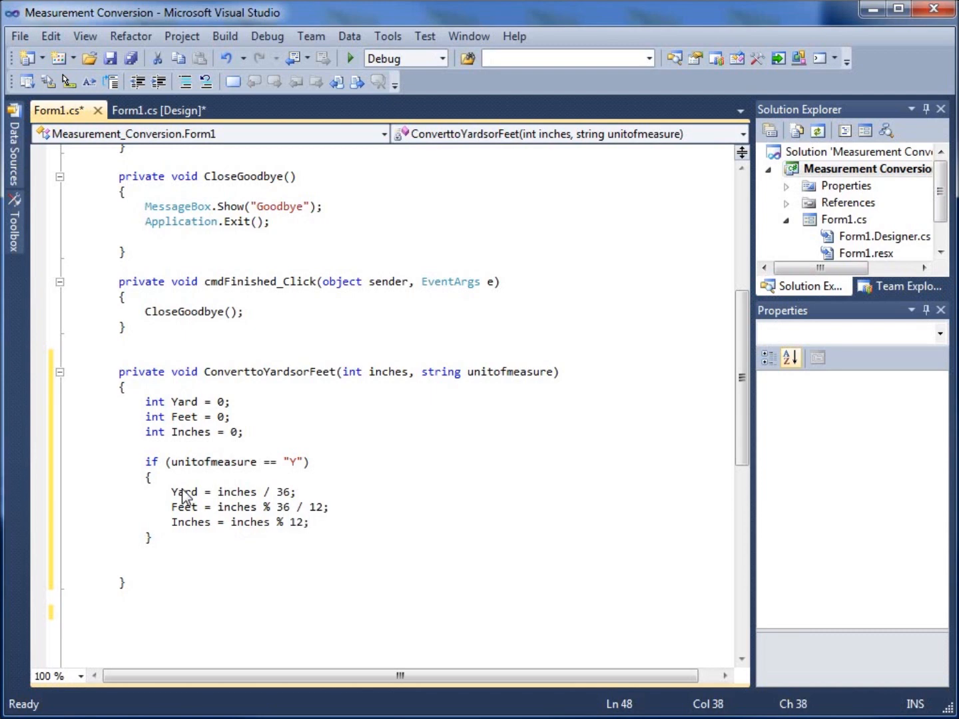
click(308, 523)
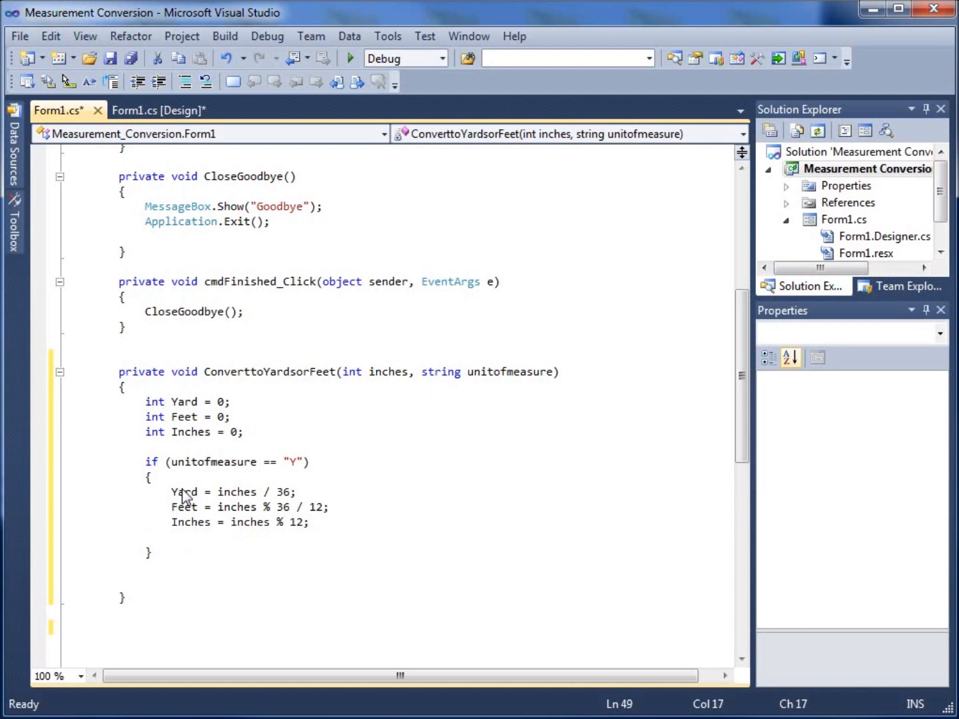
Start an lstOutput.Items.Add call beginning with Yard + " yds".
text(lstOutput.)
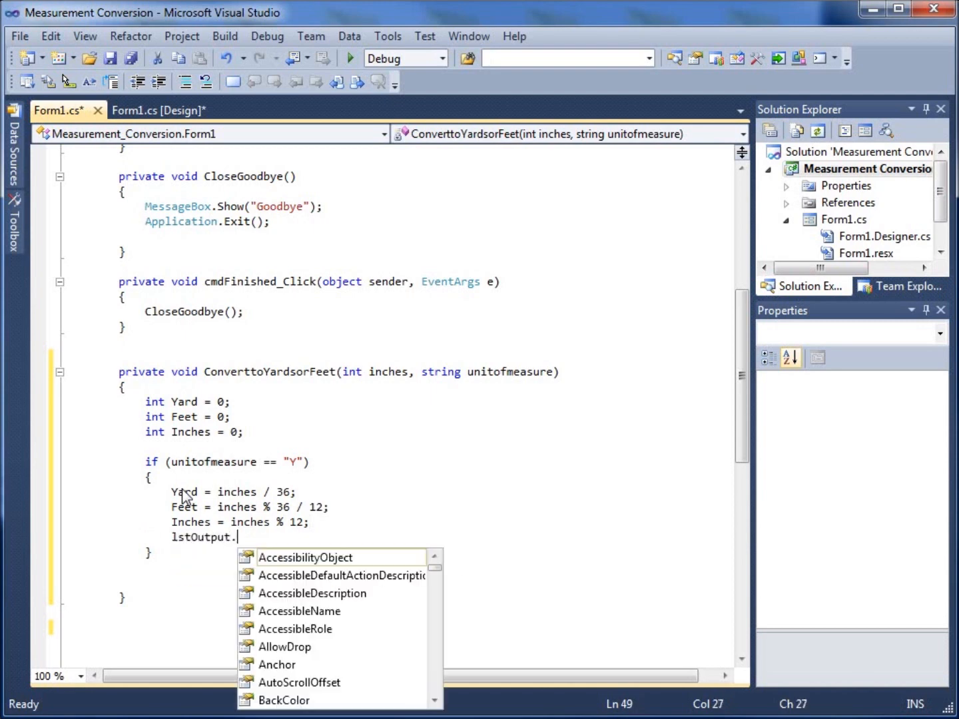
text(Item)
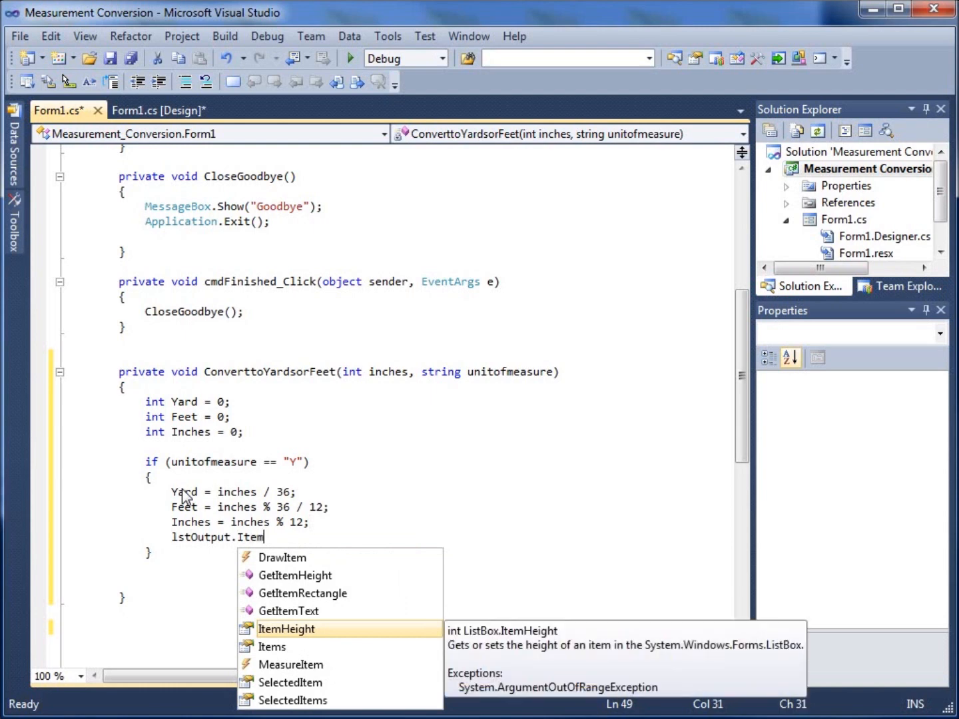
text(s.)
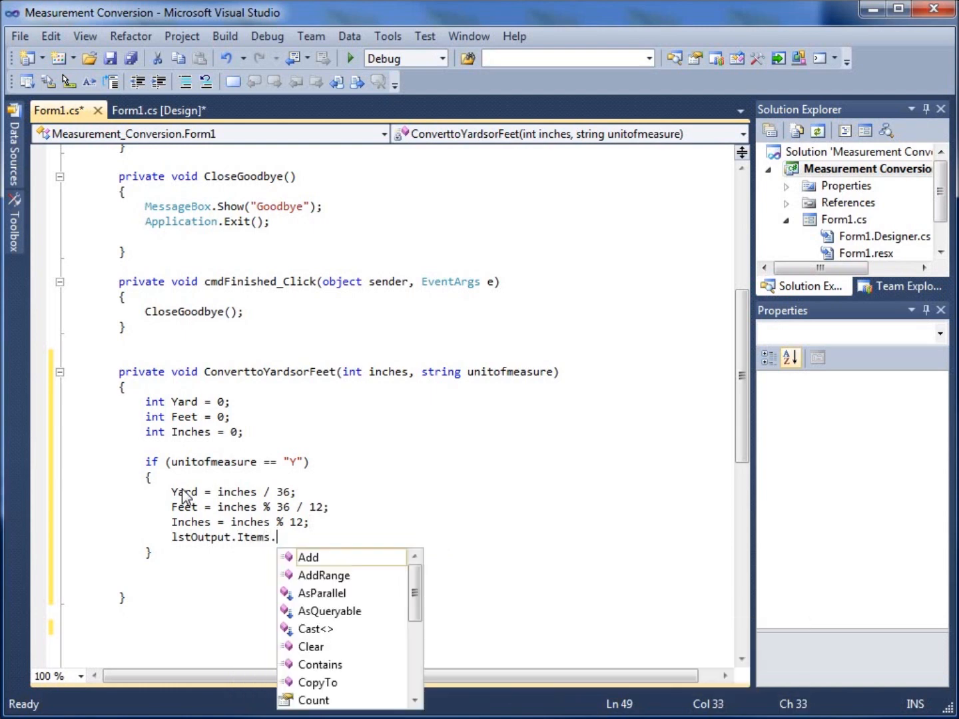
text(Add()
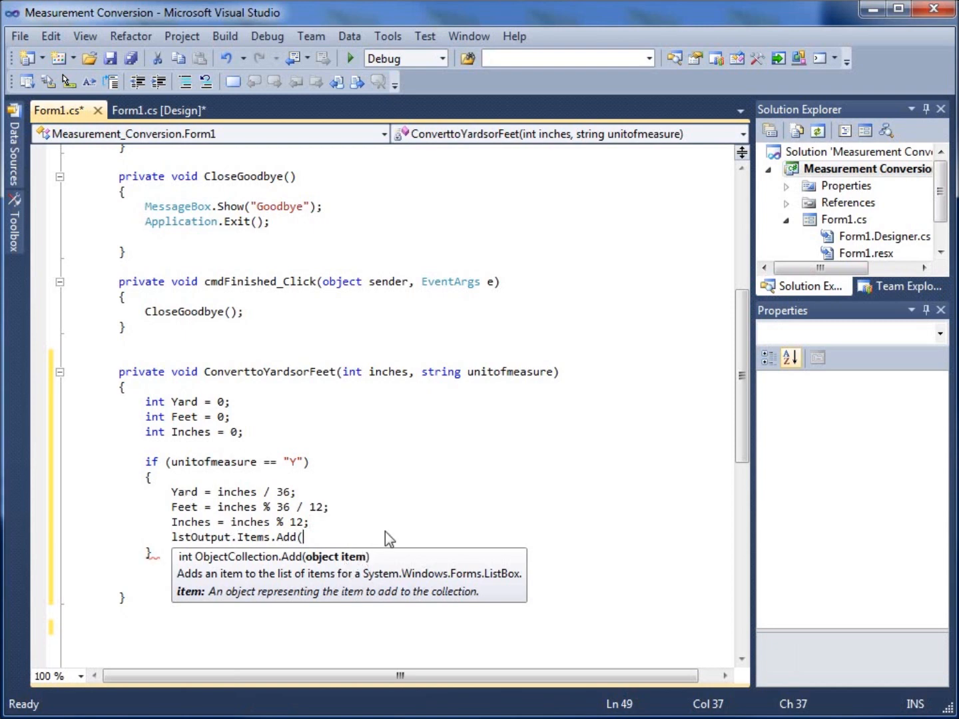
mouse_move(393, 534)
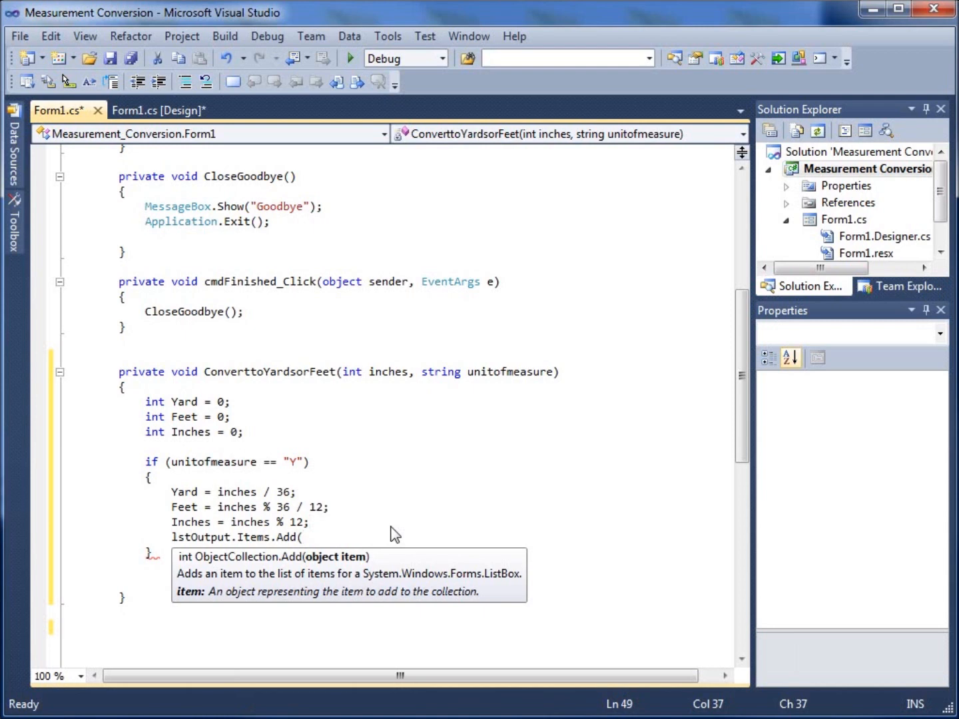
text(Yard)
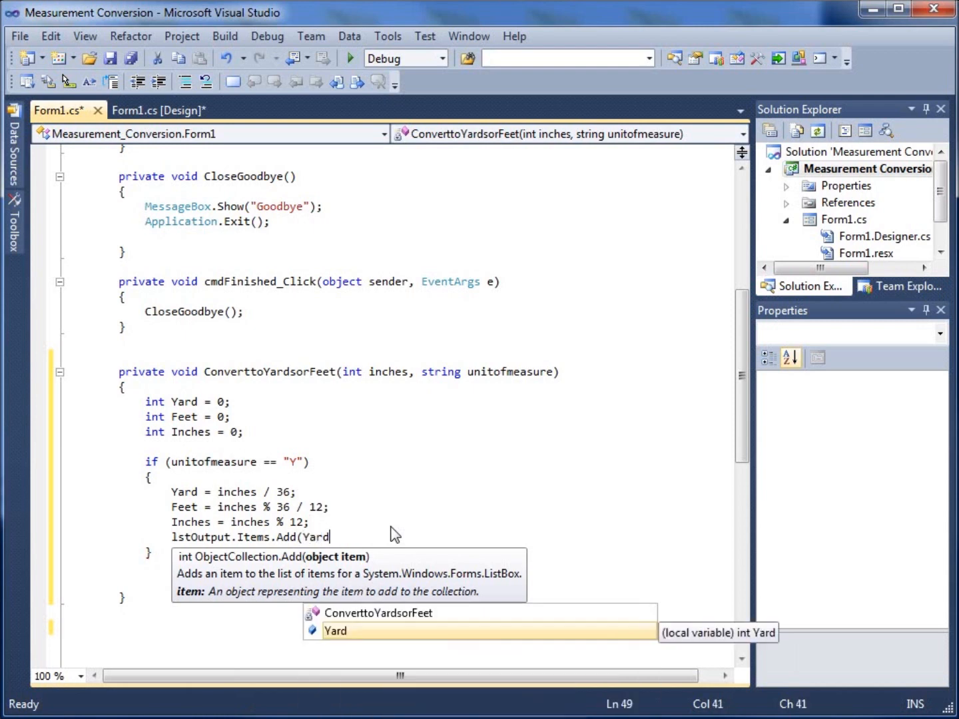
text(+ ")
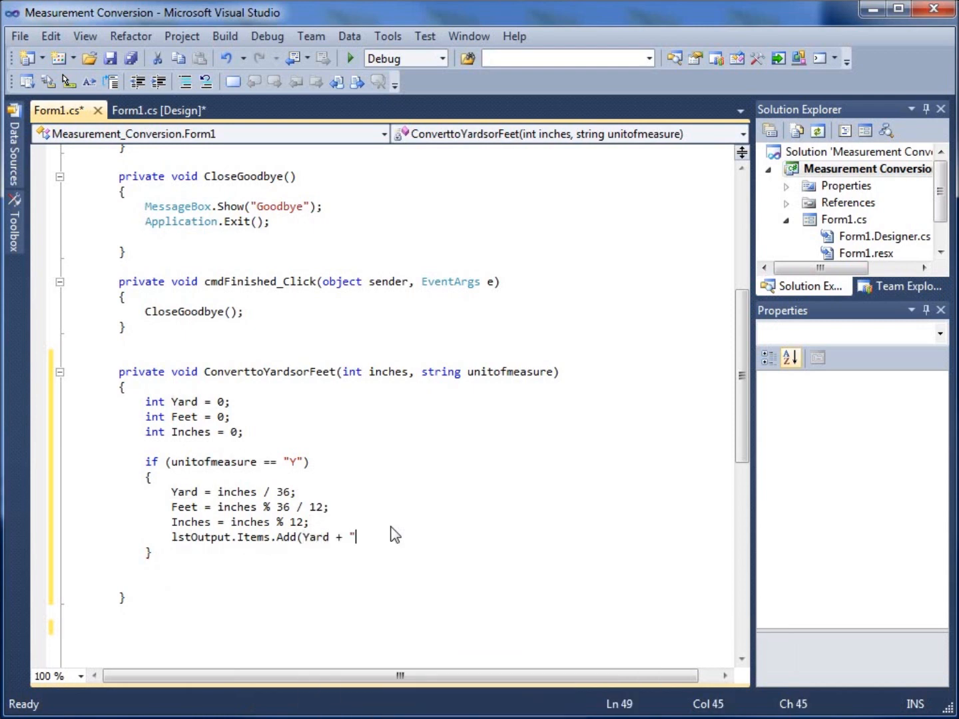
text(yd)
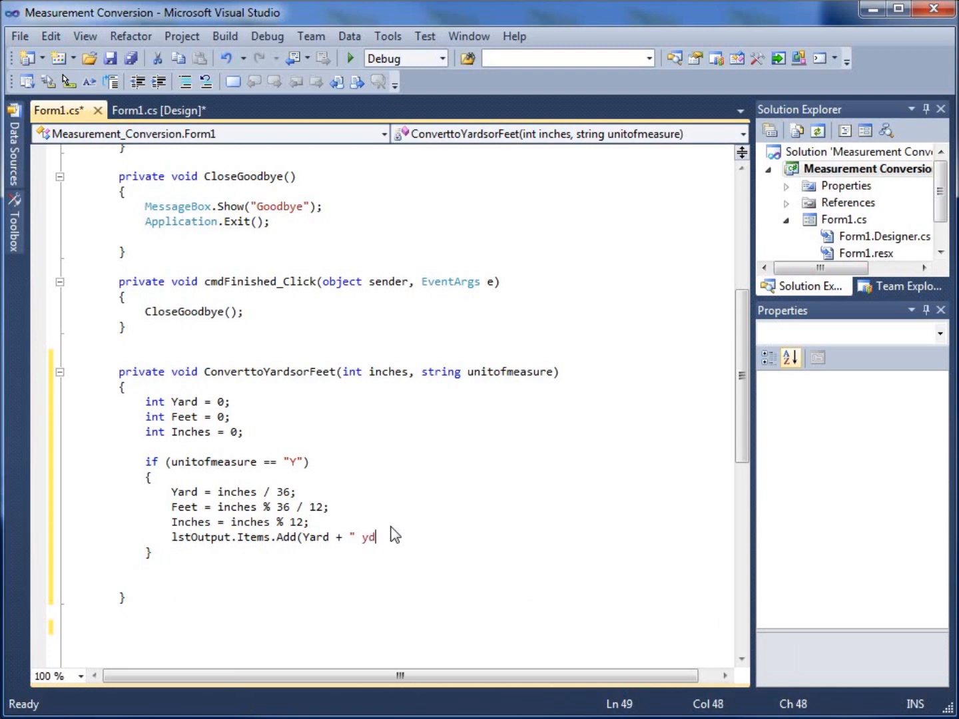
text(s")
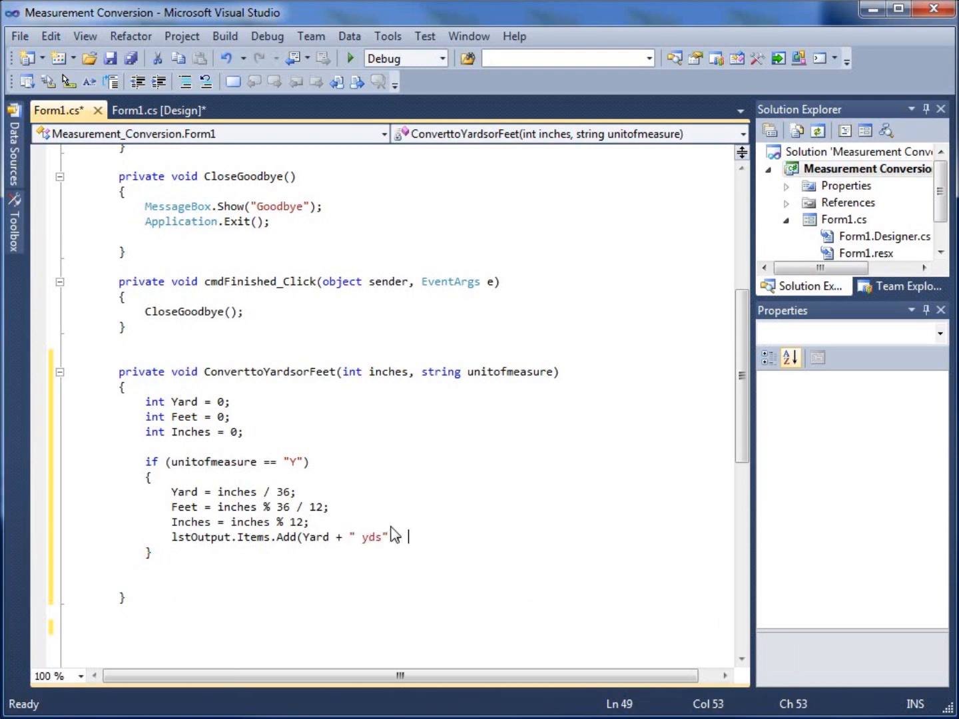
Finish the output line with Feet + " ft " + Inches + " inches");.
text(Feet +)
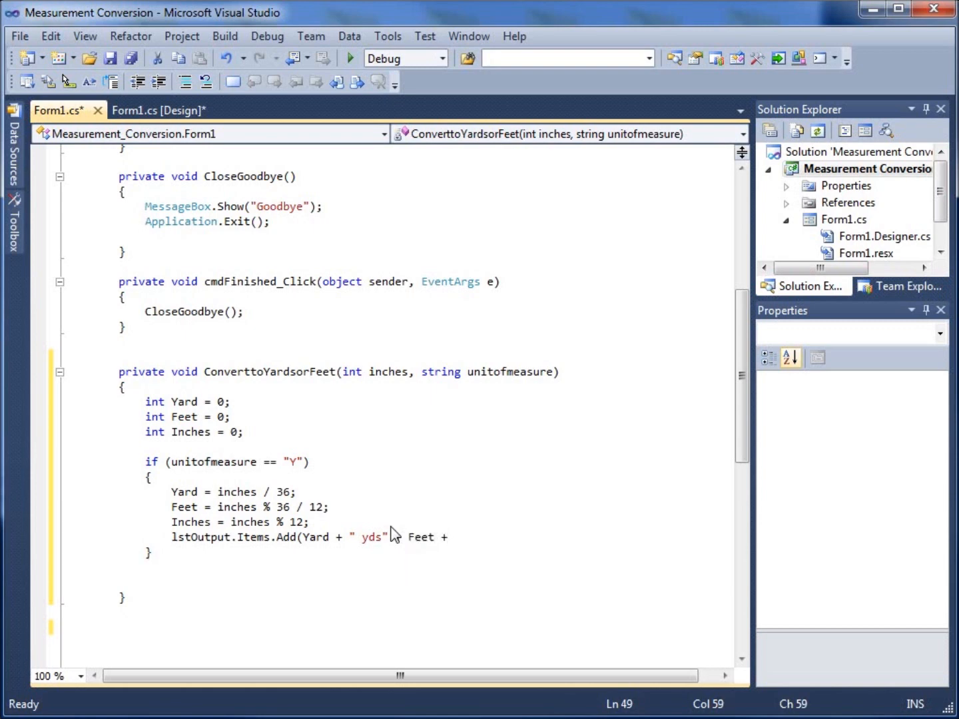
text(" ft " +)
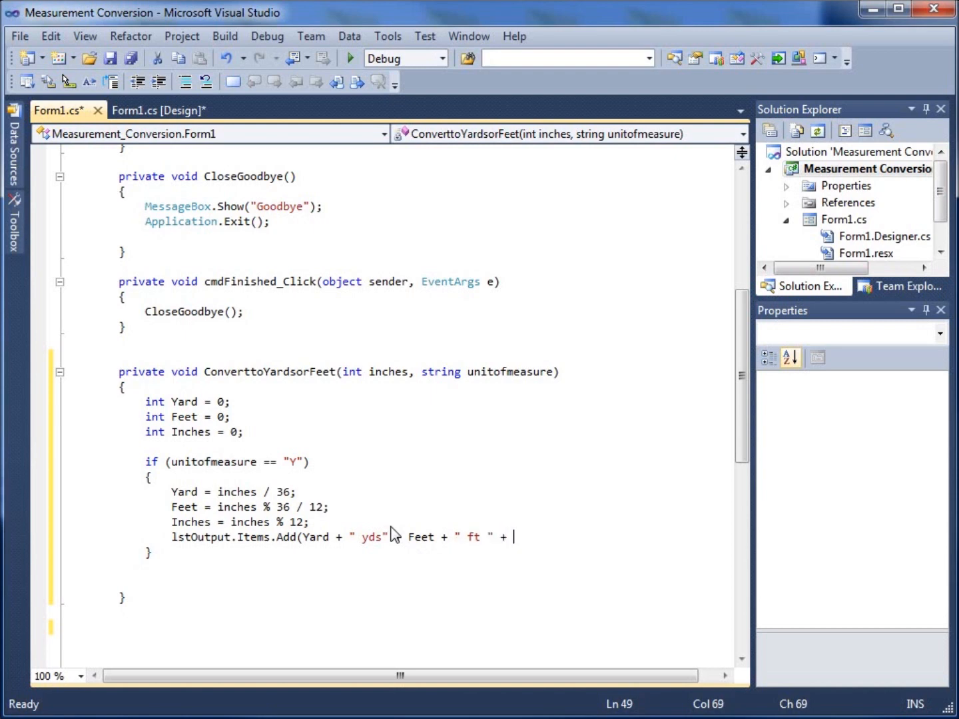
text(Inches)
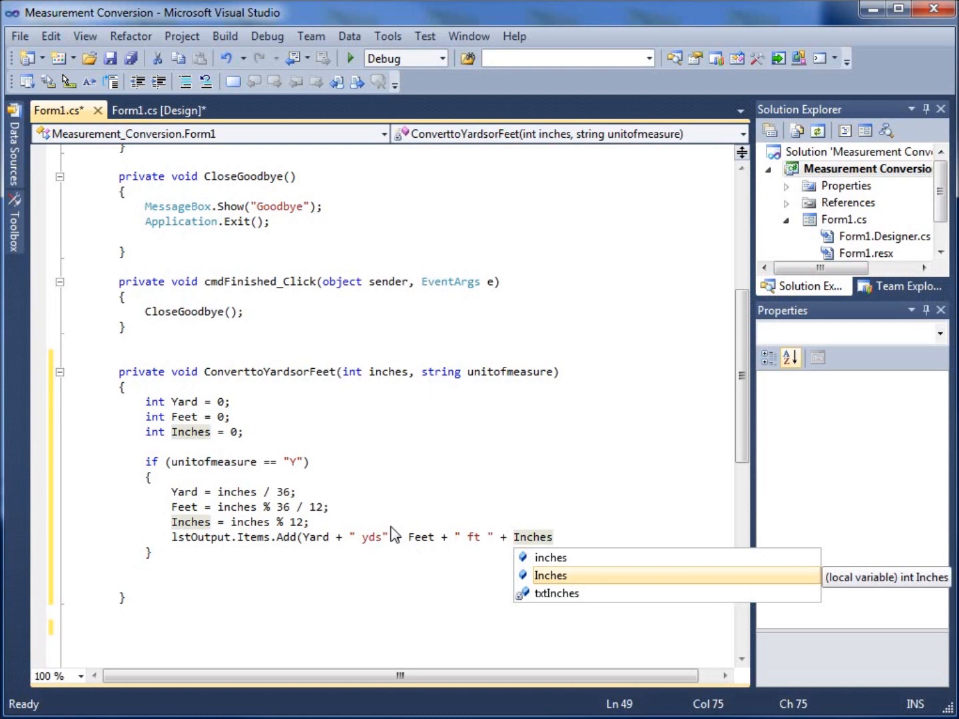
text(+)
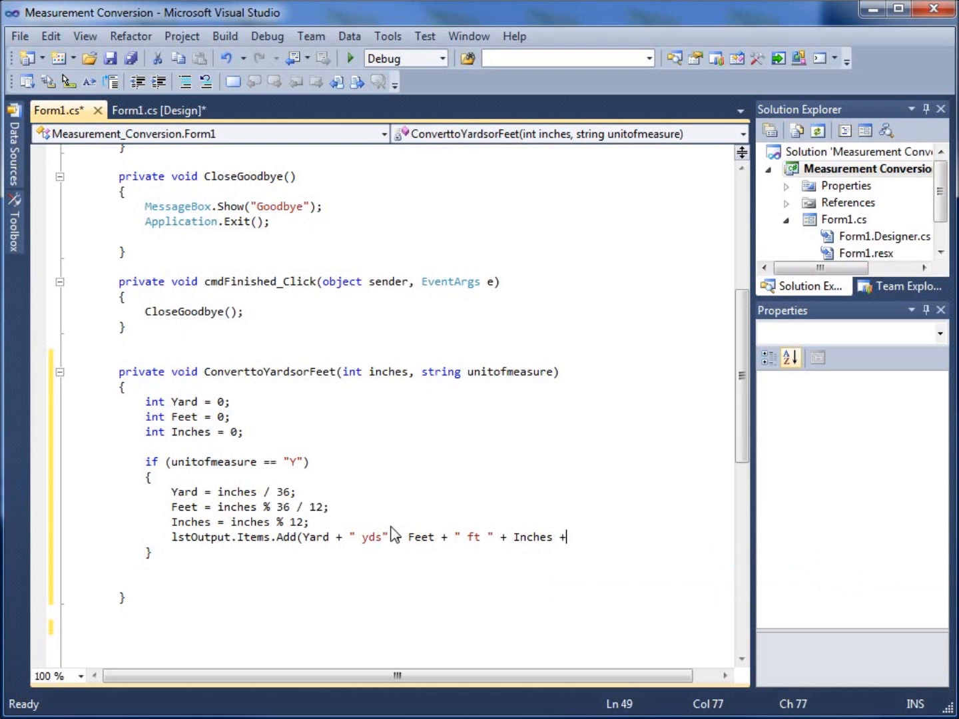
text(")
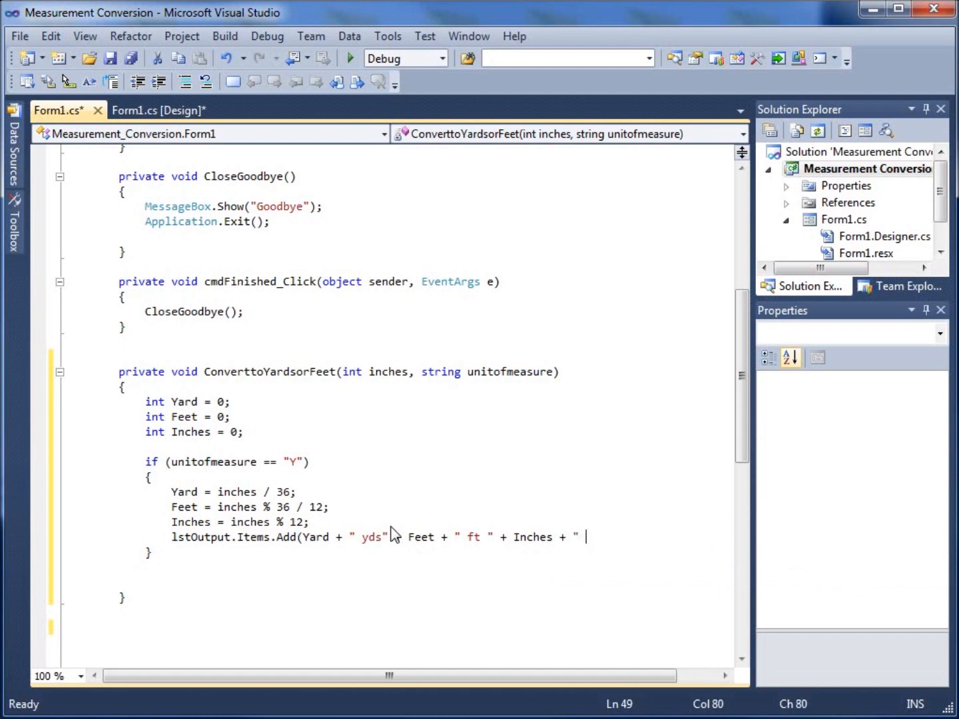
text(inches)
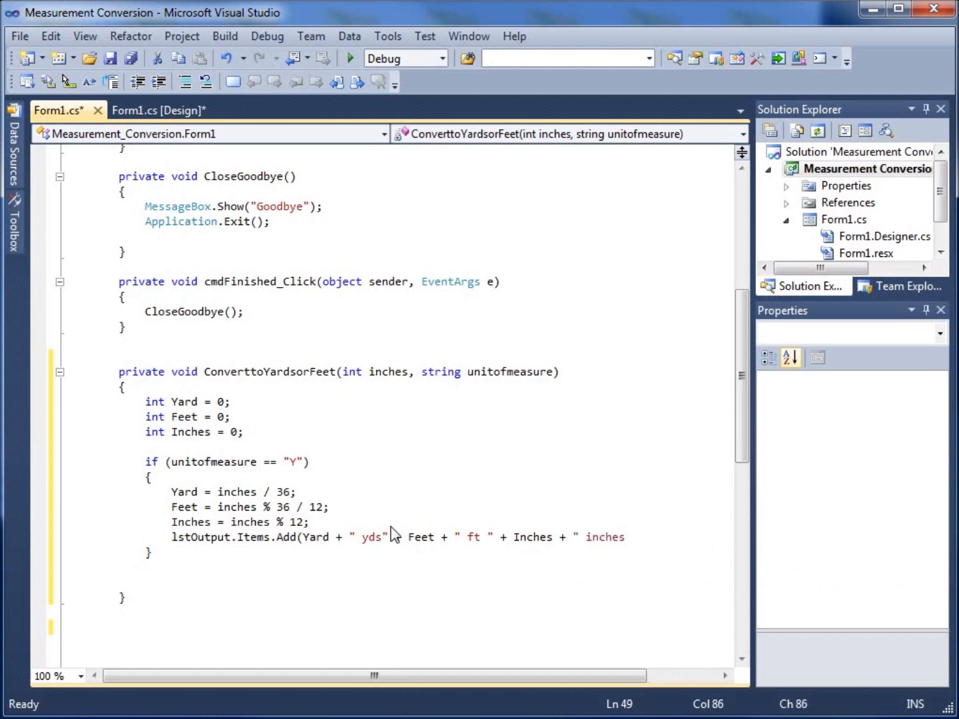
text())
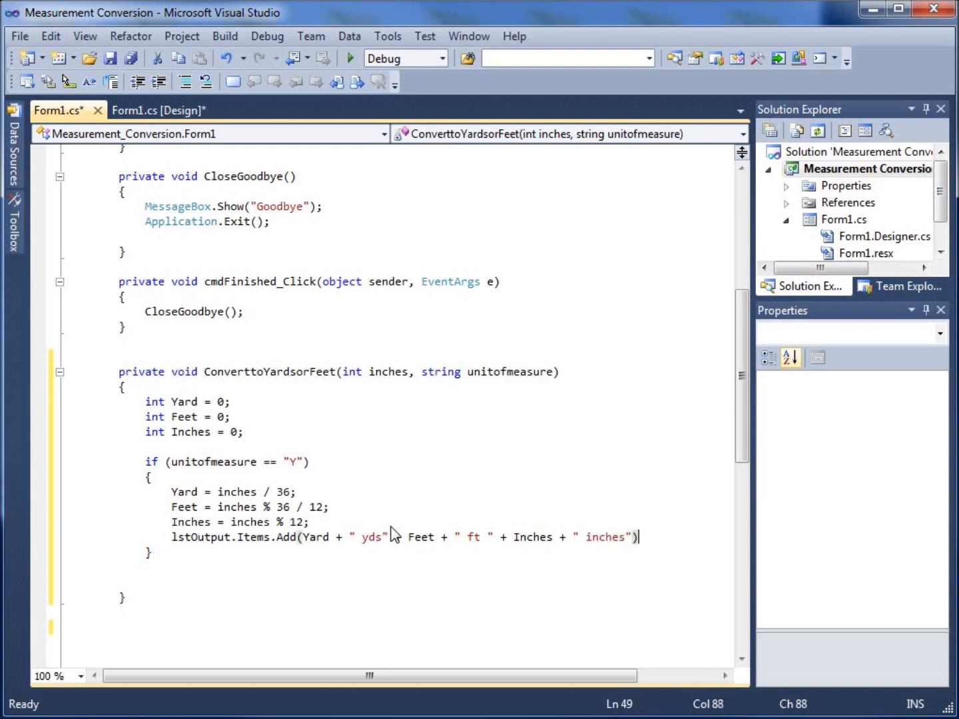
text(;)
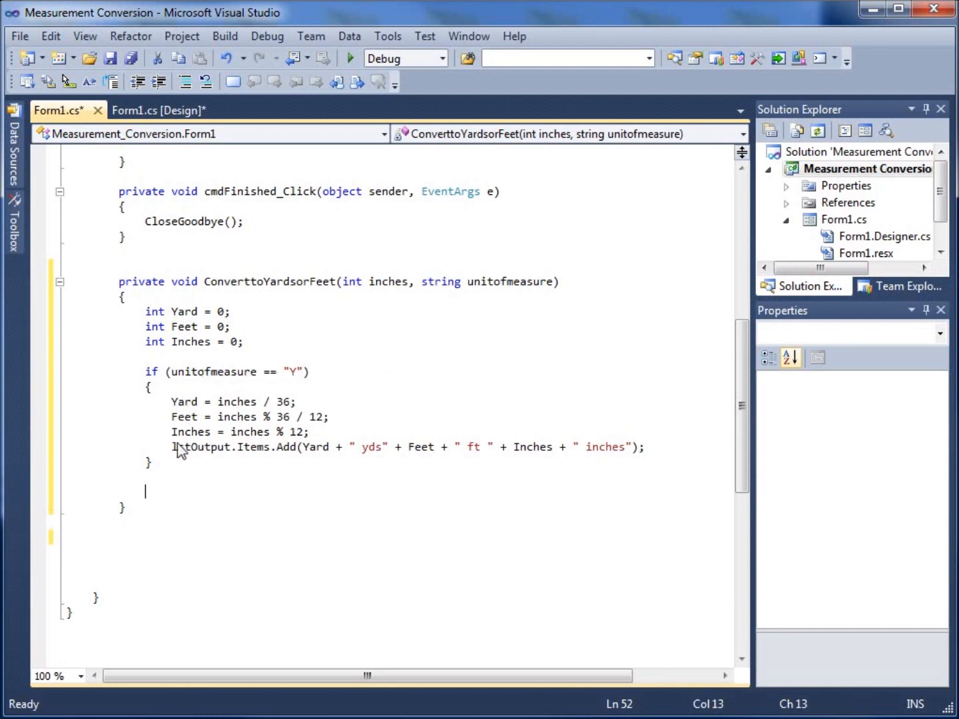
Copy the Y block into an "F" branch and remove its Yard calculation line.
drag(152, 372, 225, 431)
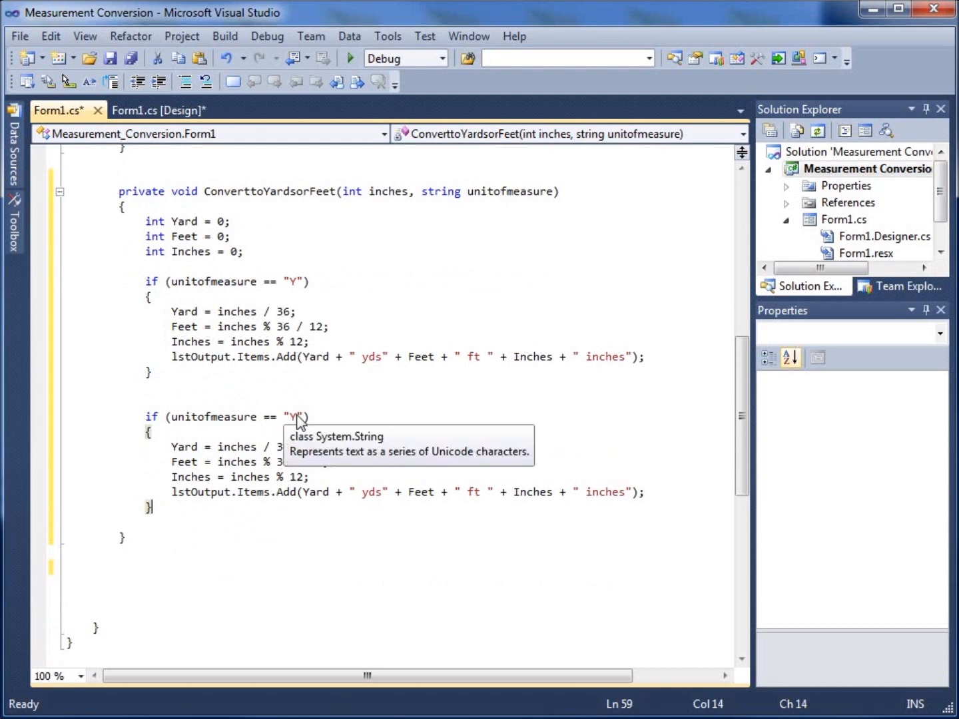
text(F)
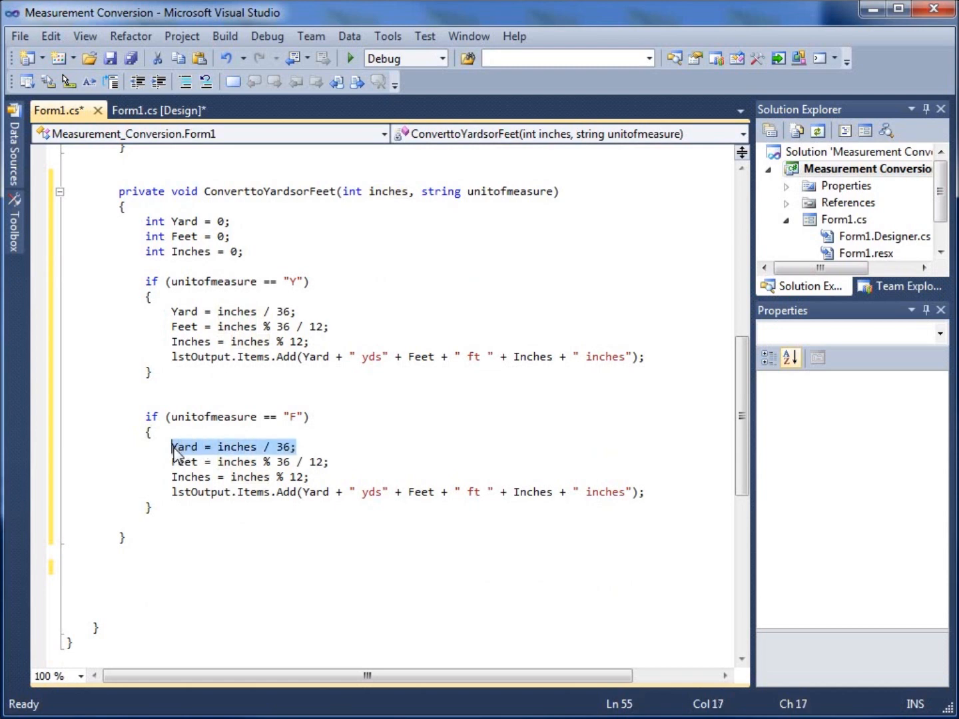
key(Delete)
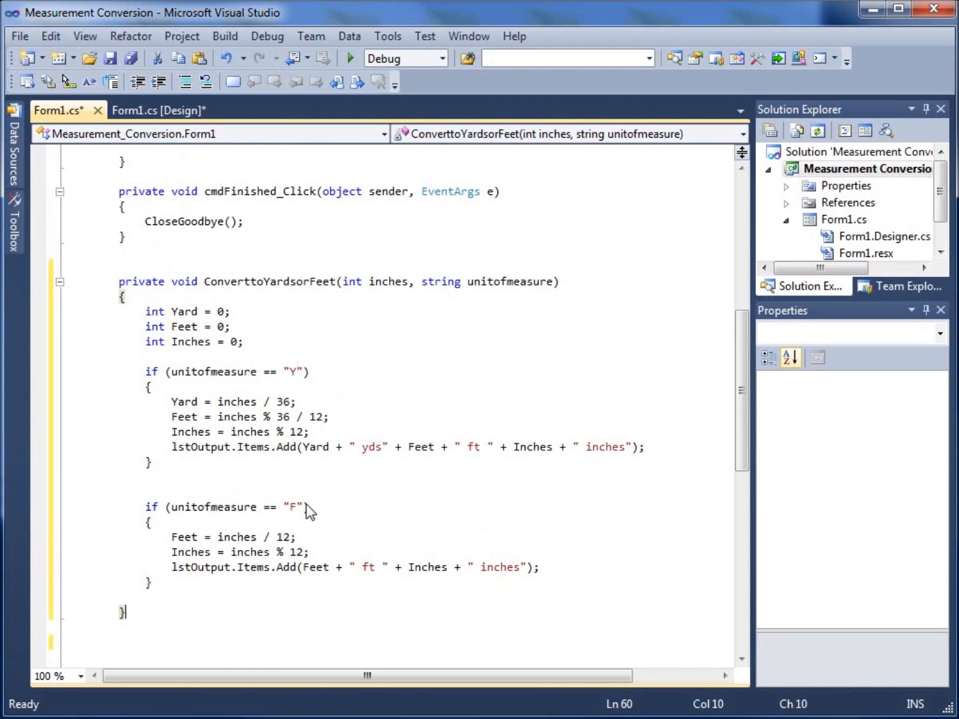
mouse_move(388, 567)
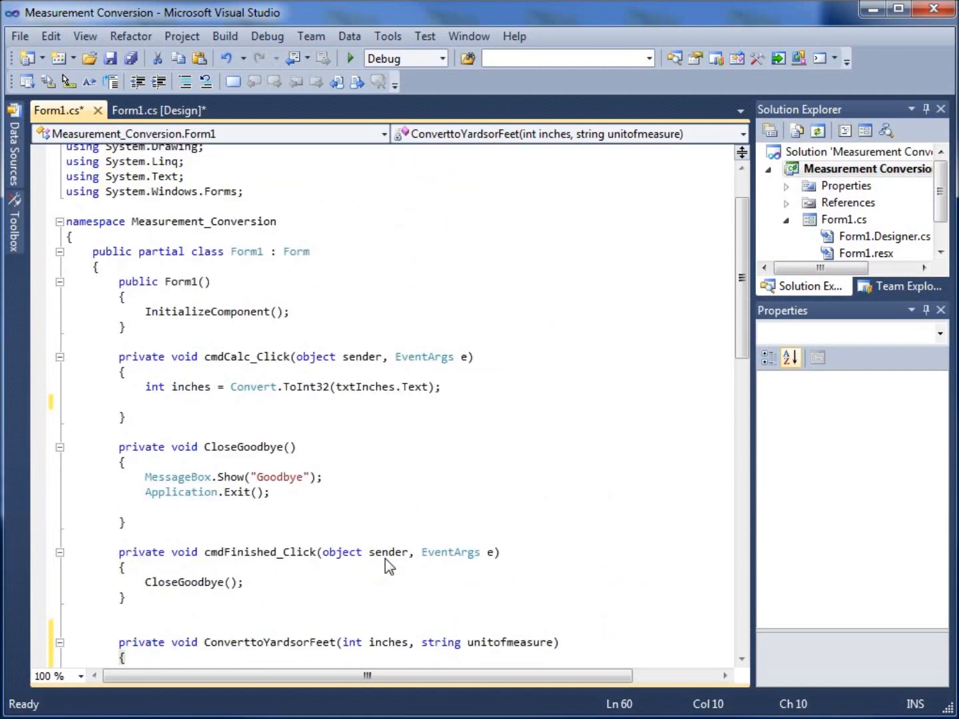
In cmdCalc_Click, declare string unitofmeasure = txtUnitofMeasure.Text.ToUpper(); and add blank lines below.
click(445, 393)
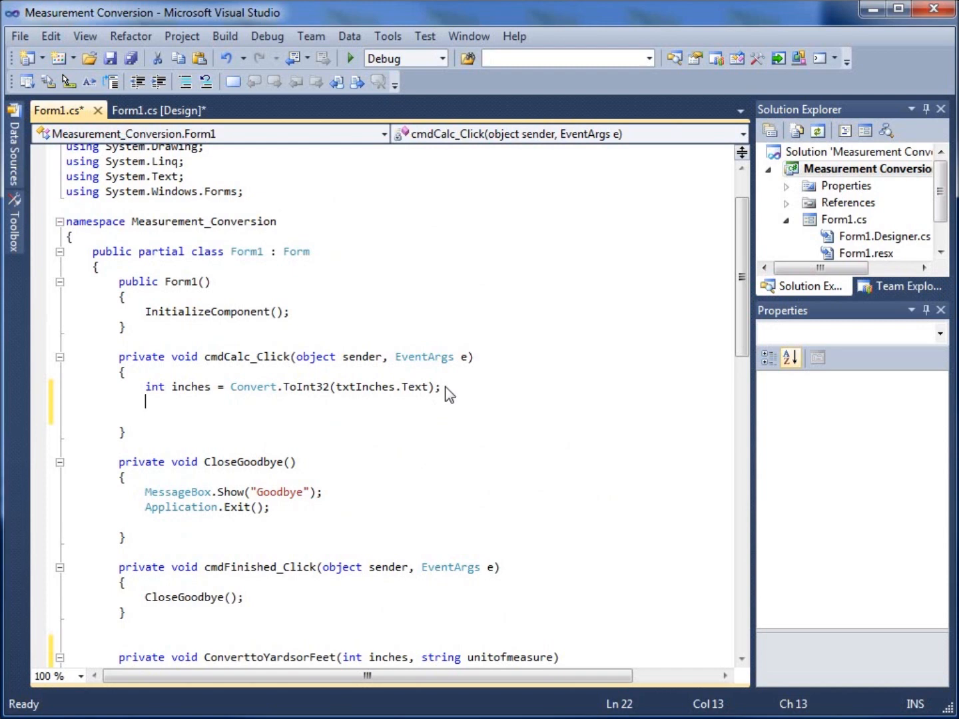
text(string)
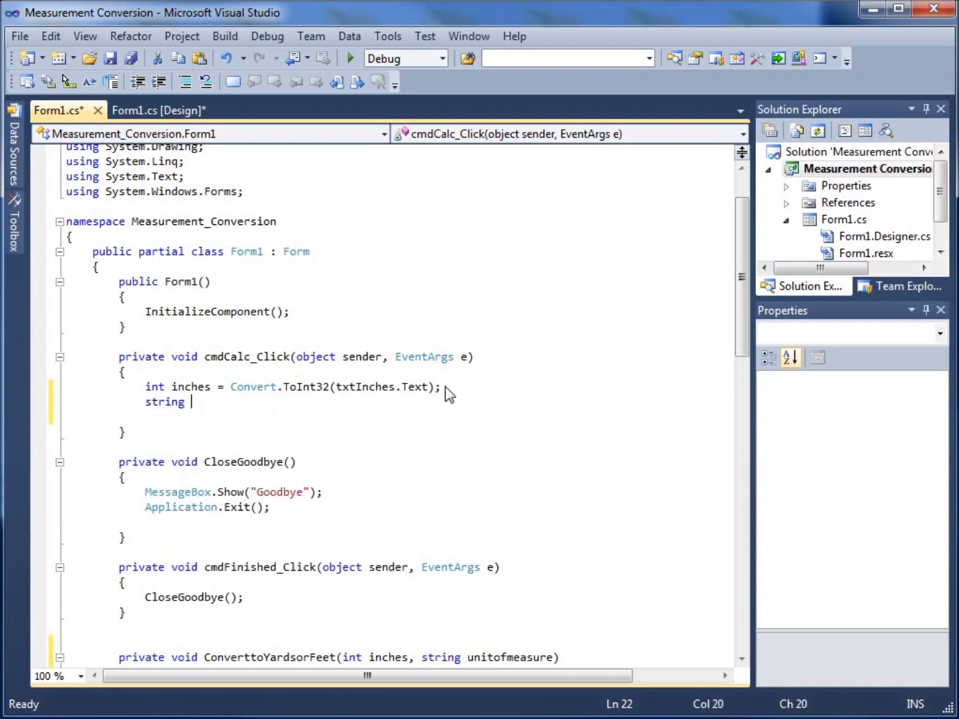
text(u)
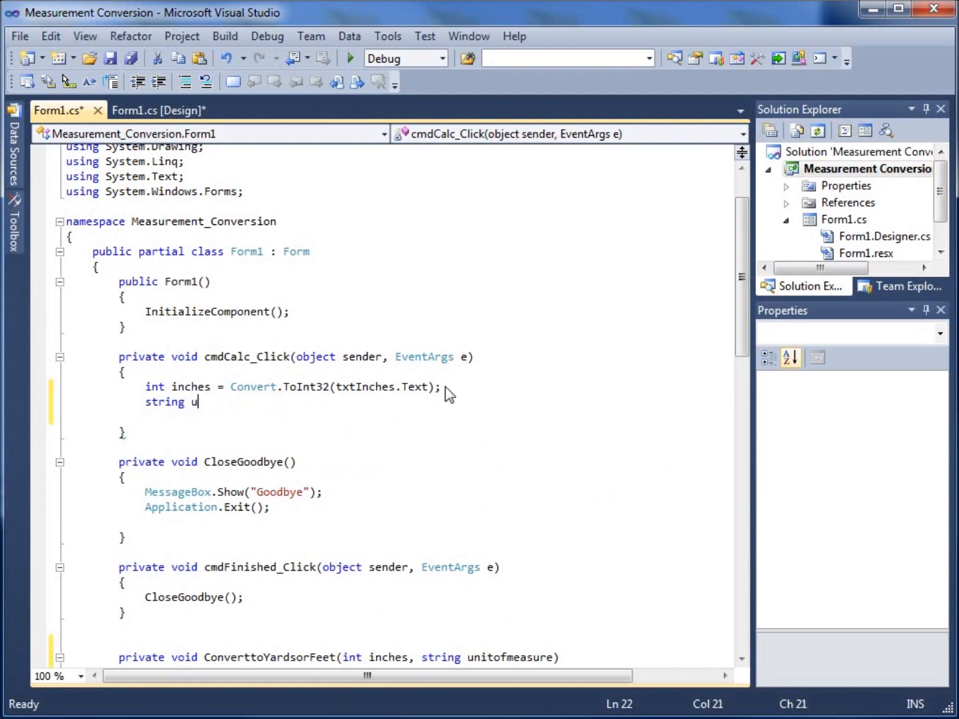
text(nitofmeasure =)
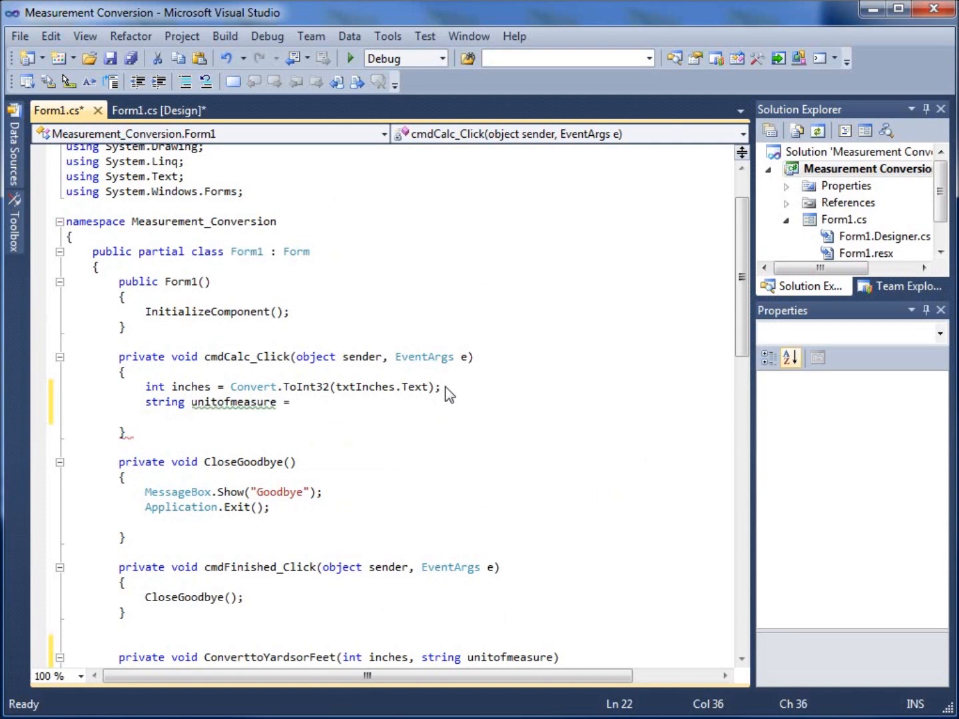
text(txtUnitofMeasure.)
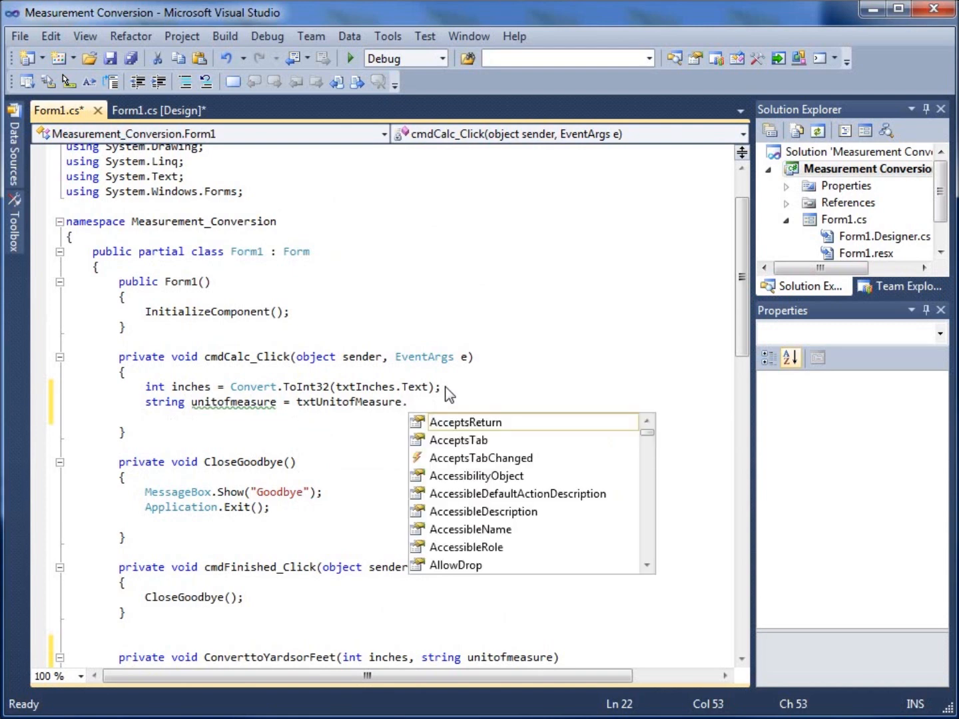
text(Text)
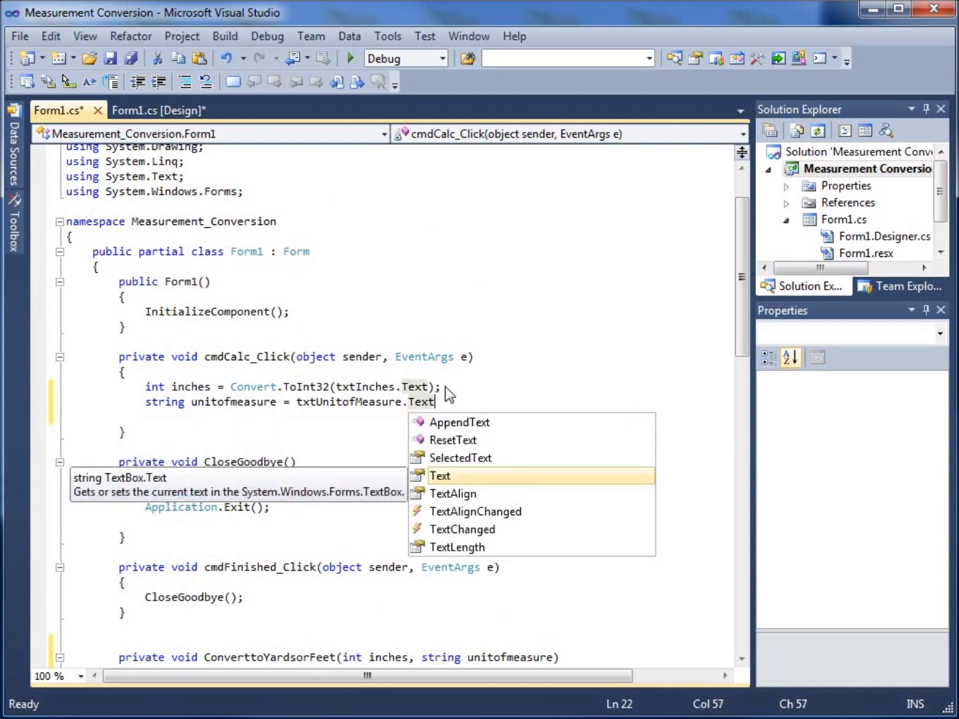
text(.)
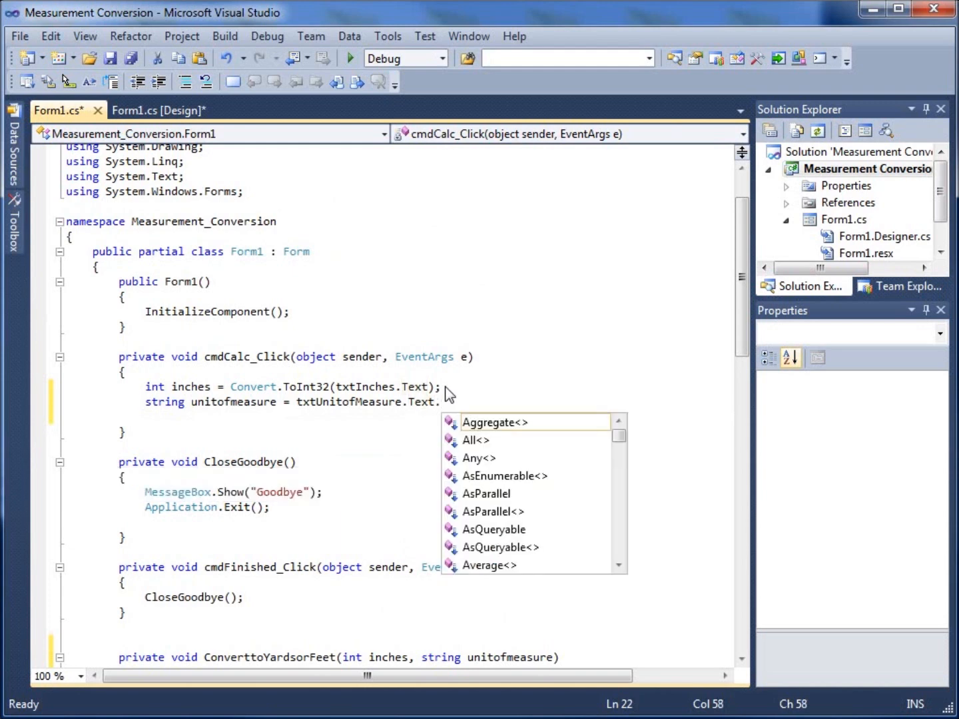
text(g)
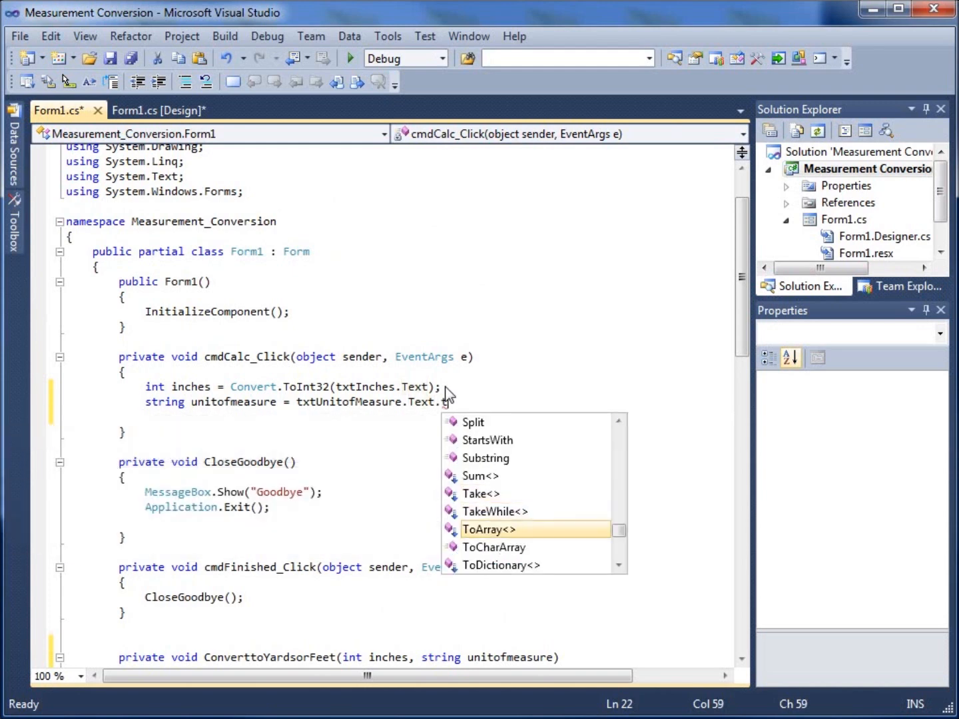
scroll(down, 3)
text(ToUpper;)
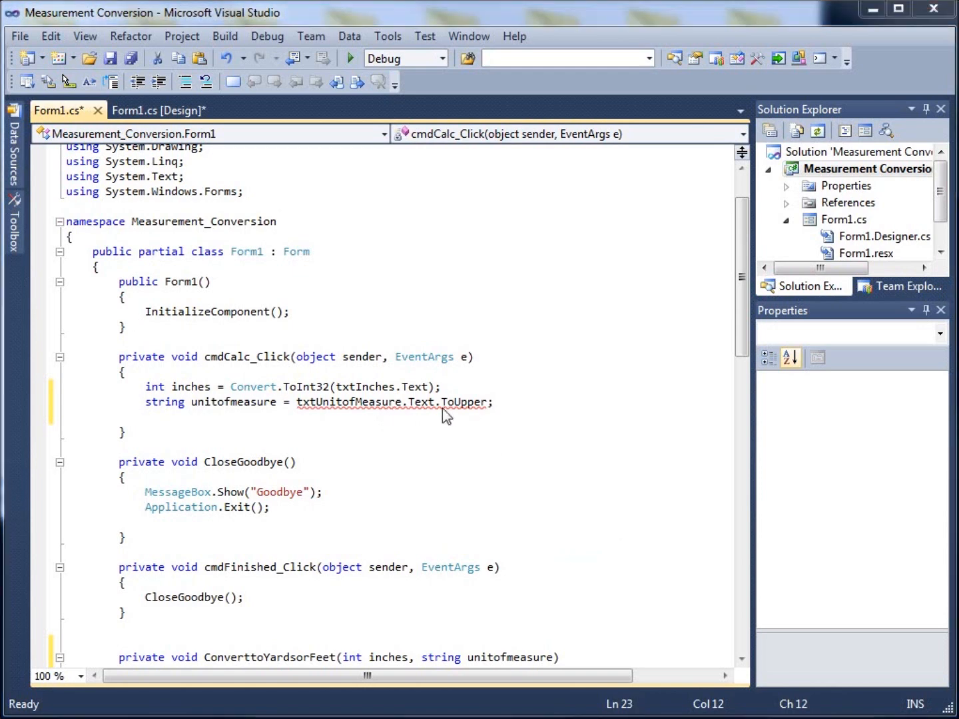
text(()
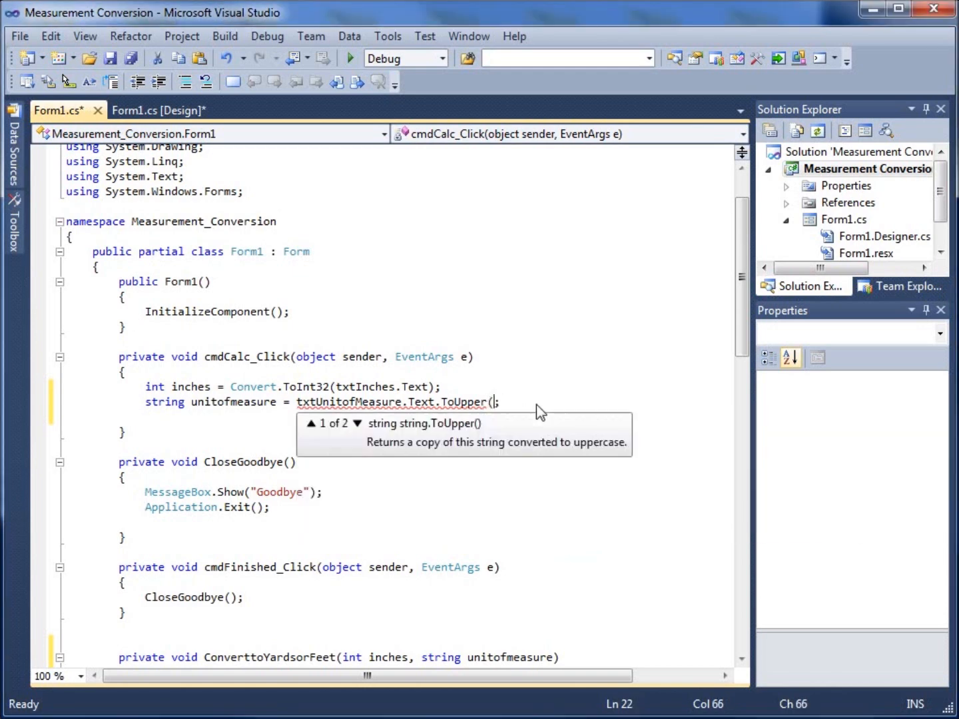
text();)
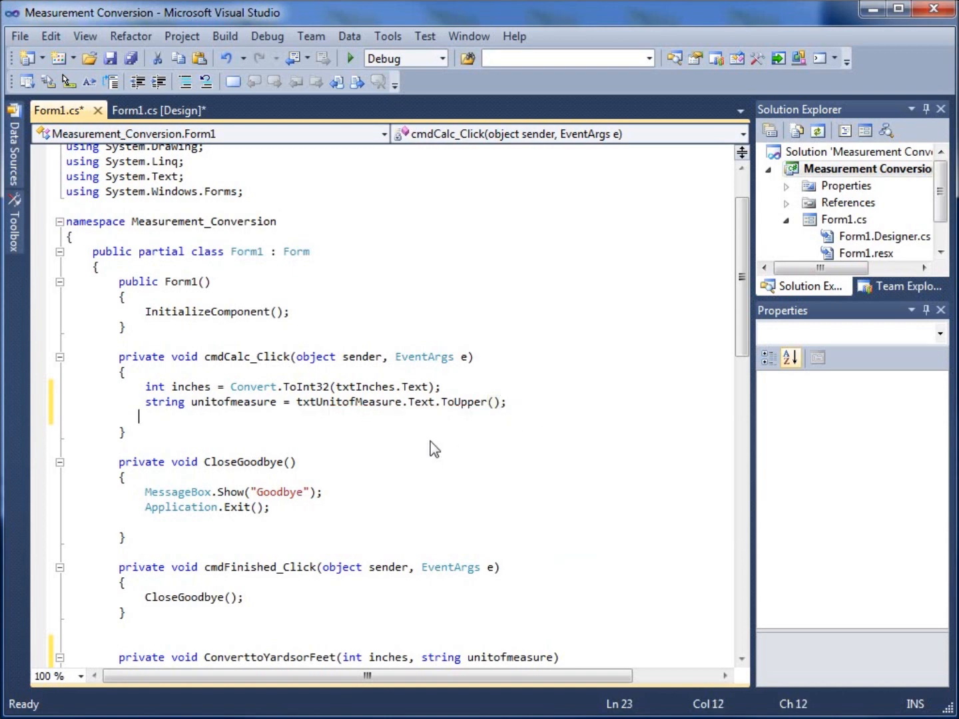
mouse_move(195, 417)
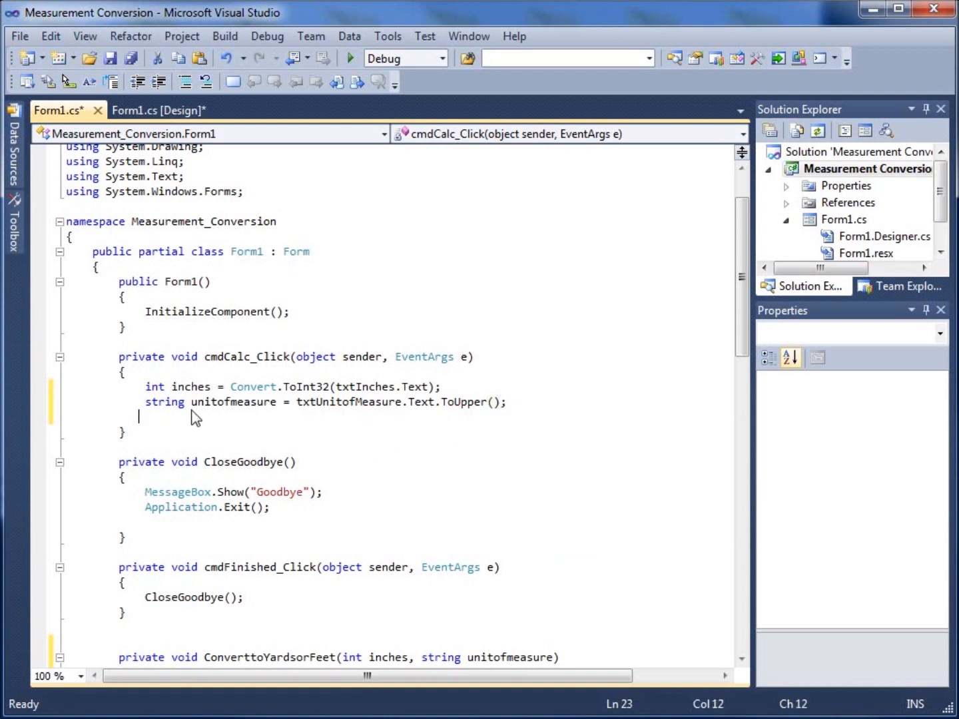
mouse_move(179, 392)
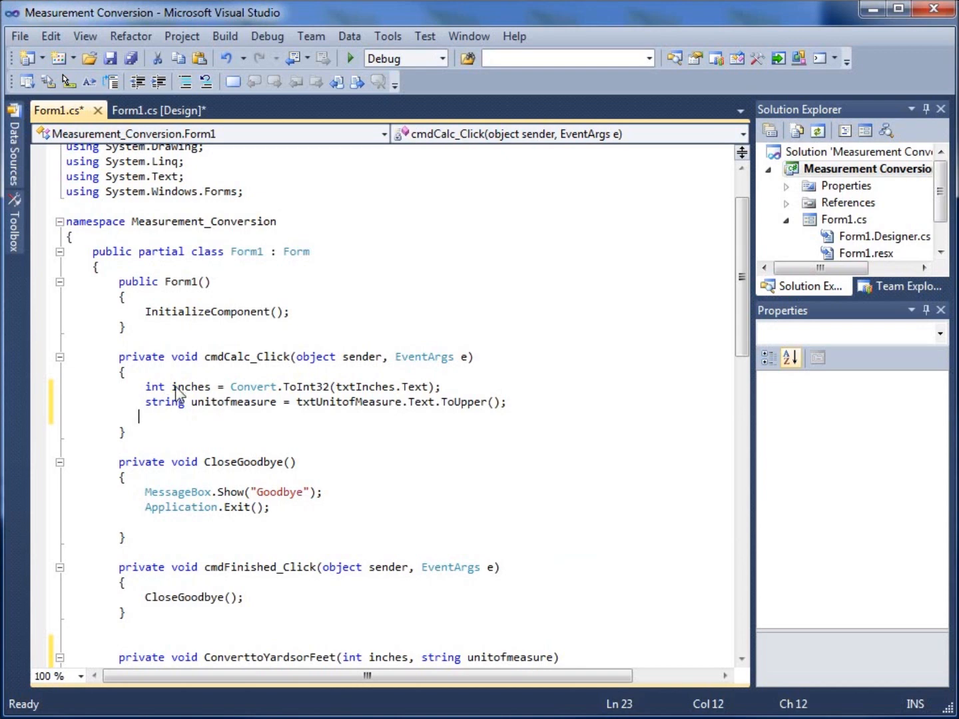
mouse_move(189, 420)
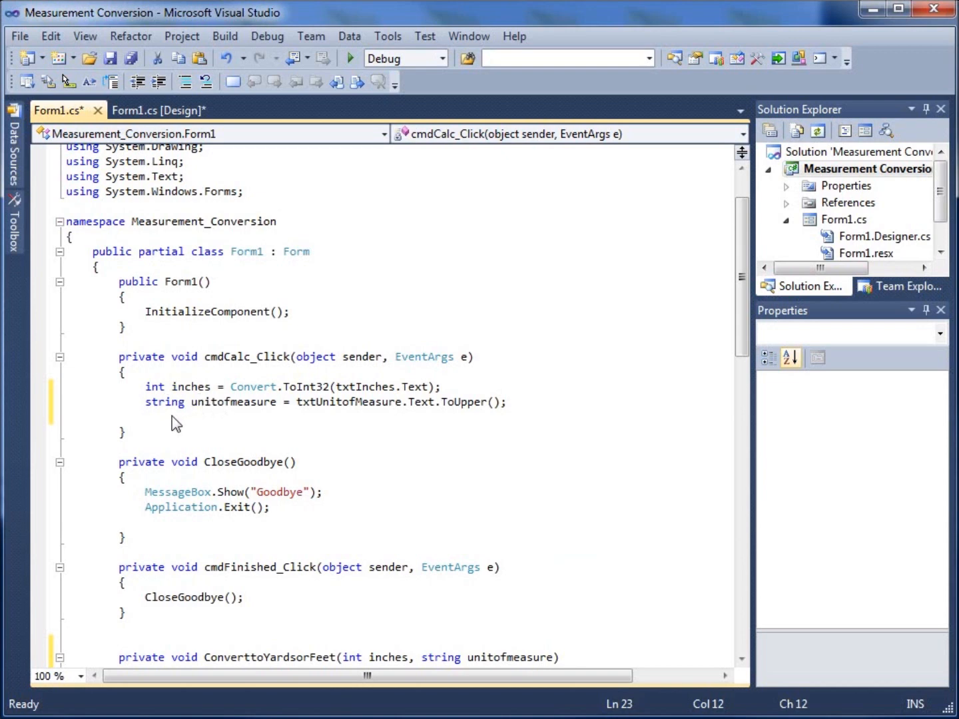
key(enter)
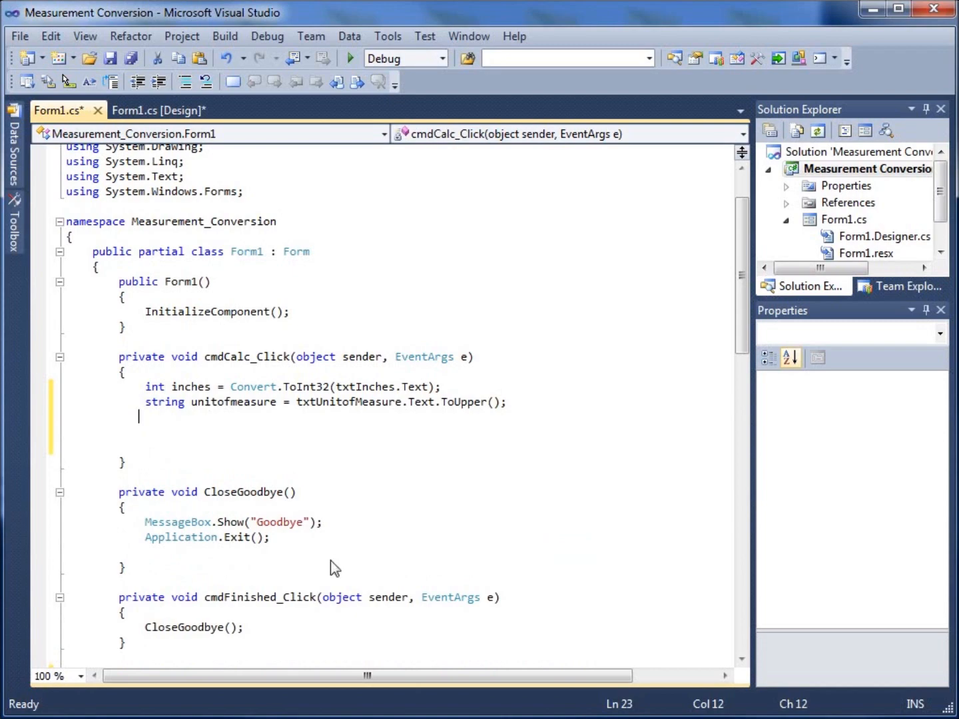
Add the call ConverttoYardsorFeet(inches, unitofmeasure); to cmdCalc_Click and start debugging.
scroll(down, 3)
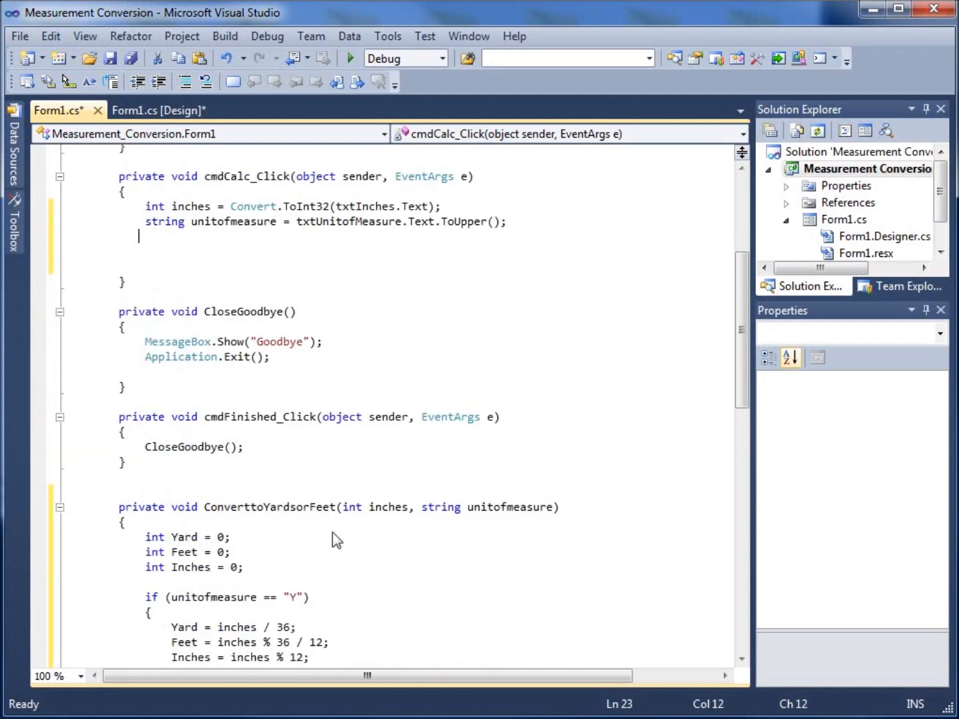
scroll(up, 3)
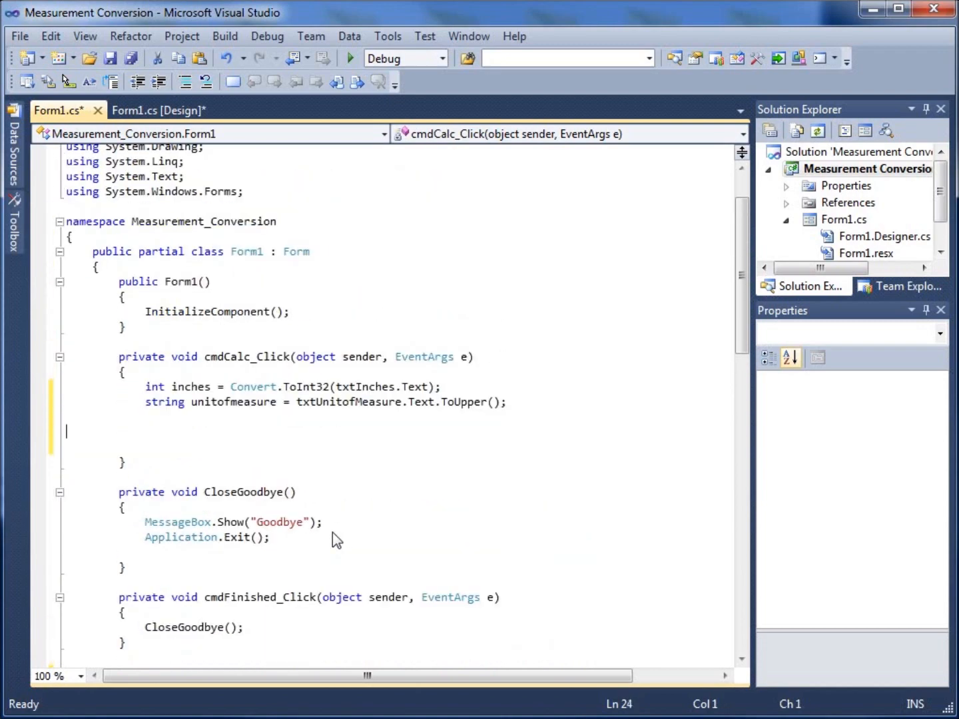
text(c)
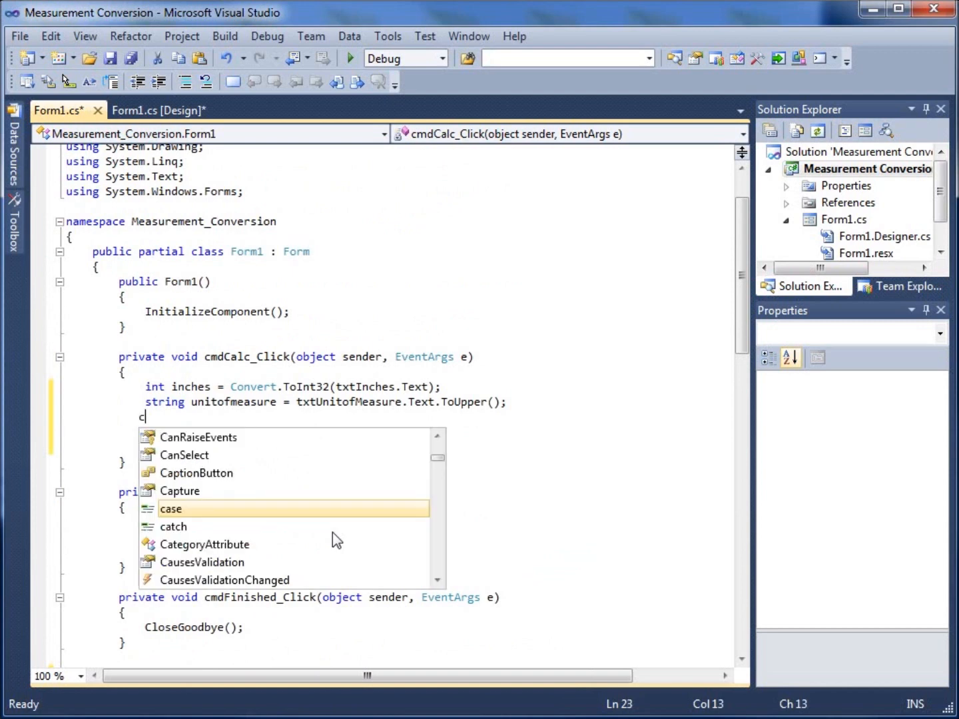
text(onver)
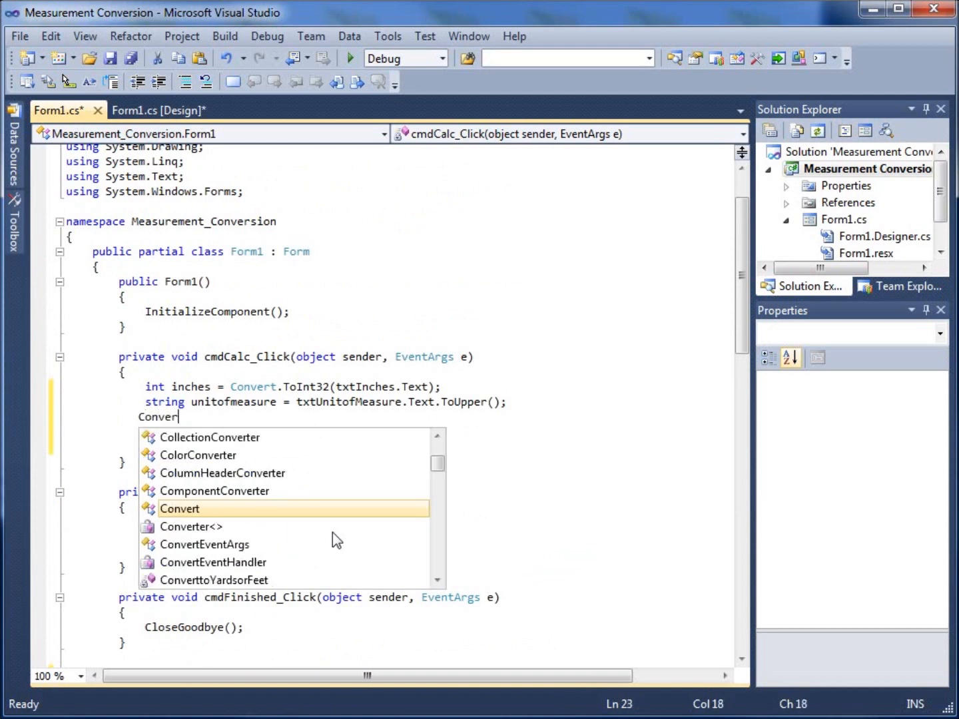
text(ttoYardsorFeet()
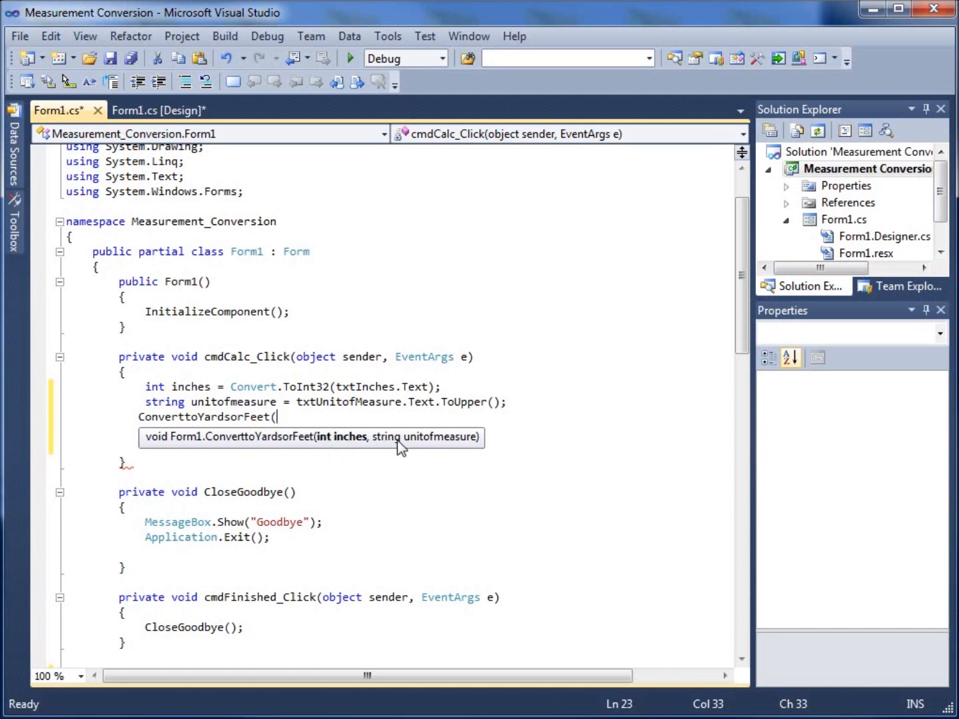
mouse_move(193, 387)
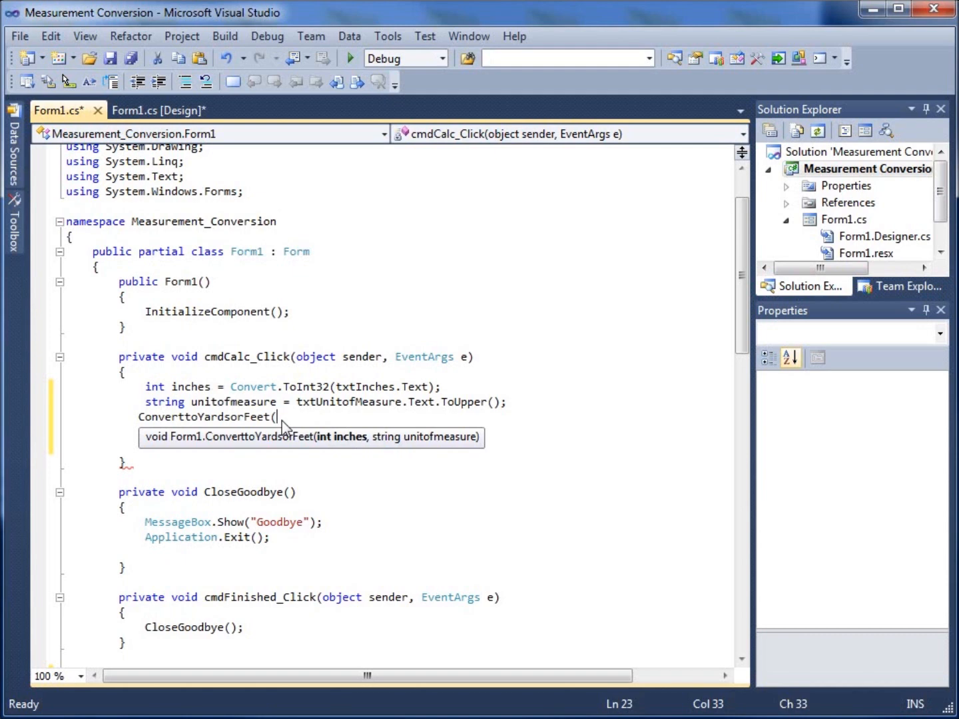
text(inches,)
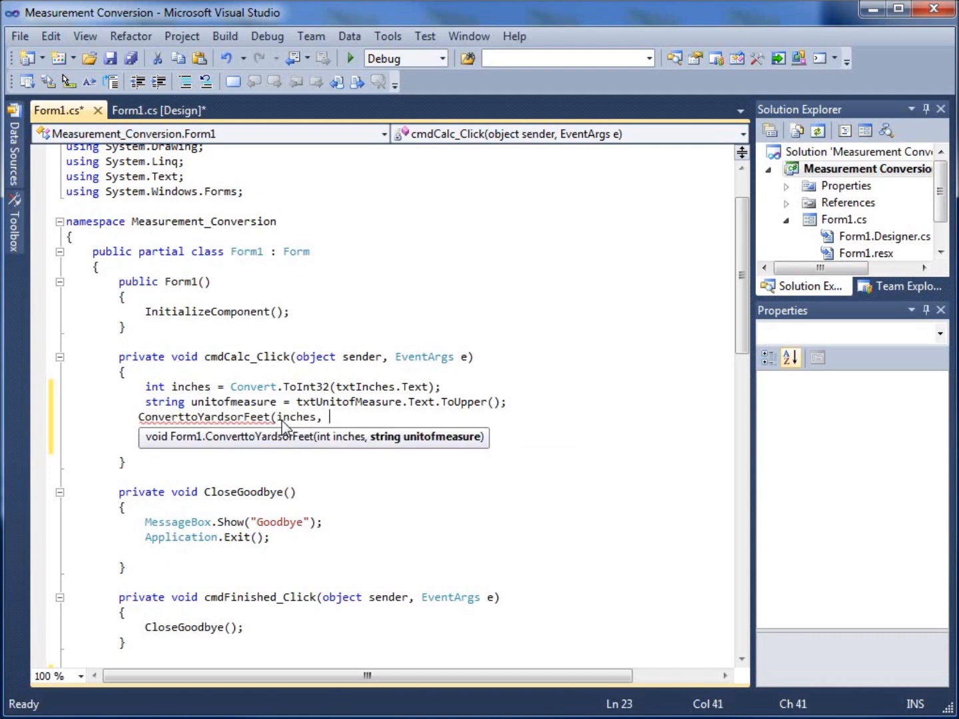
text(unitofmeasure))
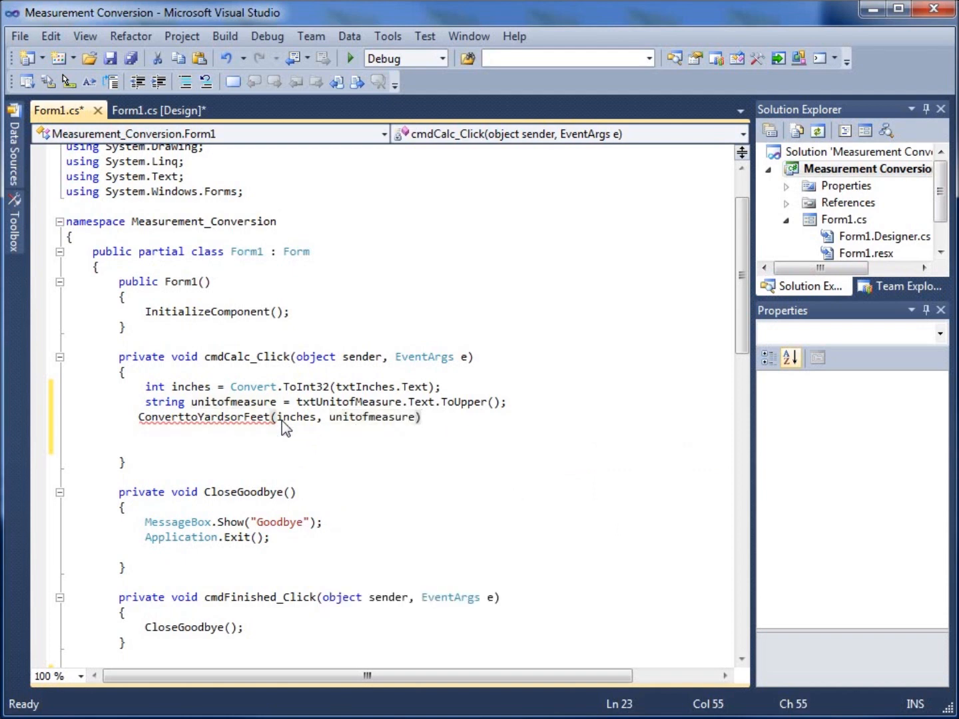
text(;)
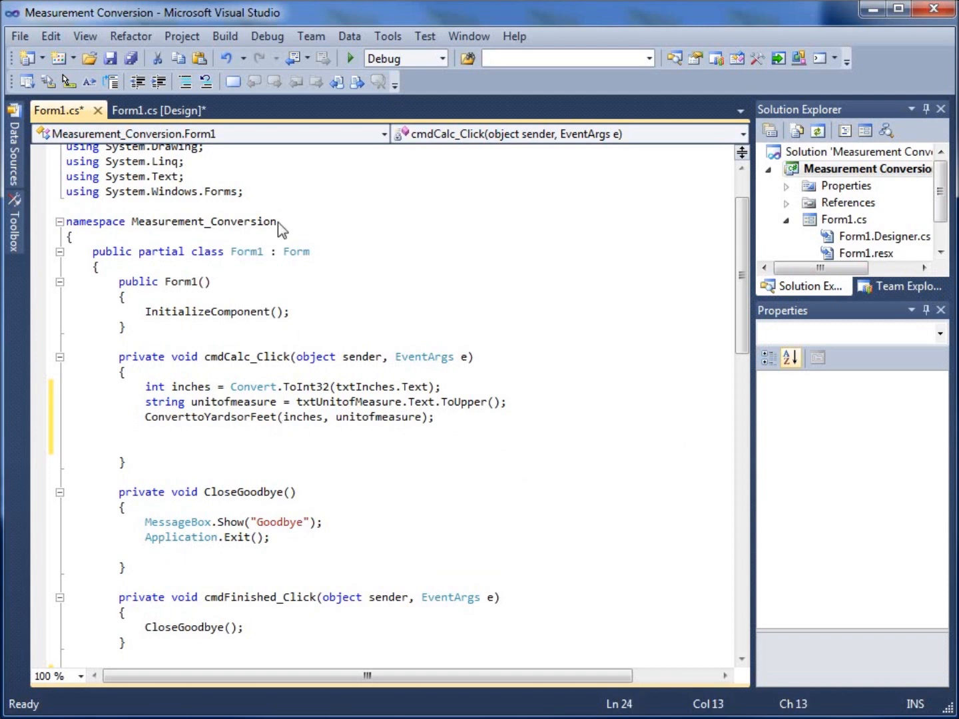
click(349, 58)
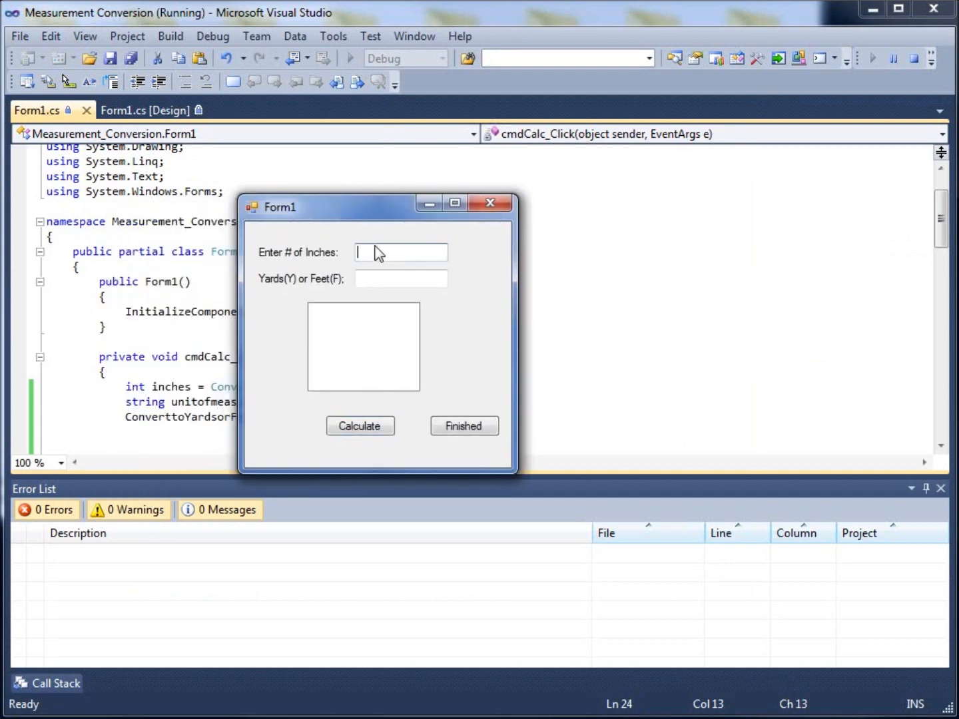
Convert 78 inches with unit Y, then select the unit letter to replace it.
text(78)
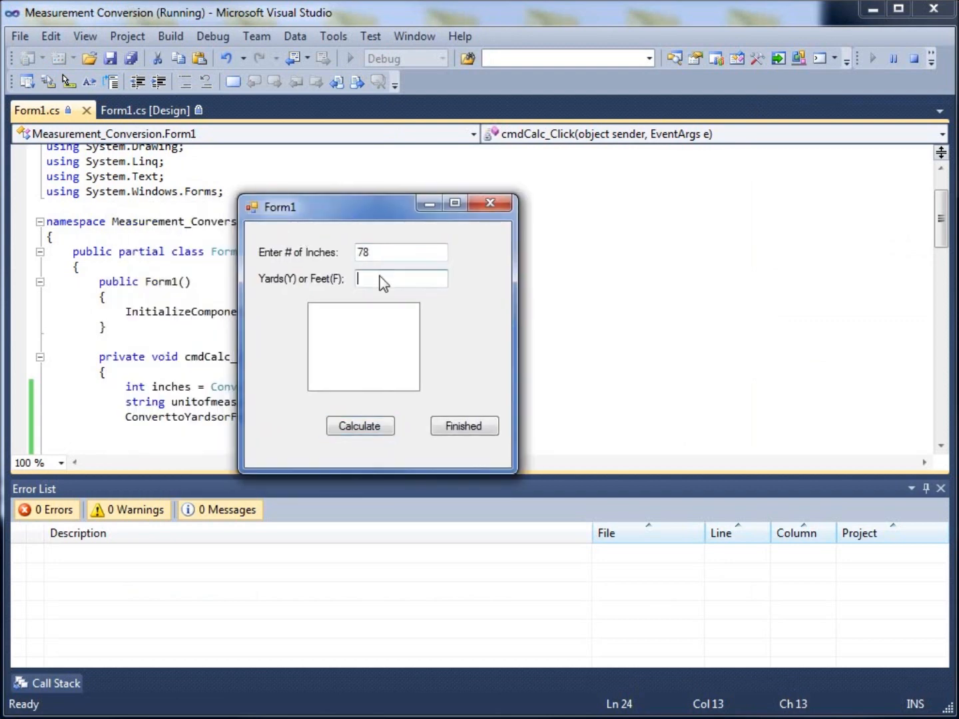
text(y)
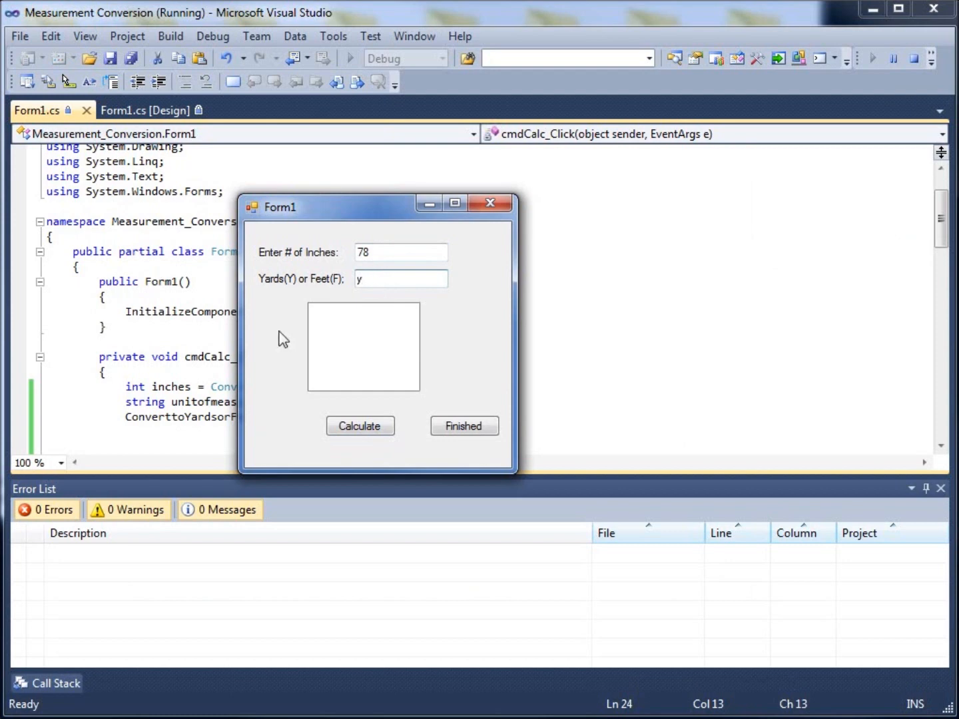
click(359, 426)
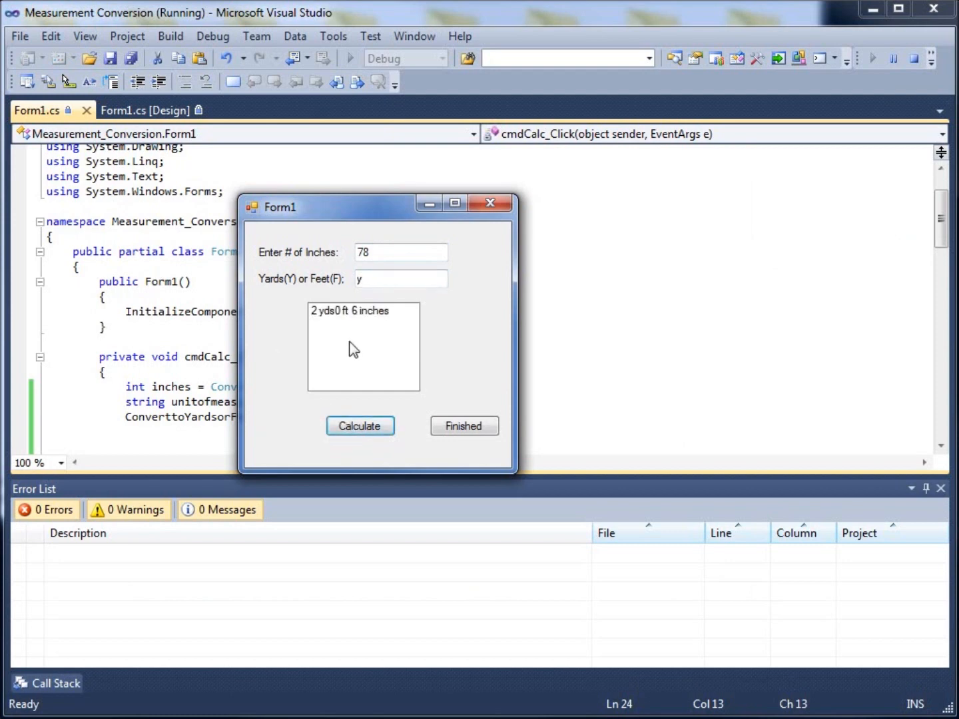
mouse_move(339, 324)
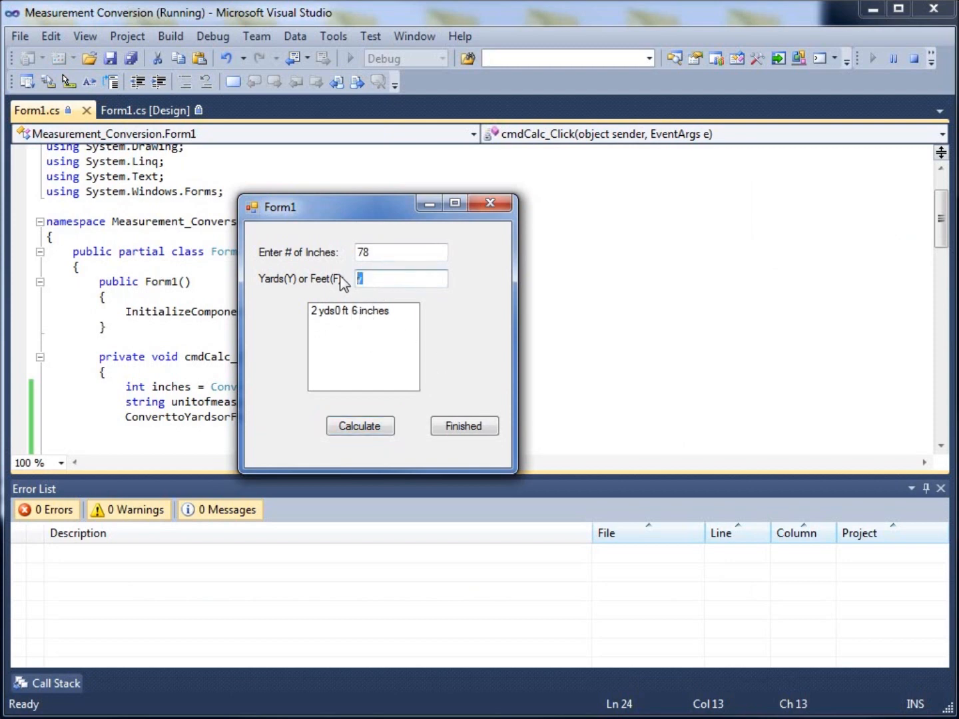
click(360, 426)
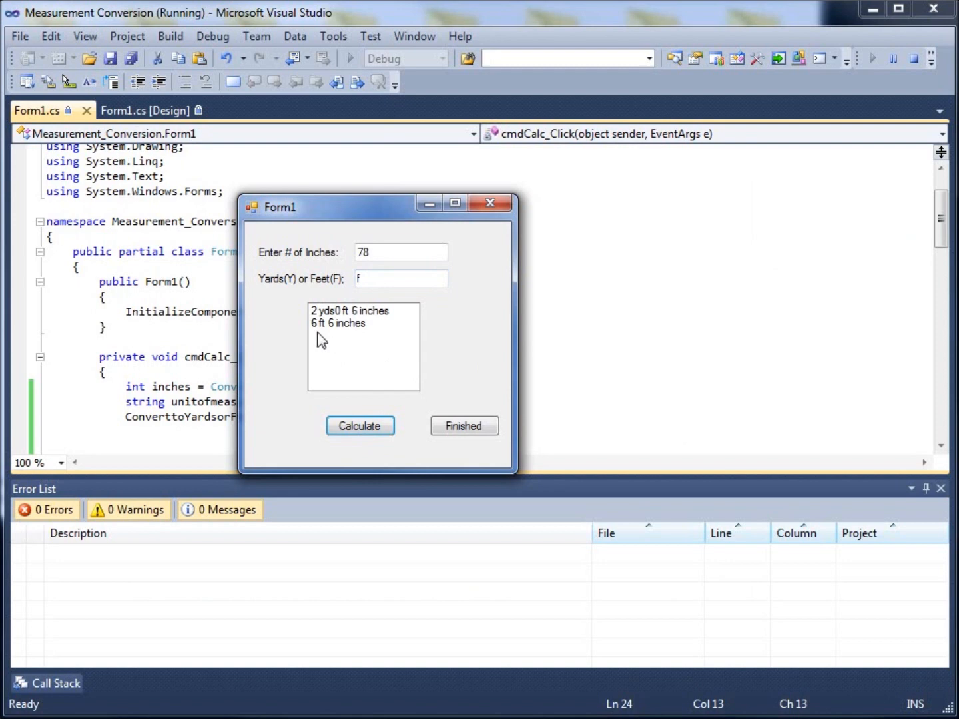
mouse_move(449, 408)
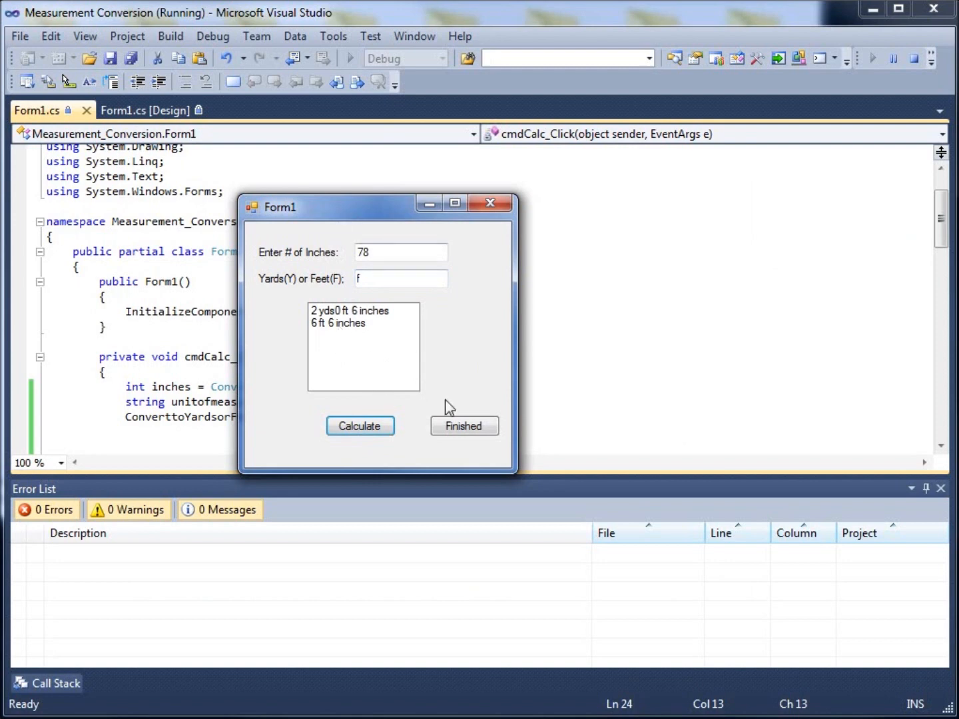
mouse_move(456, 367)
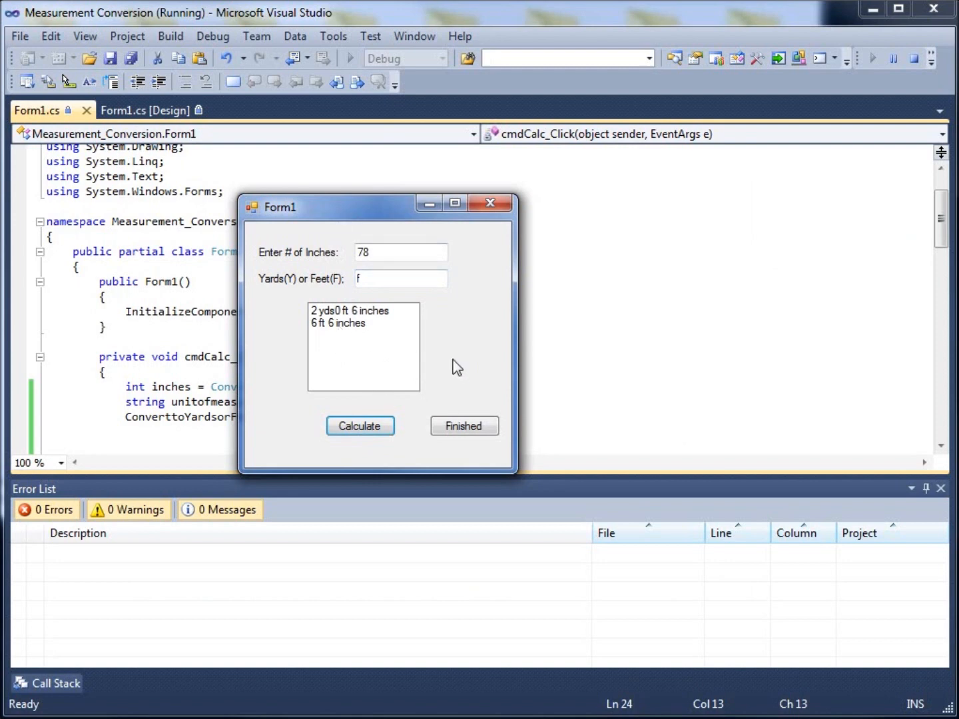